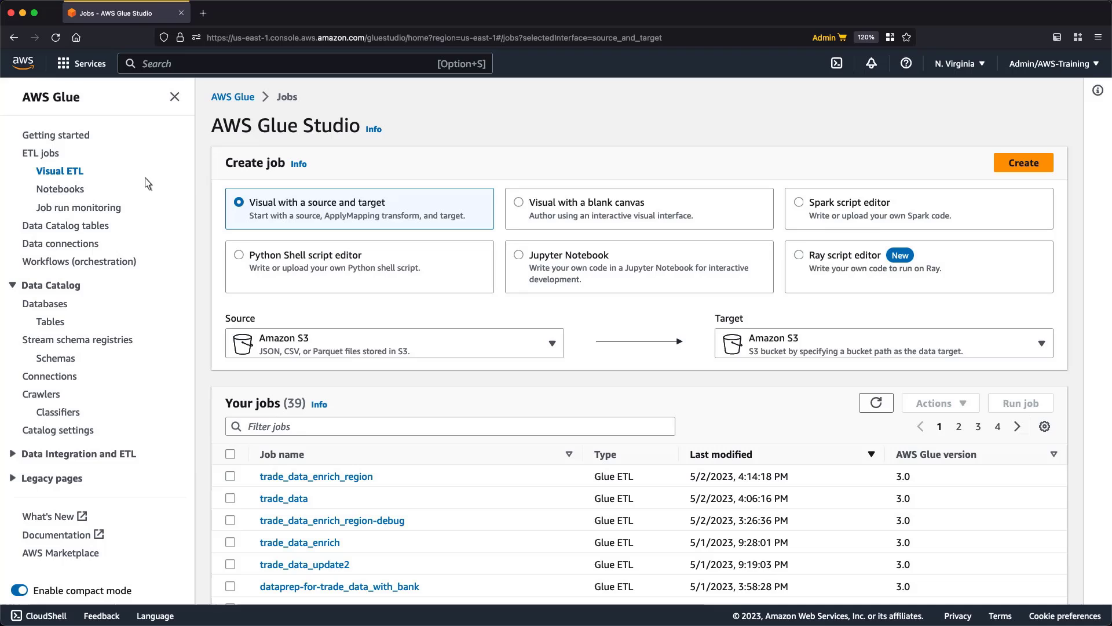
Create a blank-canvas visual job and name it trade_data_redshift
{"action": "left_click", "coordinate": [519, 202]}
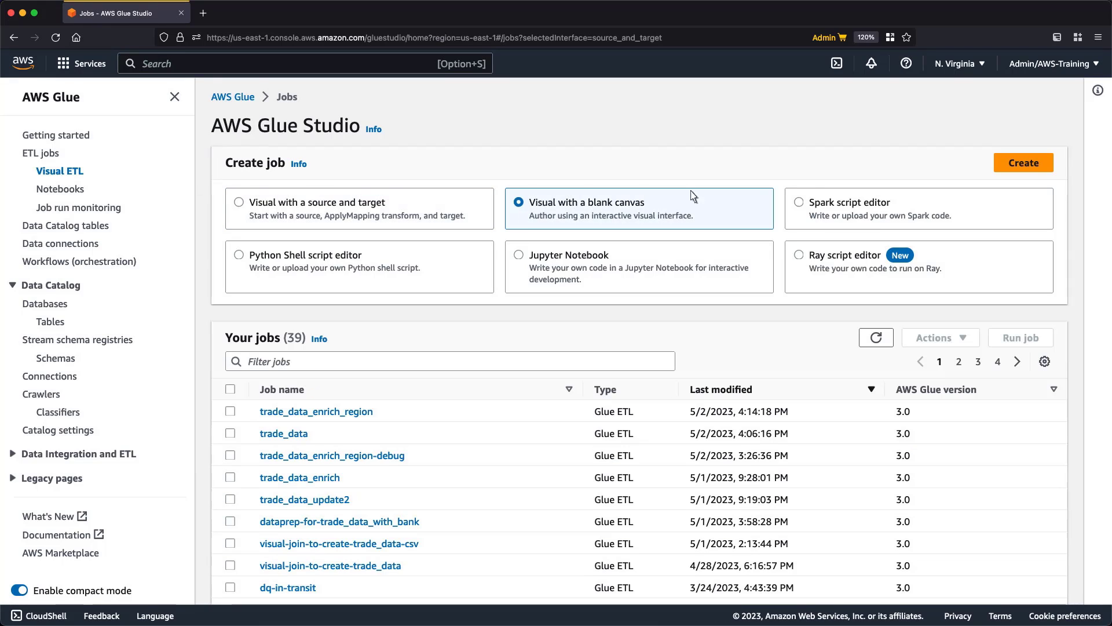
{"action": "left_click", "coordinate": [1022, 162]}
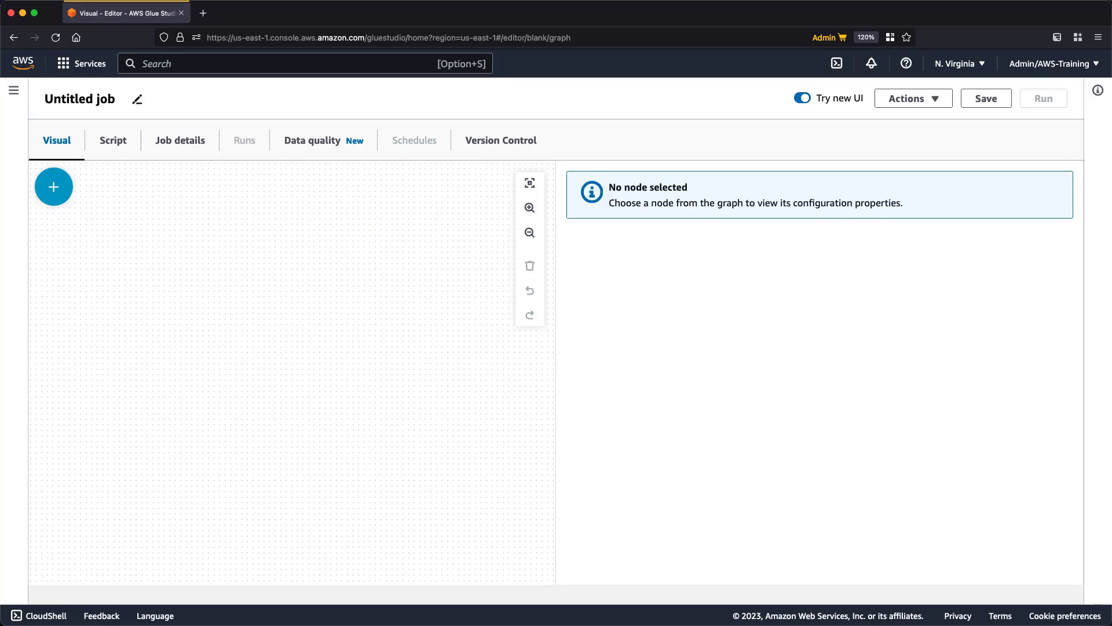
{"action": "mouse_move", "coordinate": [1024, 170]}
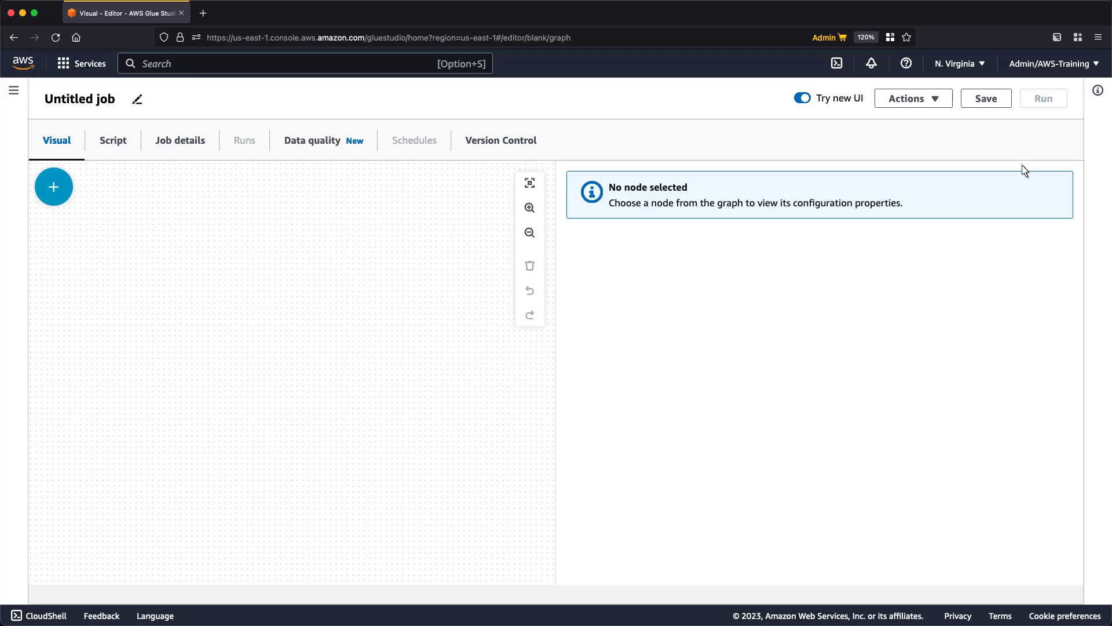
{"action": "mouse_move", "coordinate": [78, 111]}
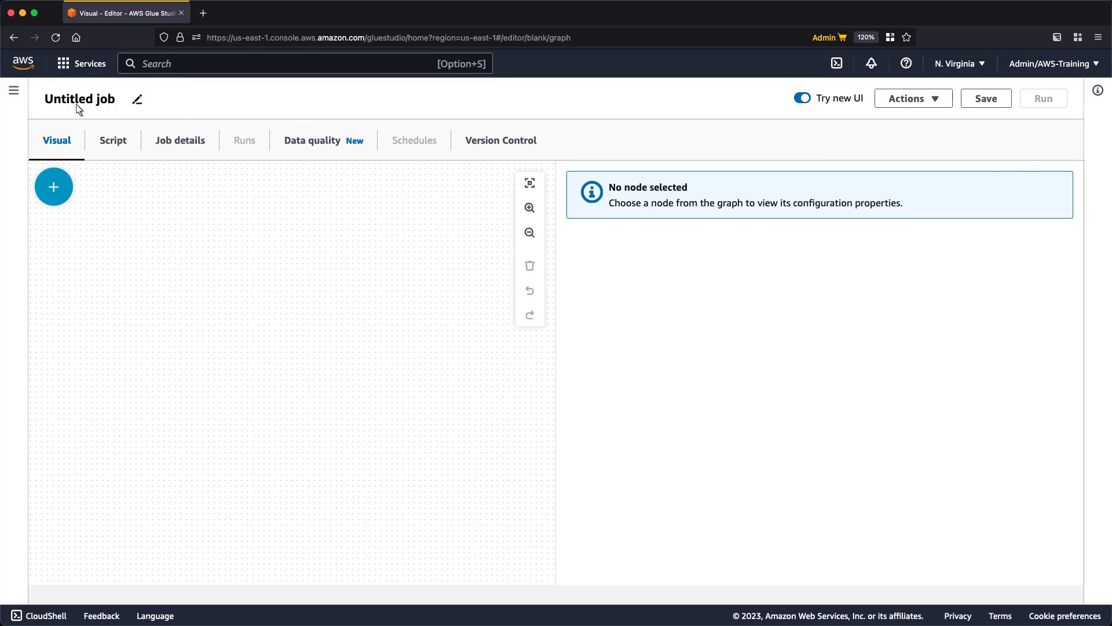
{"action": "type", "text": "trade_data_redshift"}
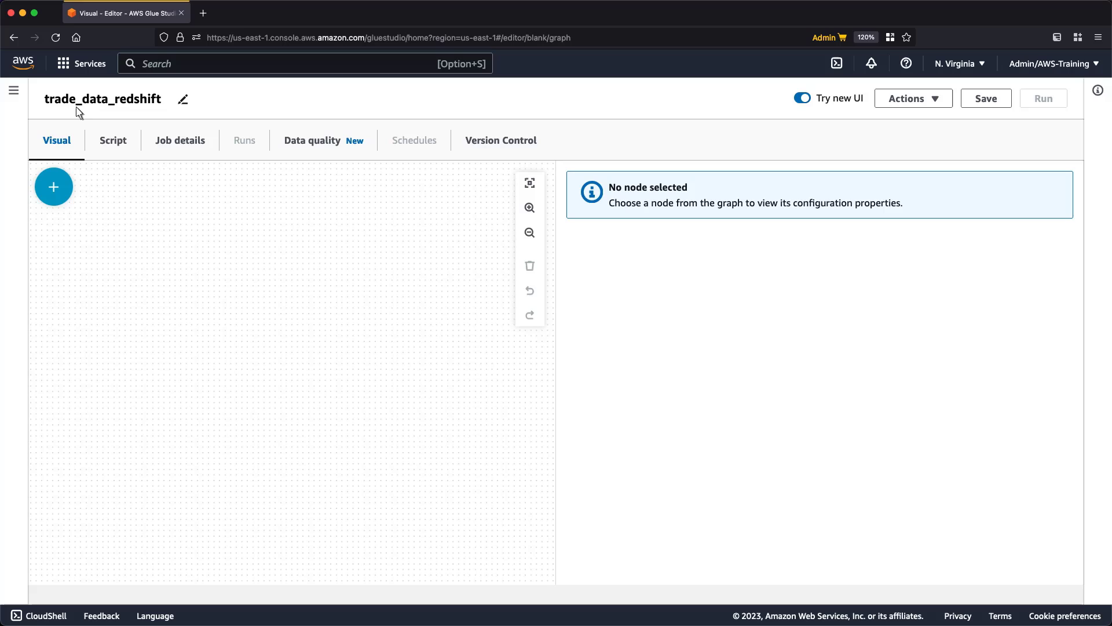
Add an Amazon S3 source reading Data Catalog table trade_data_iceberg from trade_analysis_db
{"action": "left_click", "coordinate": [53, 186]}
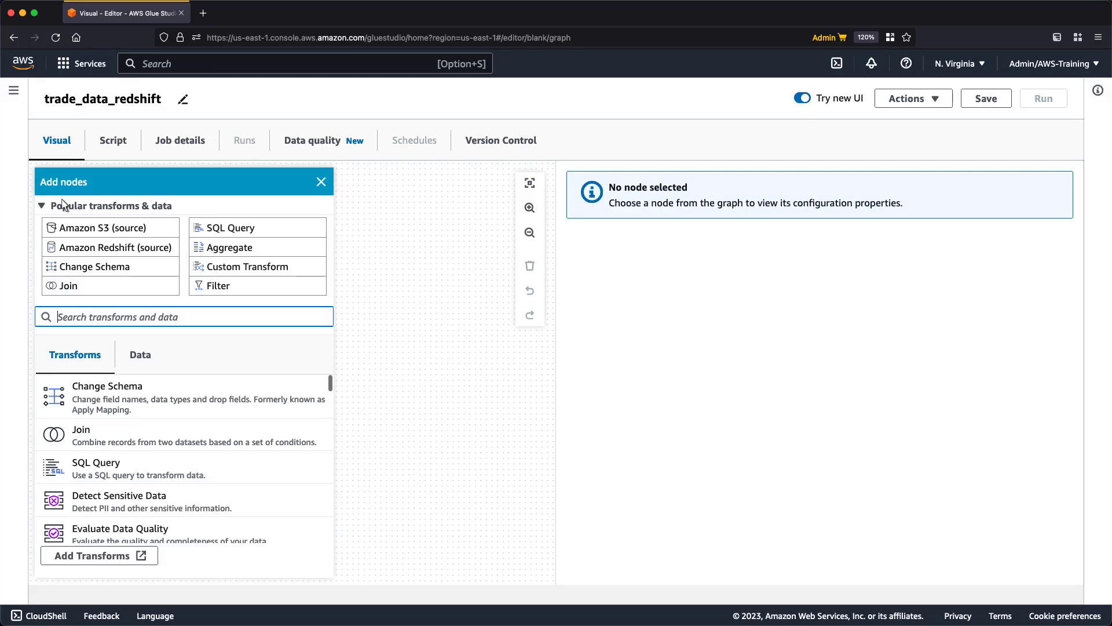
{"action": "left_click", "coordinate": [108, 227]}
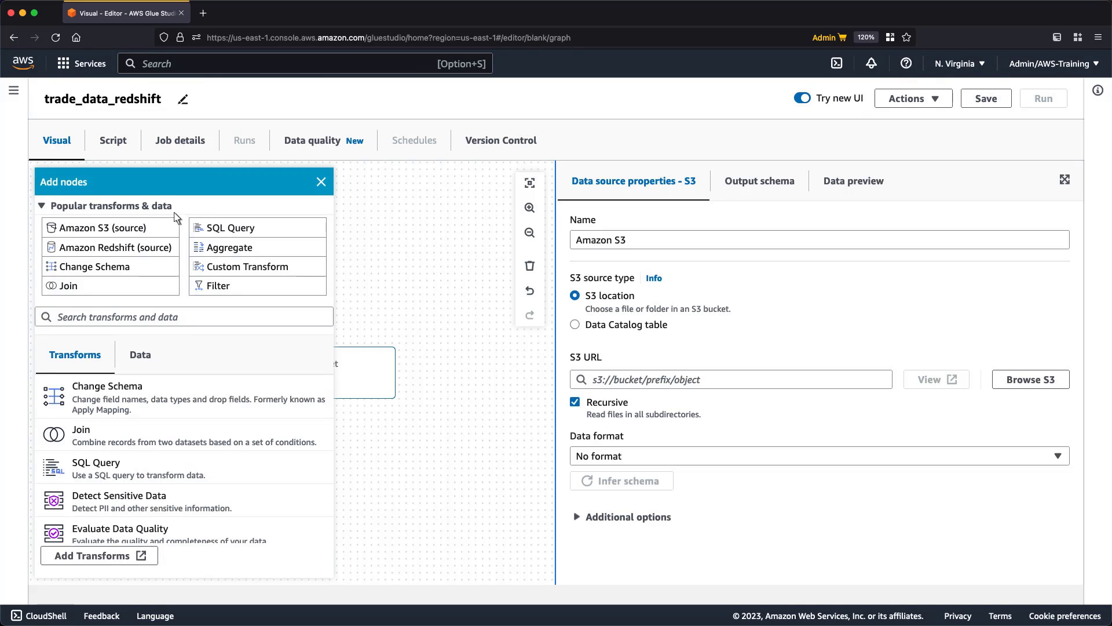
{"action": "left_click", "coordinate": [576, 325]}
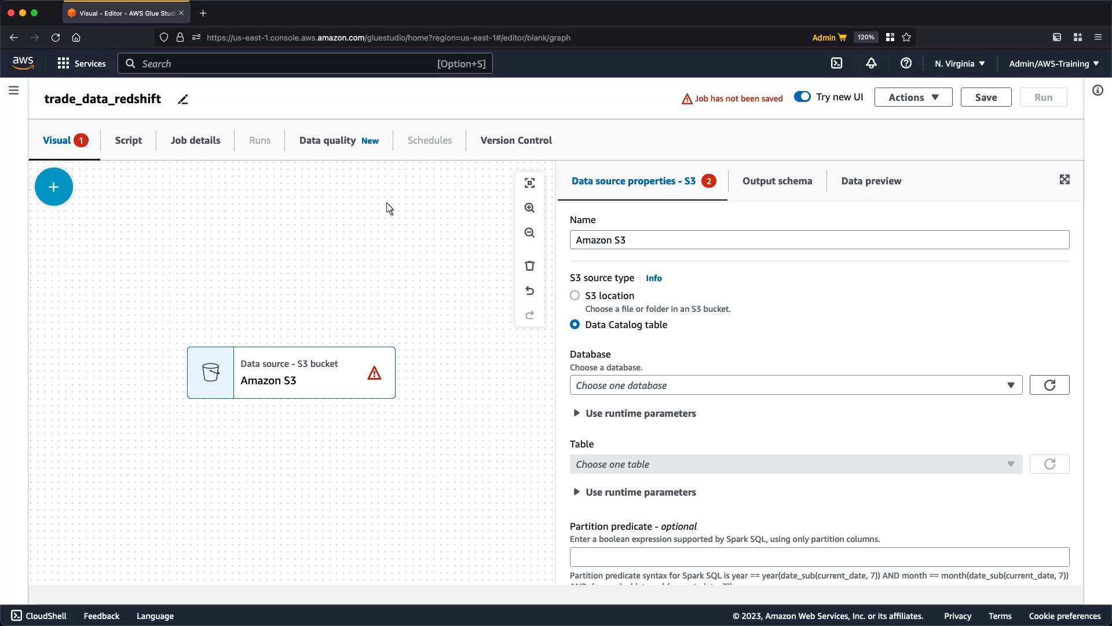
{"action": "type", "text": "trade_analysis_db"}
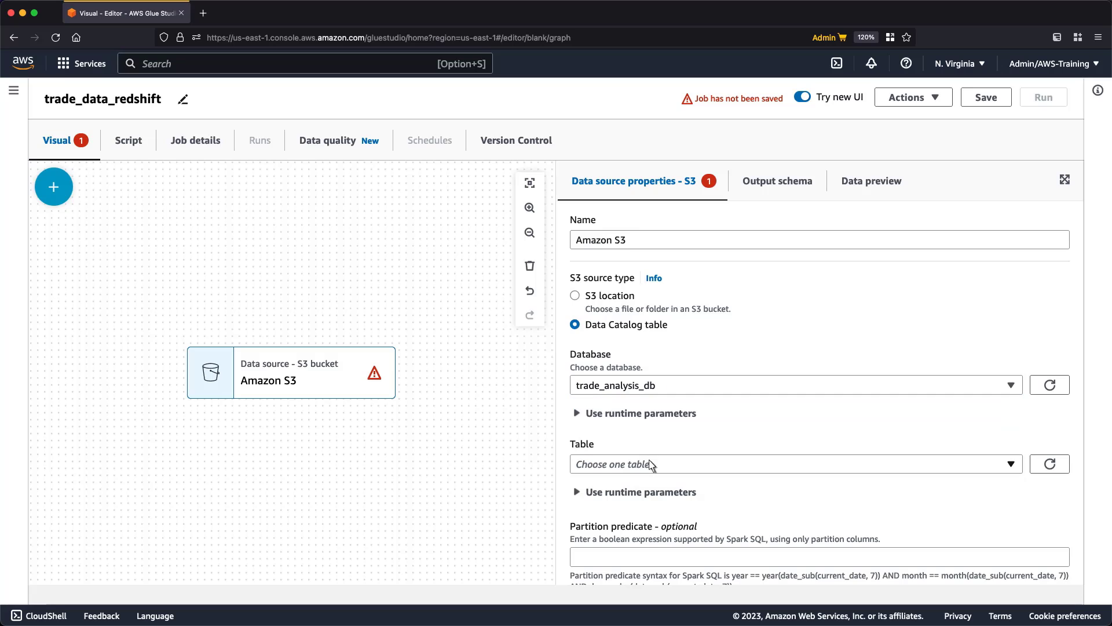
{"action": "left_click", "coordinate": [788, 464]}
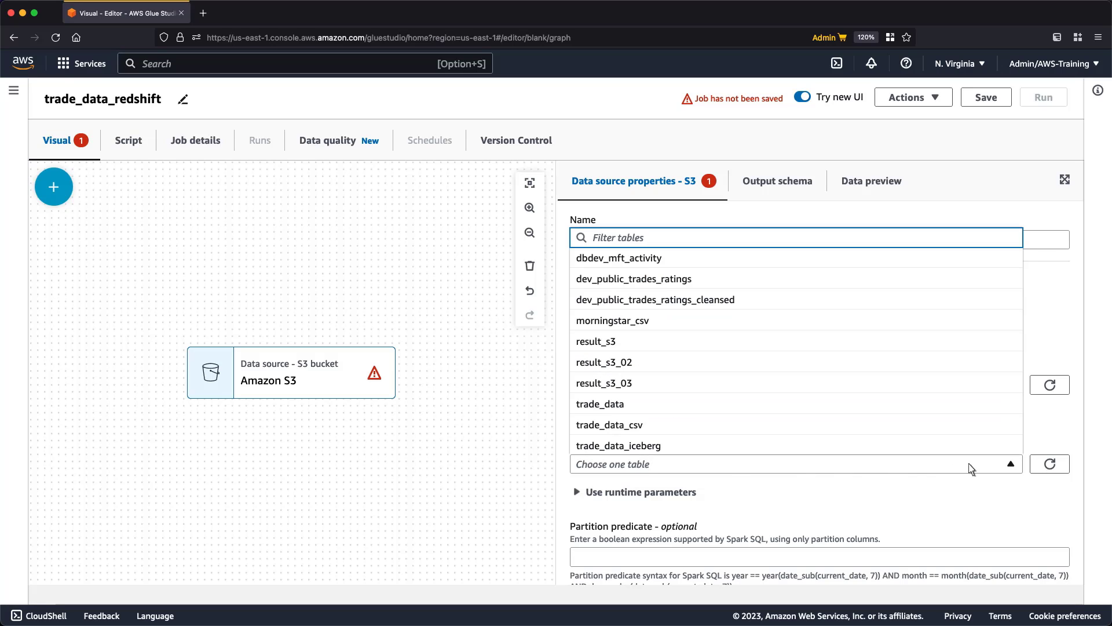
{"action": "left_click", "coordinate": [618, 445]}
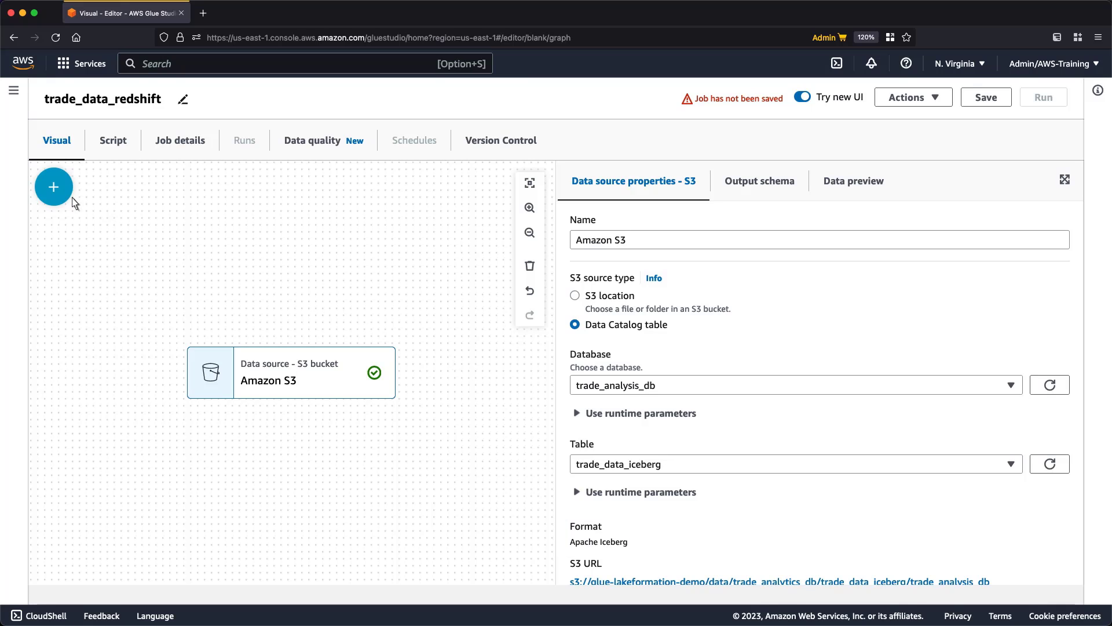
Add an Aggregate transform after the source and set its group-by field to symbol
{"action": "left_click", "coordinate": [54, 187]}
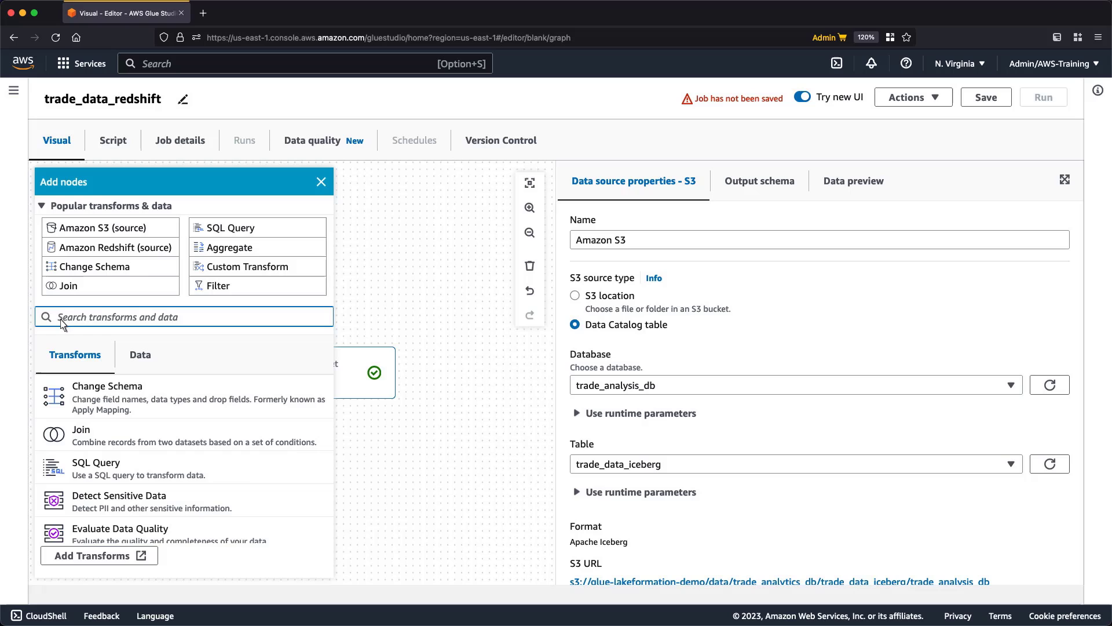
{"action": "type", "text": "agg"}
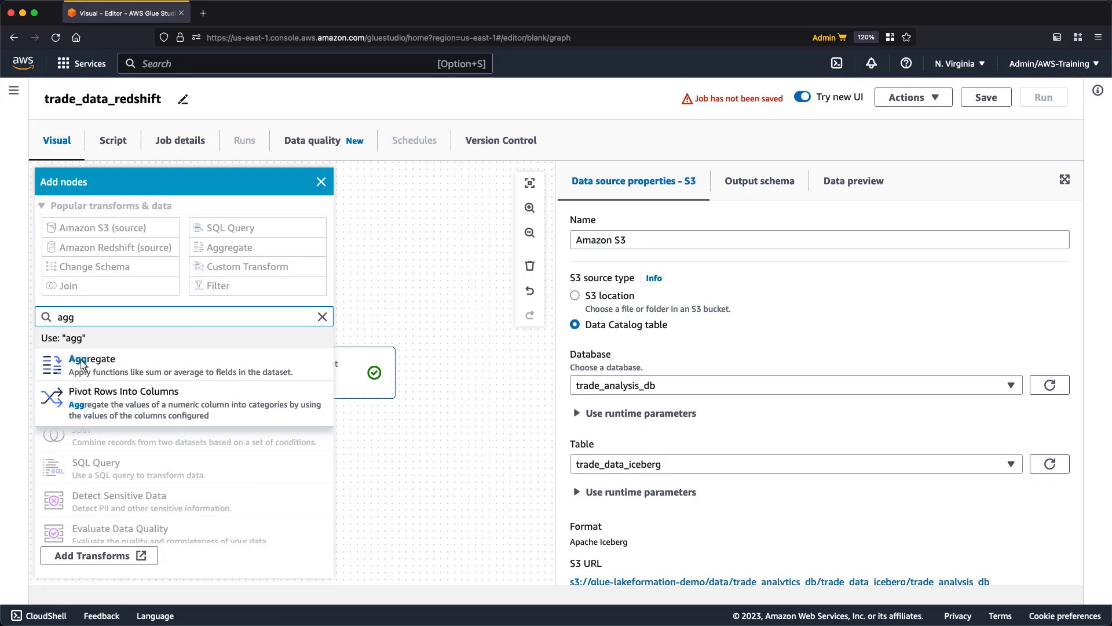
{"action": "left_click", "coordinate": [90, 358]}
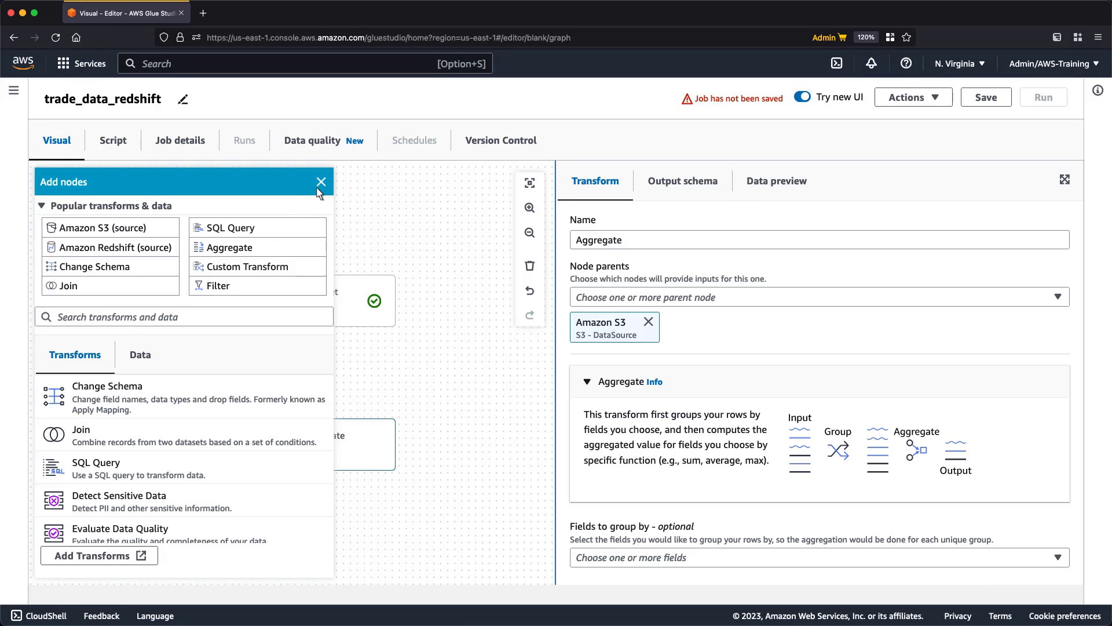
{"action": "left_click", "coordinate": [321, 182]}
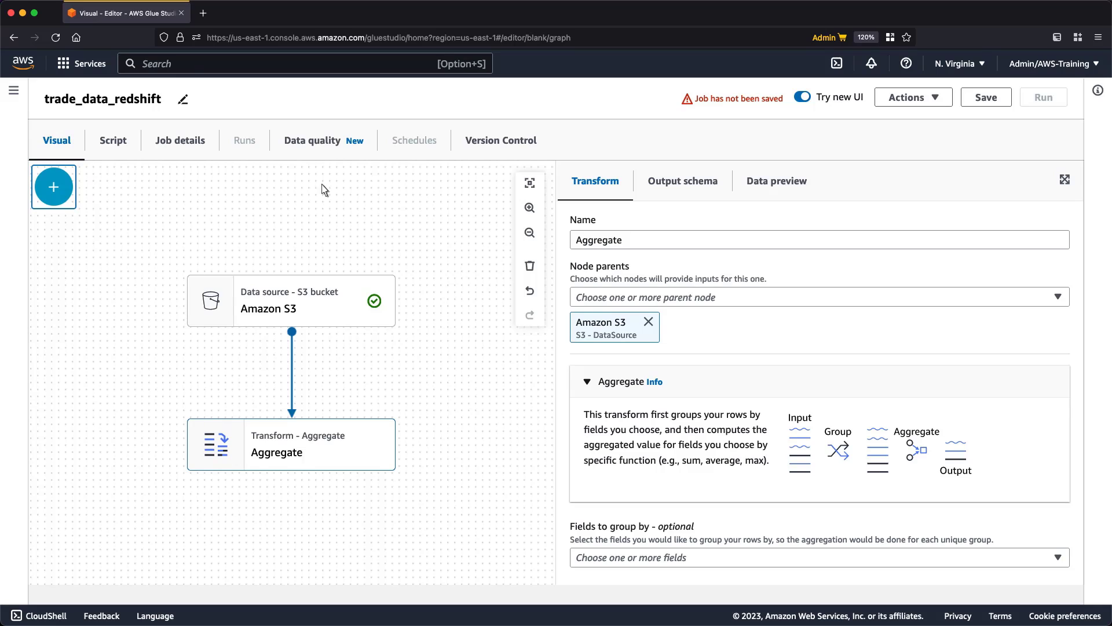
{"action": "scroll", "scroll_direction": "down", "scroll_amount": 3}
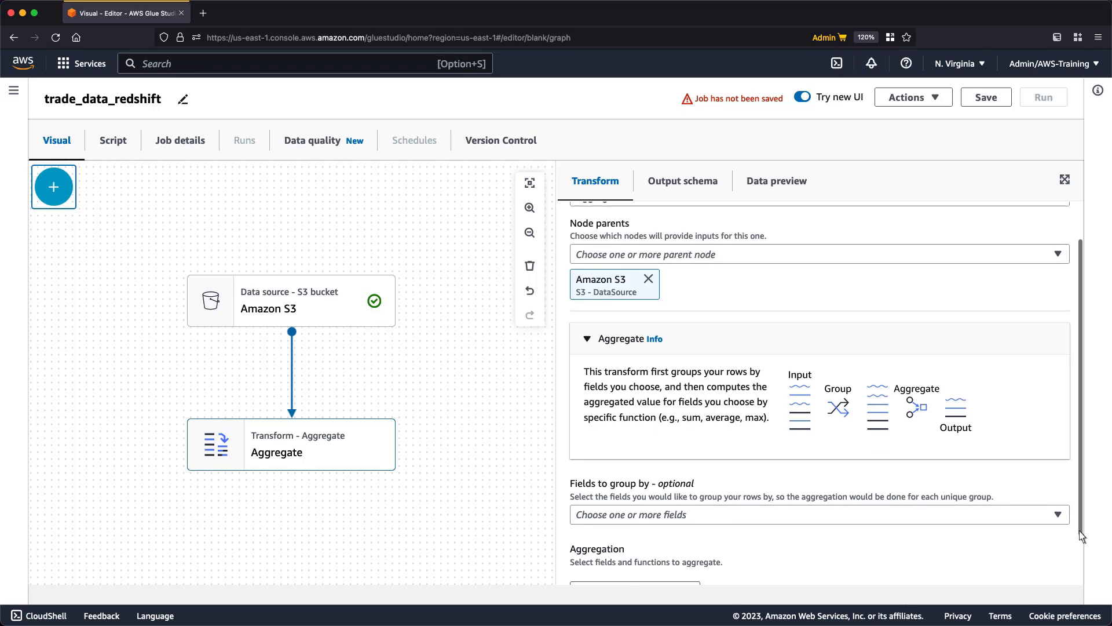
{"action": "left_click", "coordinate": [816, 515]}
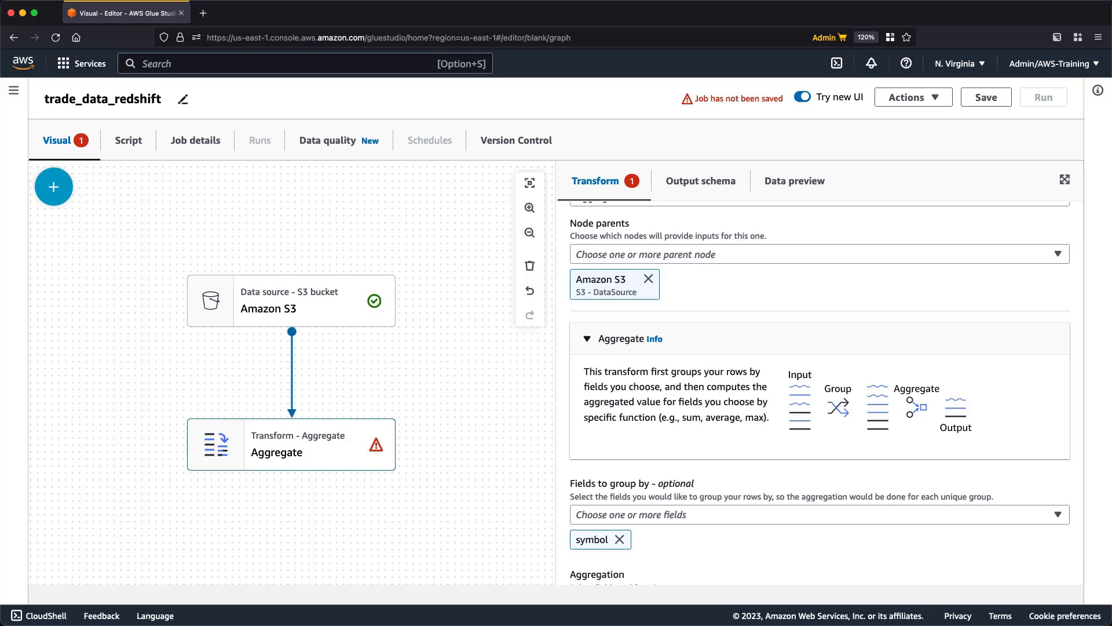
{"action": "mouse_move", "coordinate": [975, 554]}
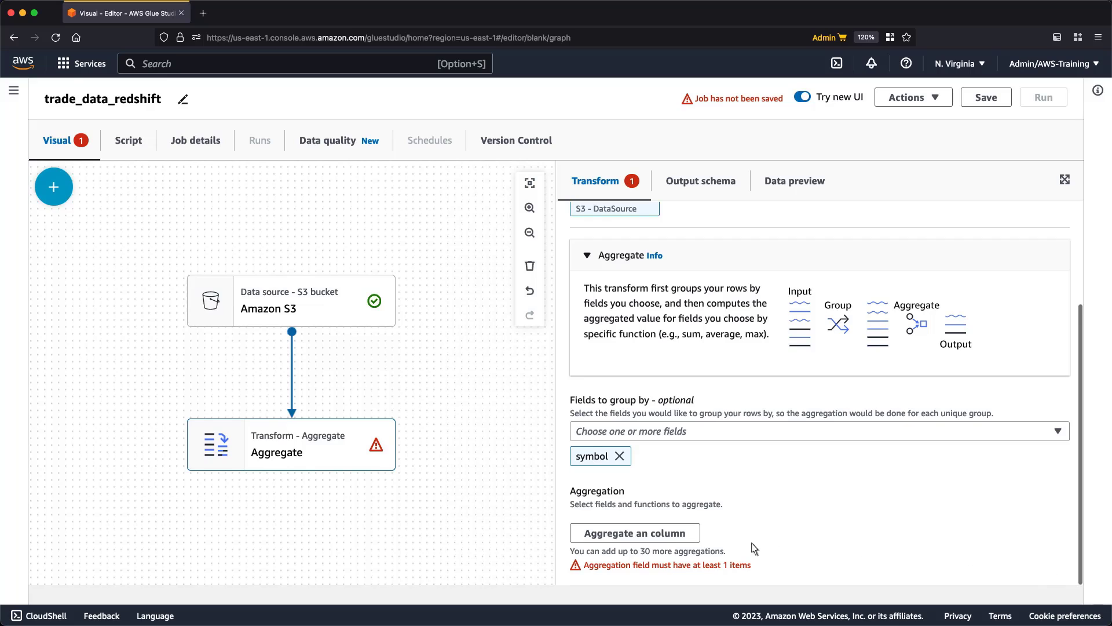
Aggregate the trade_amount field with the sum function
{"action": "left_click", "coordinate": [634, 533]}
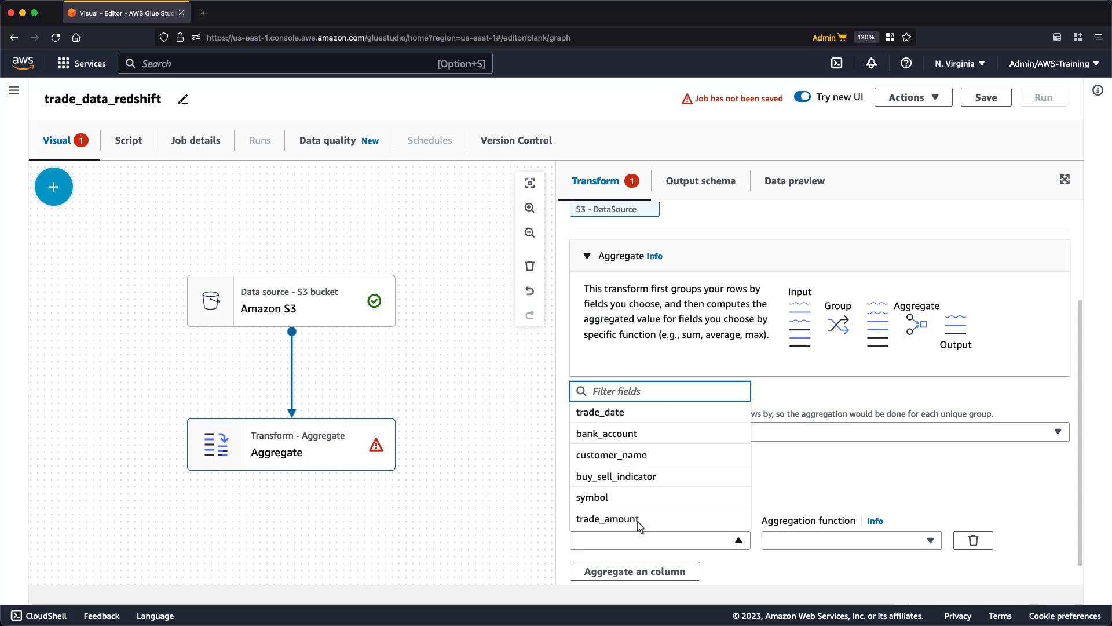
{"action": "left_click", "coordinate": [593, 497]}
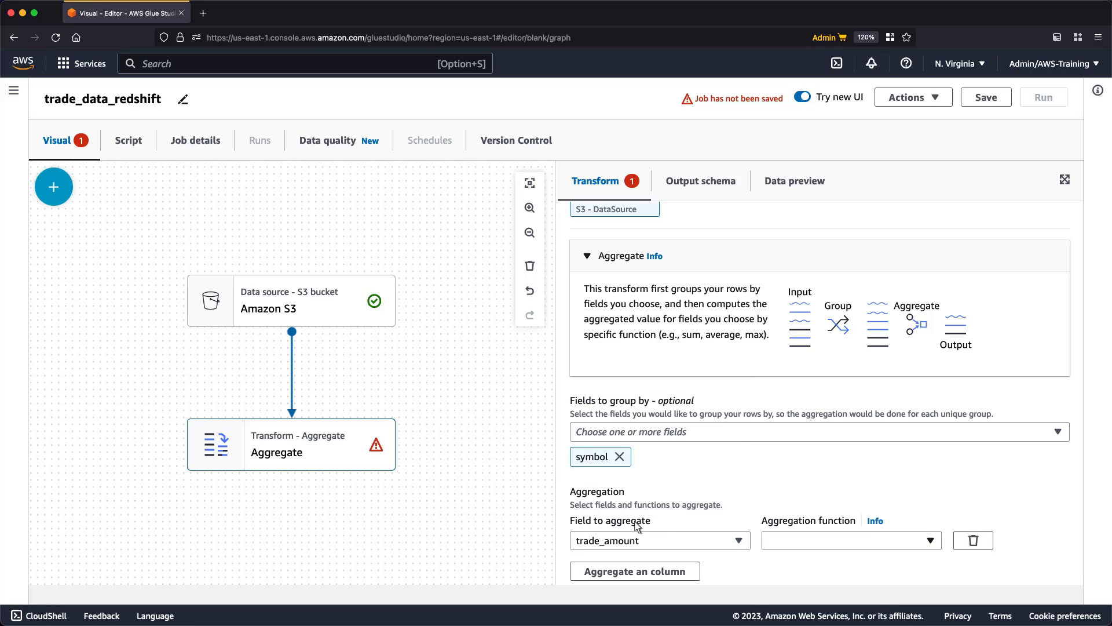
{"action": "left_click", "coordinate": [848, 540]}
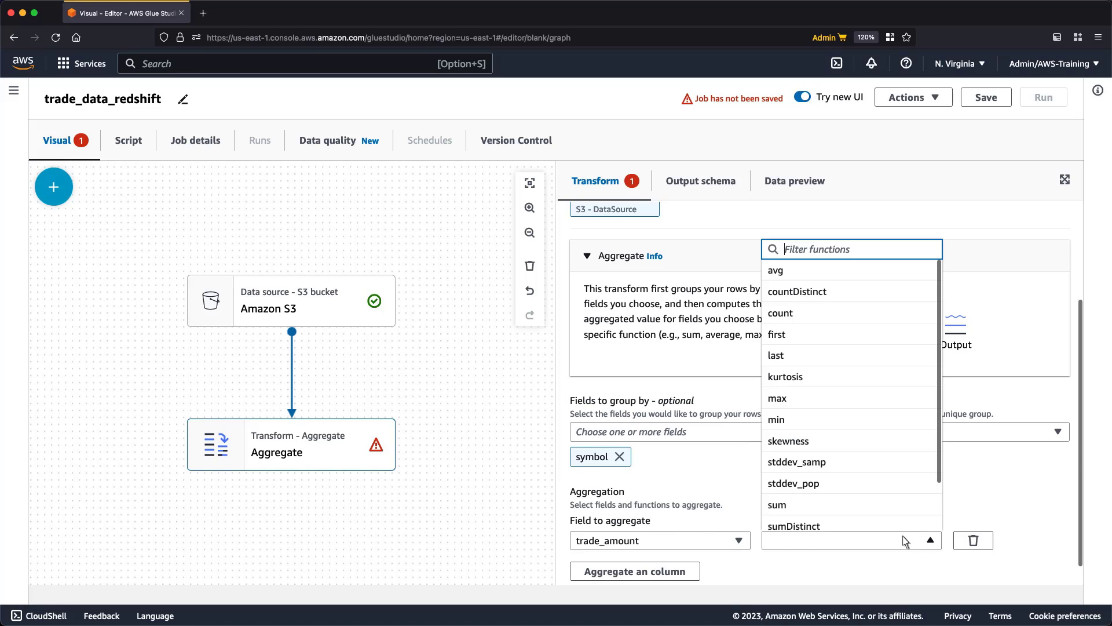
{"action": "left_click", "coordinate": [777, 504]}
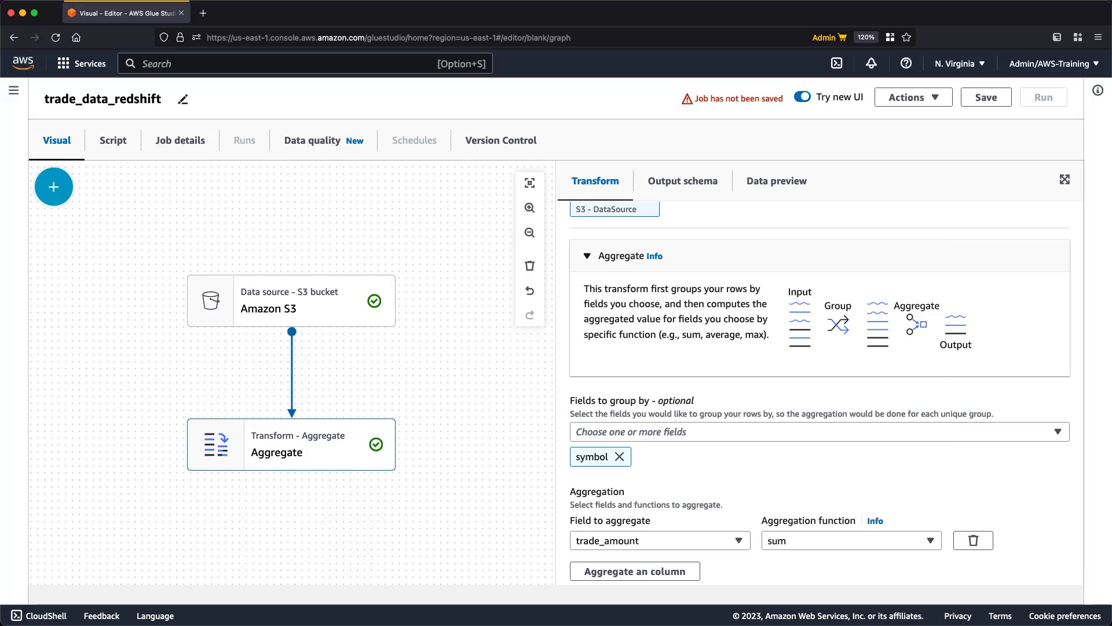
{"action": "mouse_move", "coordinate": [237, 274]}
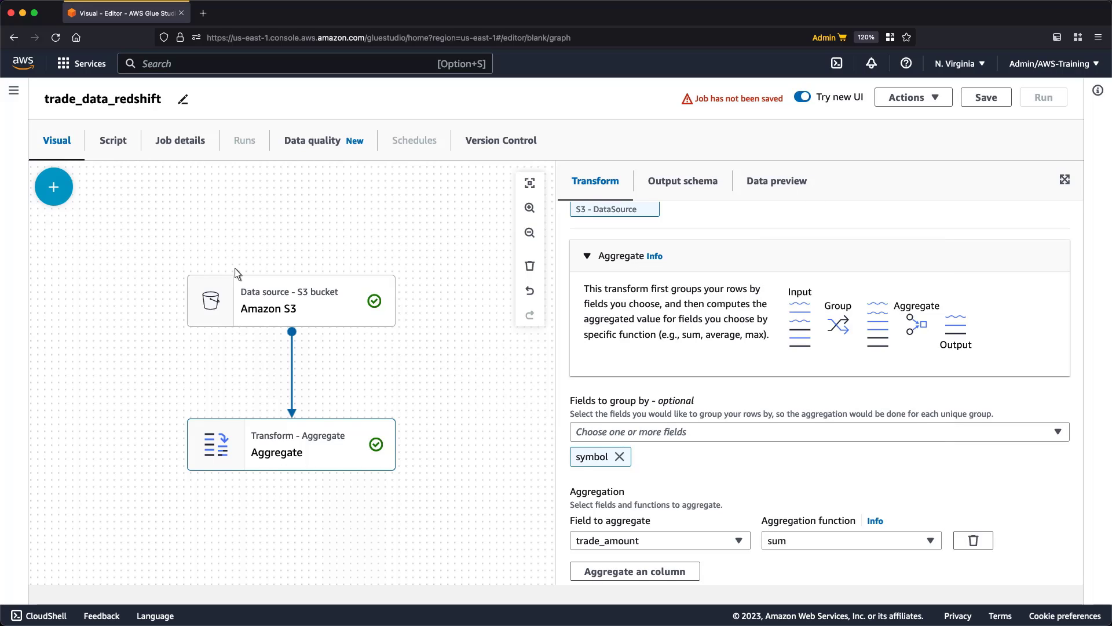
Add a Rename Field transform renaming sum(trade_amount) to trade_amount
{"action": "left_click", "coordinate": [53, 187]}
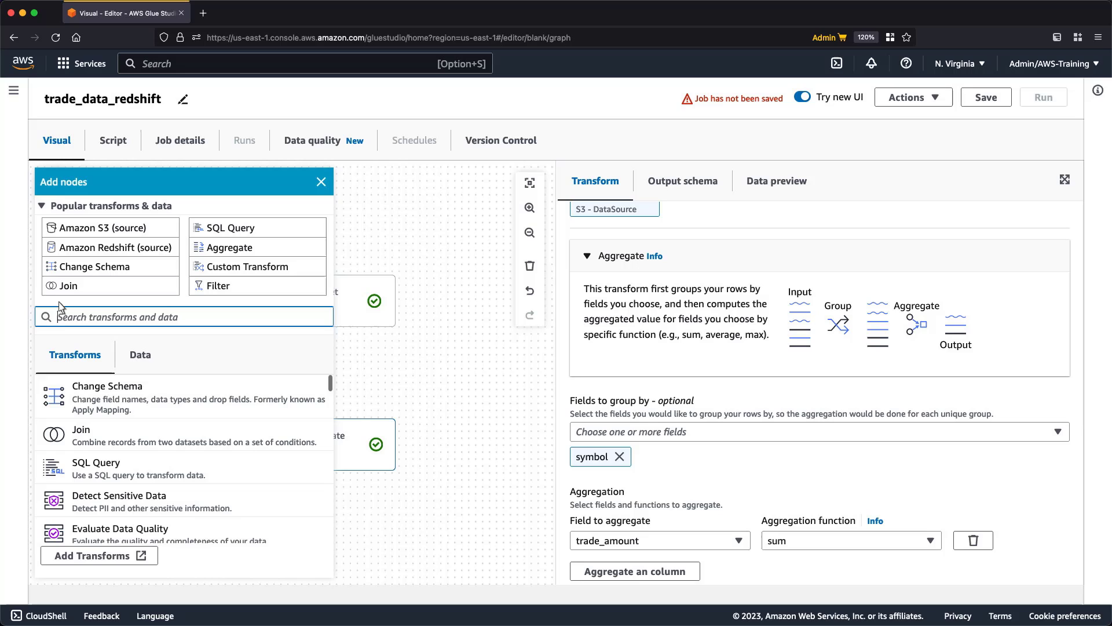
{"action": "type", "text": "ren"}
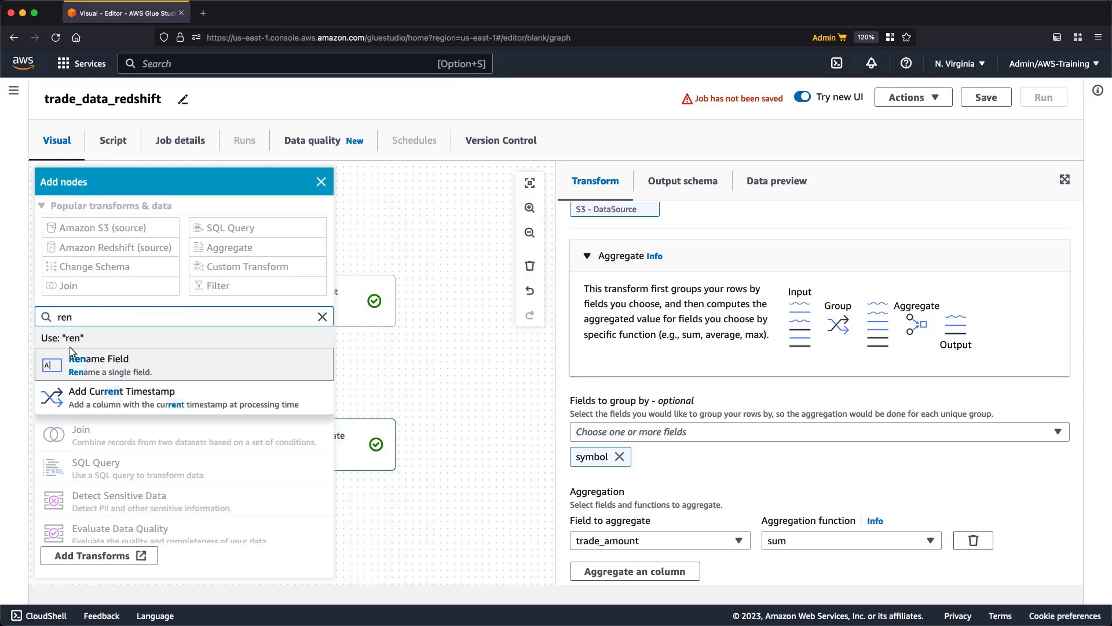
{"action": "left_click", "coordinate": [98, 364]}
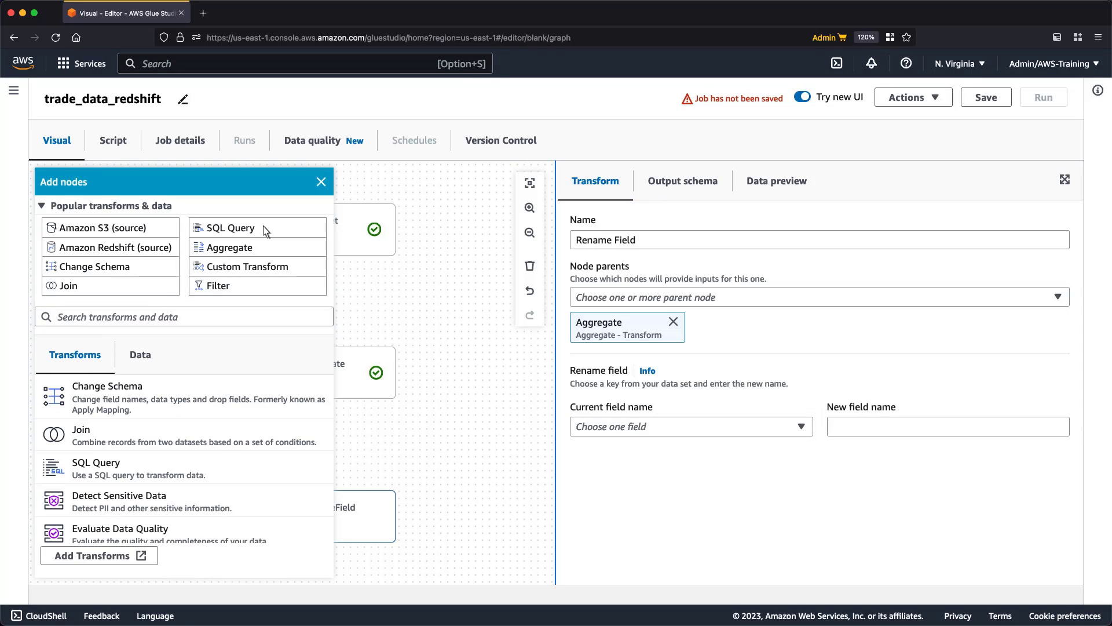
{"action": "left_click", "coordinate": [321, 182]}
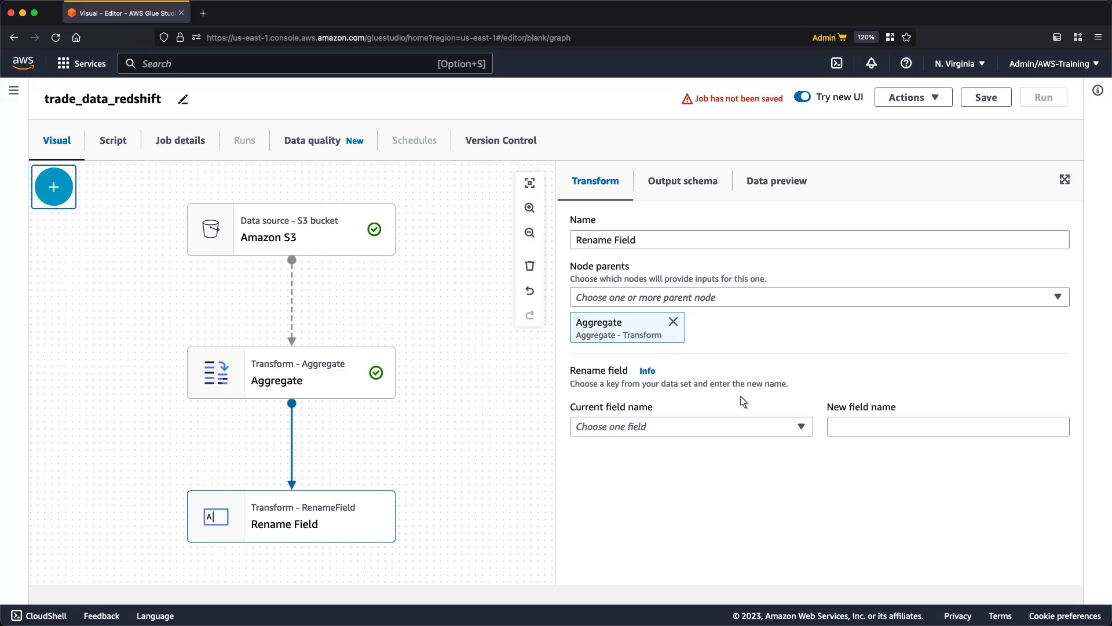
{"action": "left_click", "coordinate": [688, 425]}
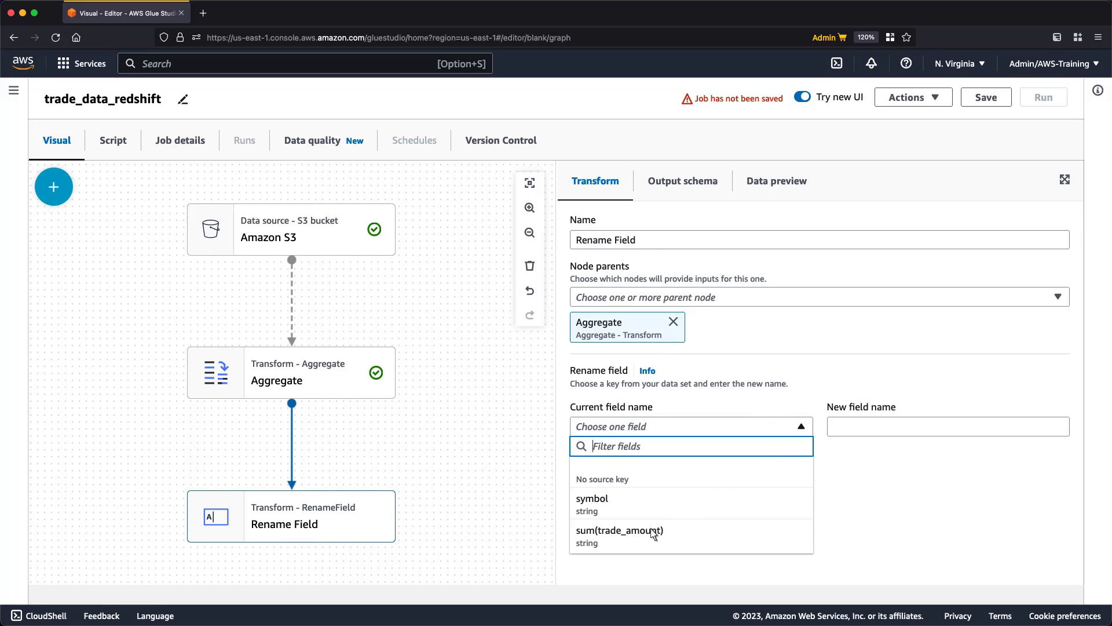
{"action": "left_click", "coordinate": [617, 529]}
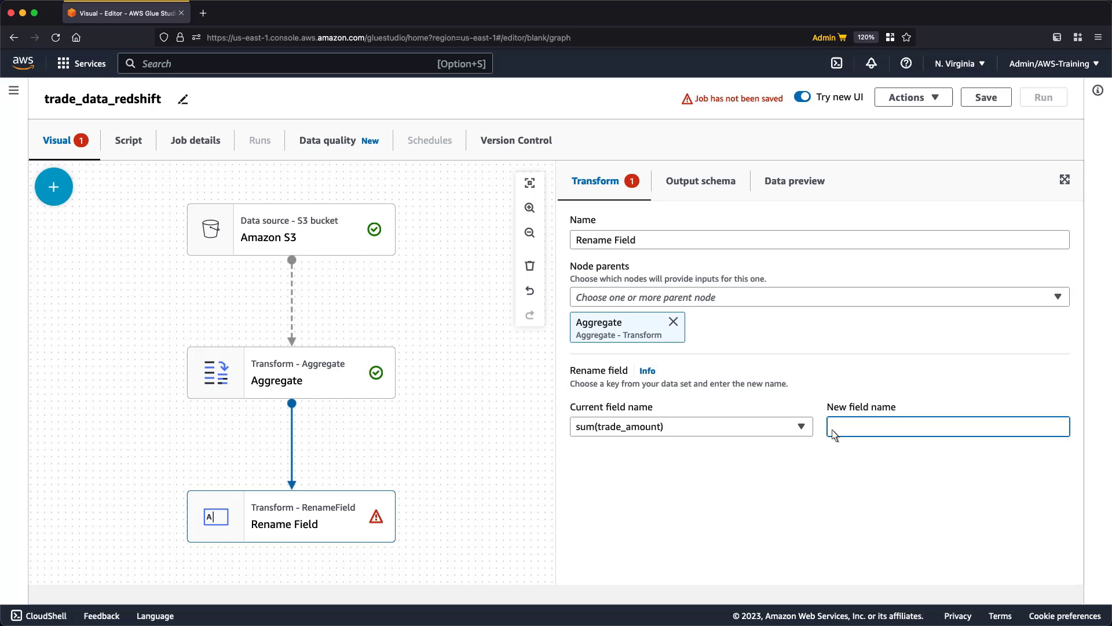
{"action": "type", "text": "trade_amount"}
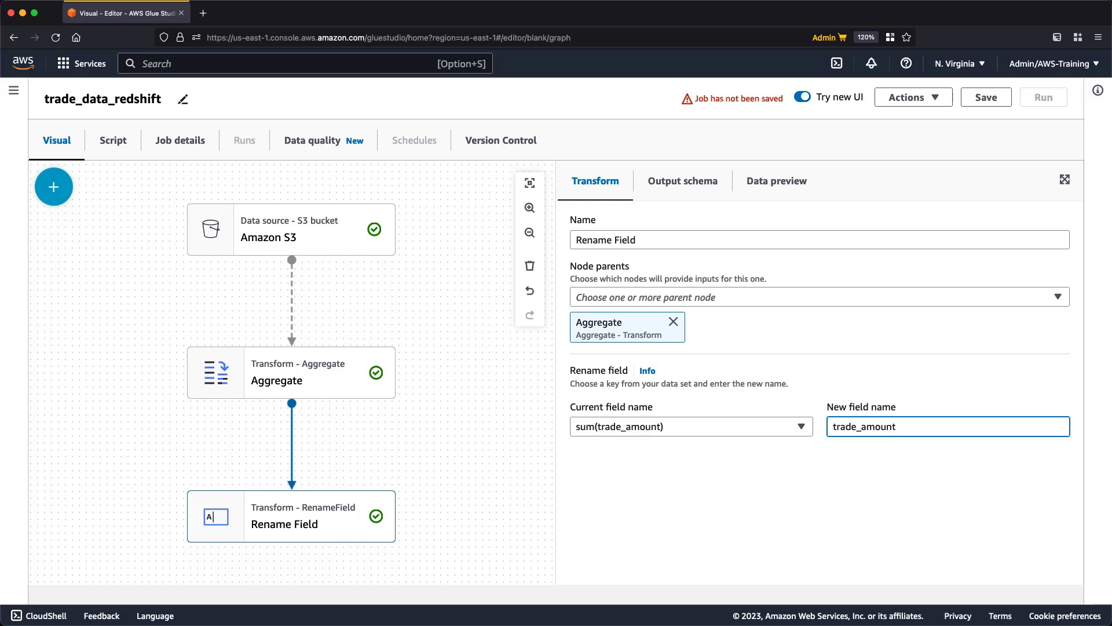
{"action": "mouse_move", "coordinate": [454, 317]}
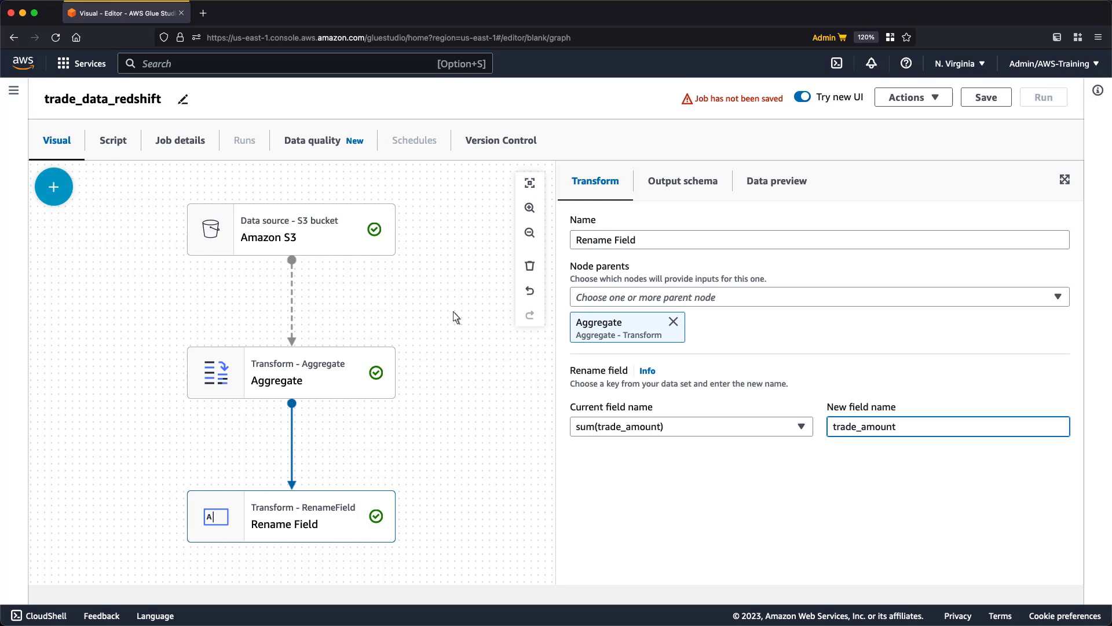
Add an Amazon Redshift source using the redshift-warehouse connection
{"action": "left_click", "coordinate": [54, 187]}
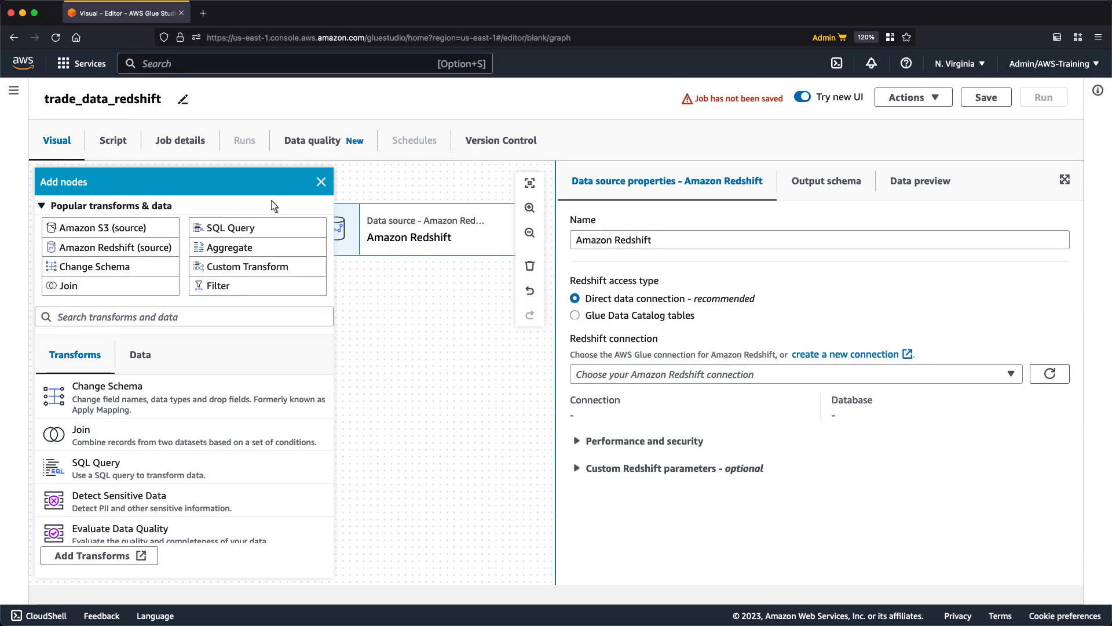
{"action": "left_click", "coordinate": [321, 182]}
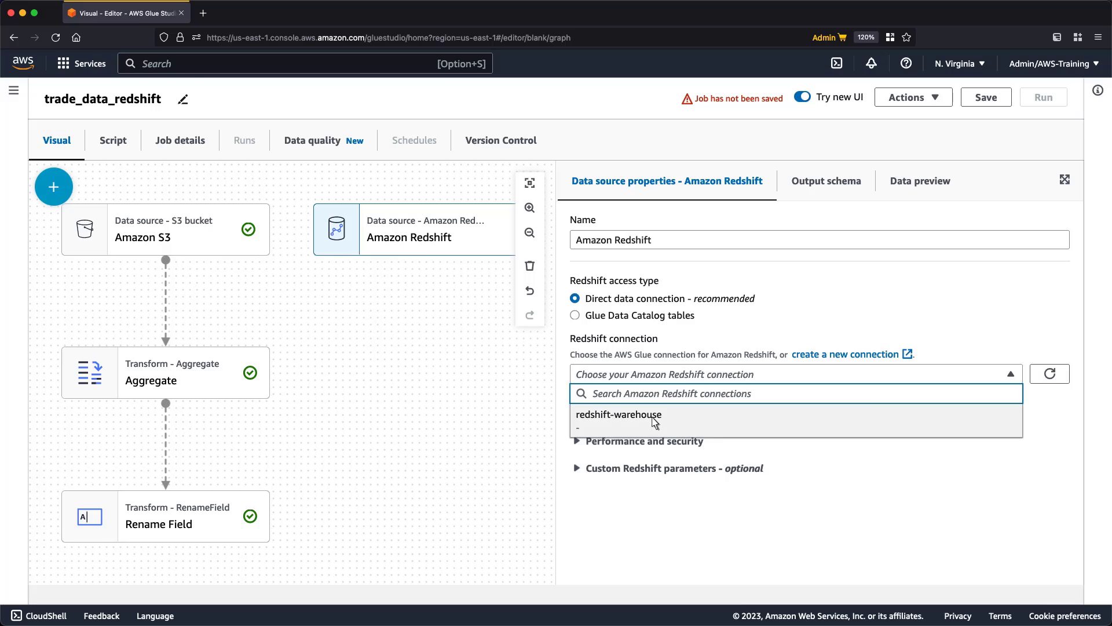
{"action": "left_click", "coordinate": [618, 414]}
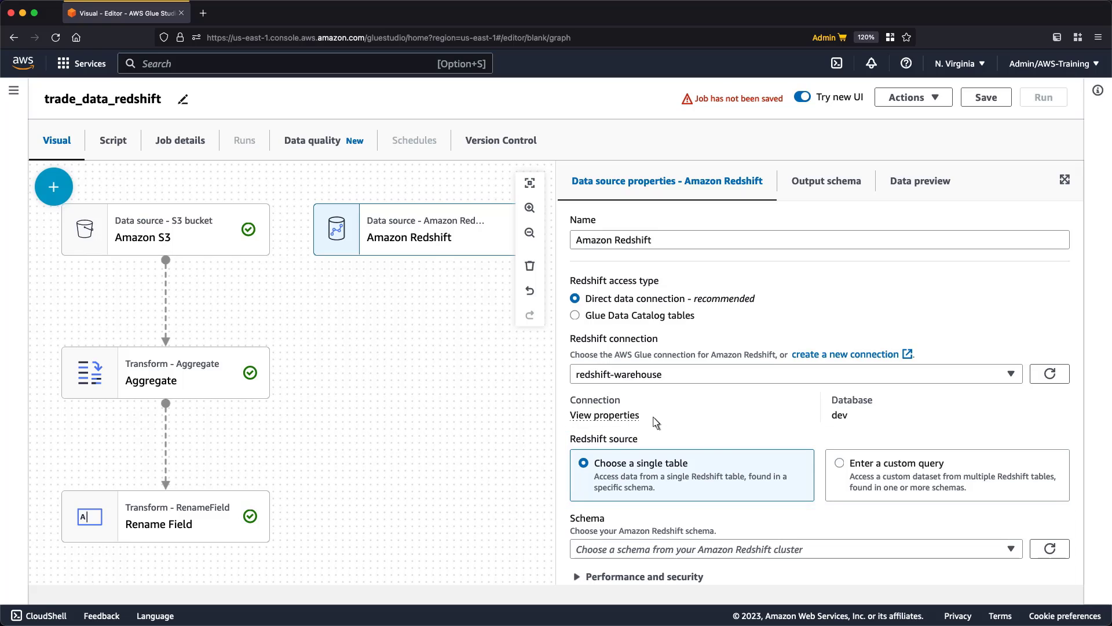
{"action": "scroll", "scroll_direction": "down", "scroll_amount": 3}
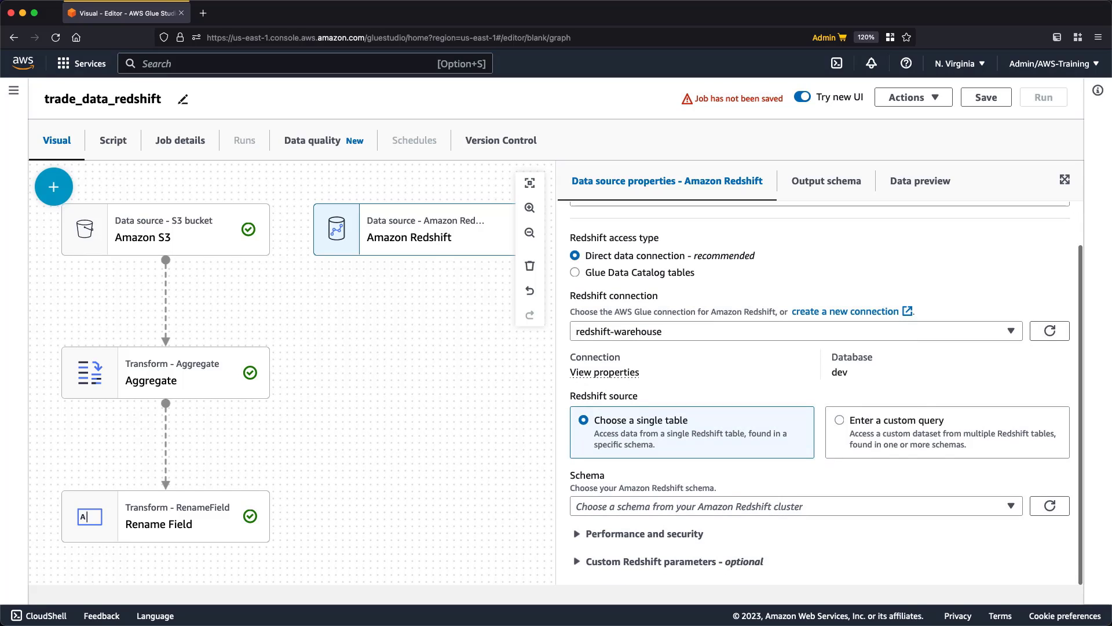
{"action": "mouse_move", "coordinate": [1036, 535]}
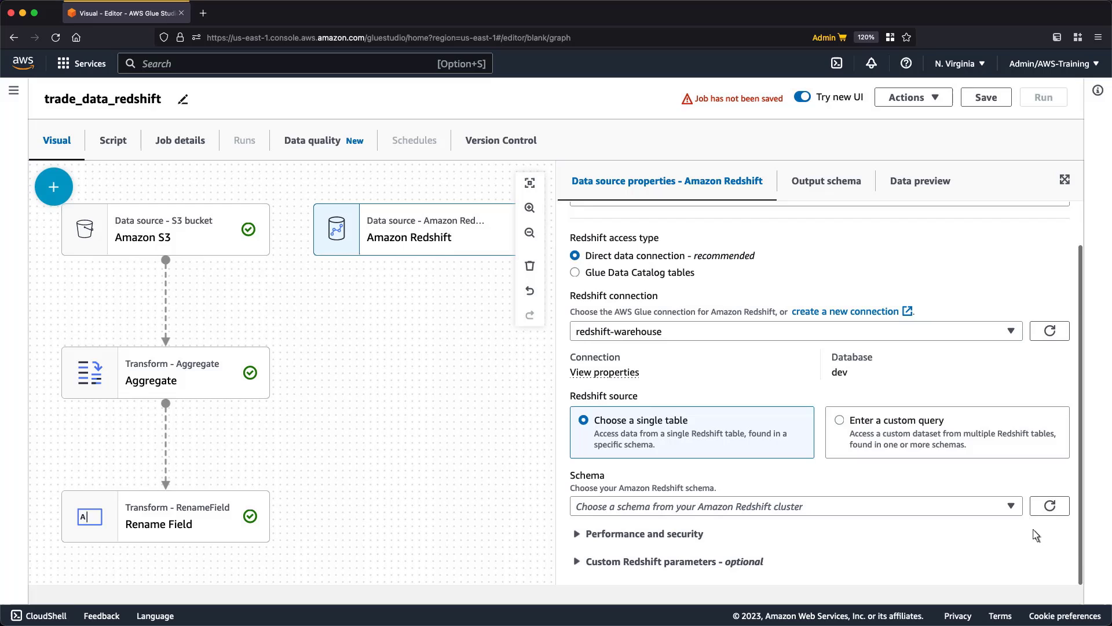
Point the Redshift source at the public schema's company_global table
{"action": "left_click", "coordinate": [792, 506]}
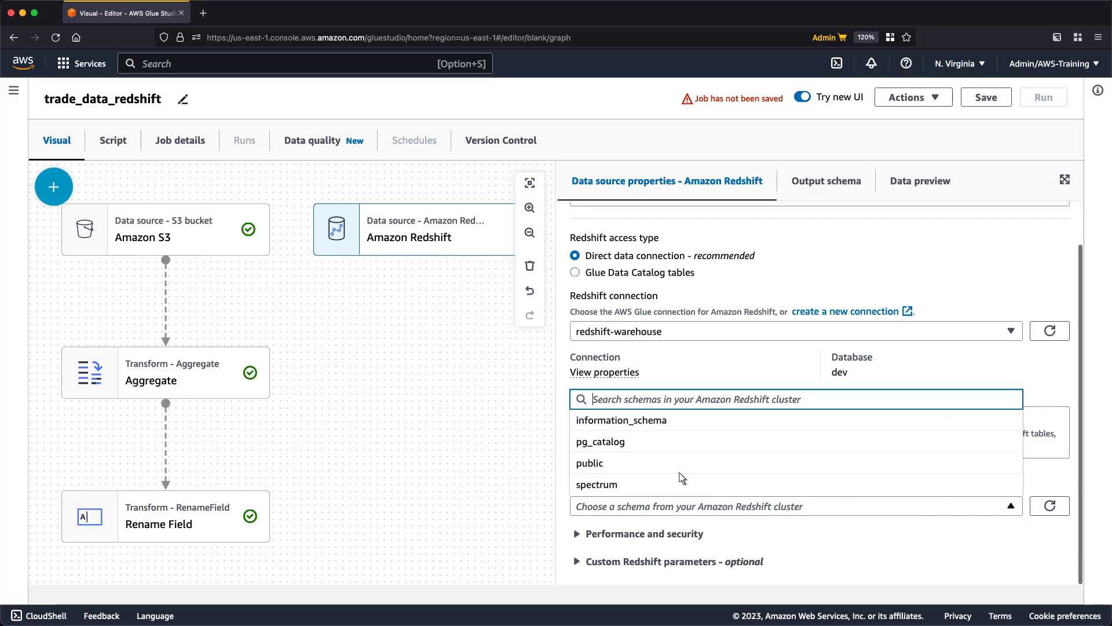
{"action": "left_click", "coordinate": [589, 462]}
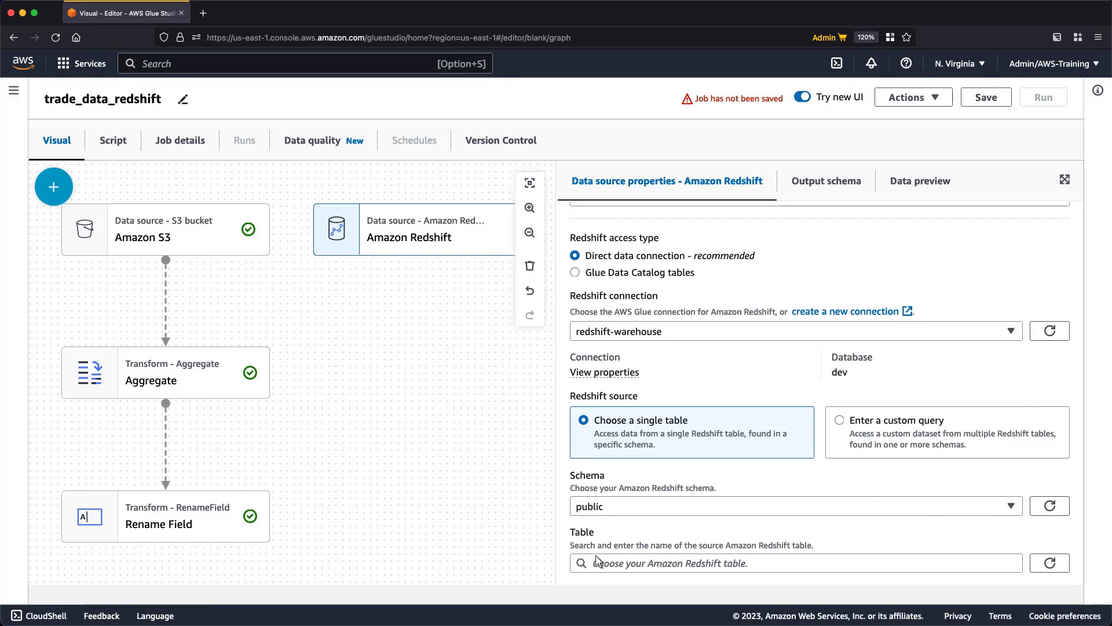
{"action": "left_click", "coordinate": [788, 563]}
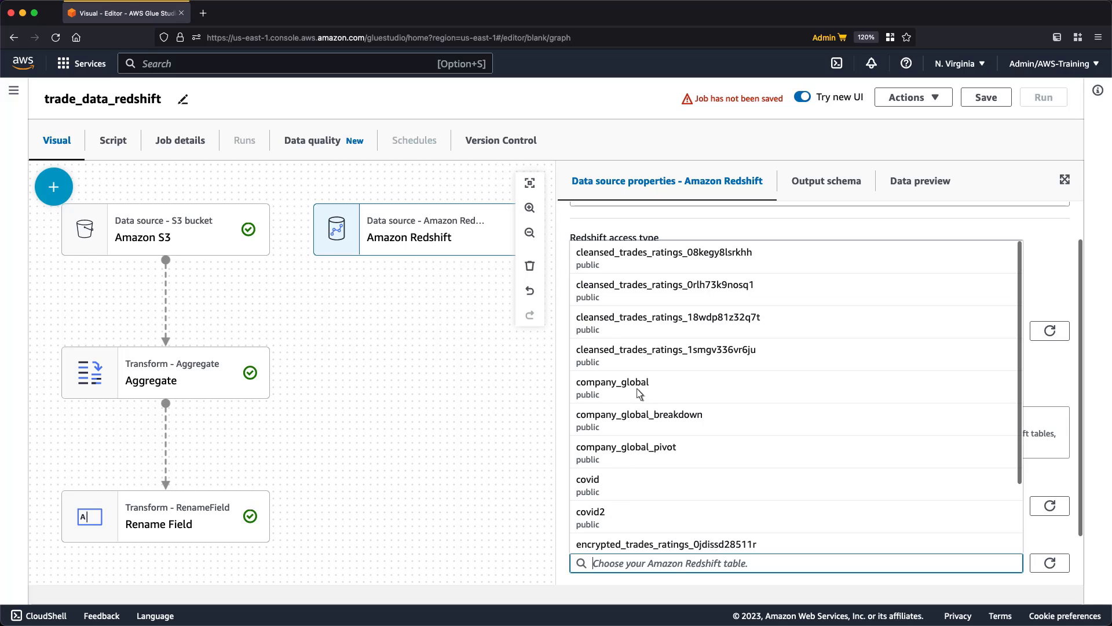
{"action": "left_click", "coordinate": [612, 381]}
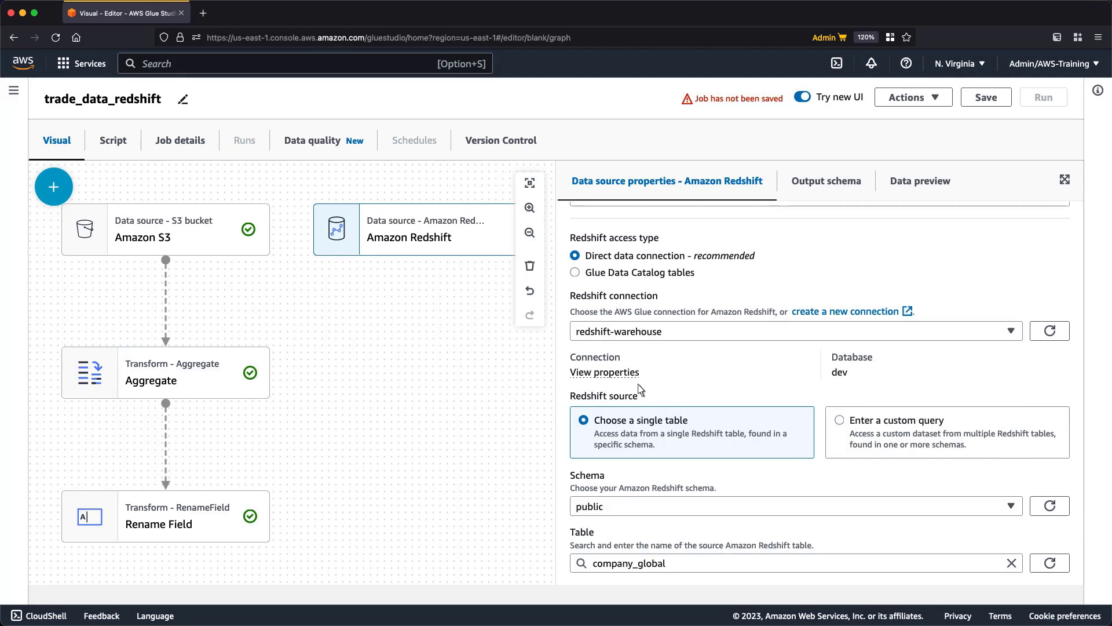
{"action": "left_click", "coordinate": [53, 187]}
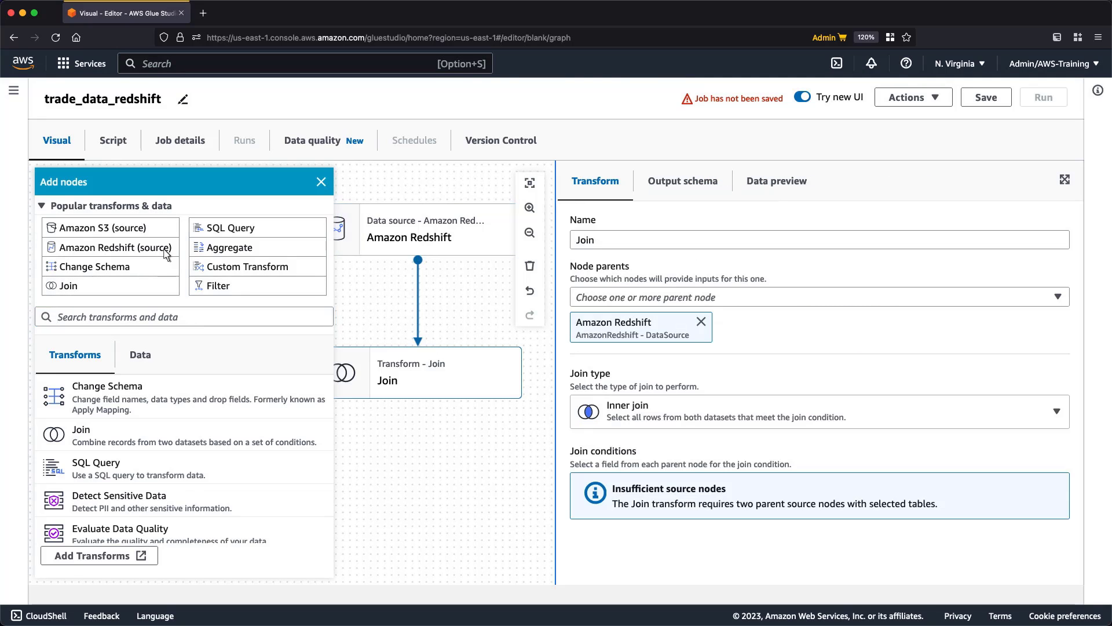
Make Rename Field the Join's second parent node
{"action": "left_click", "coordinate": [321, 182]}
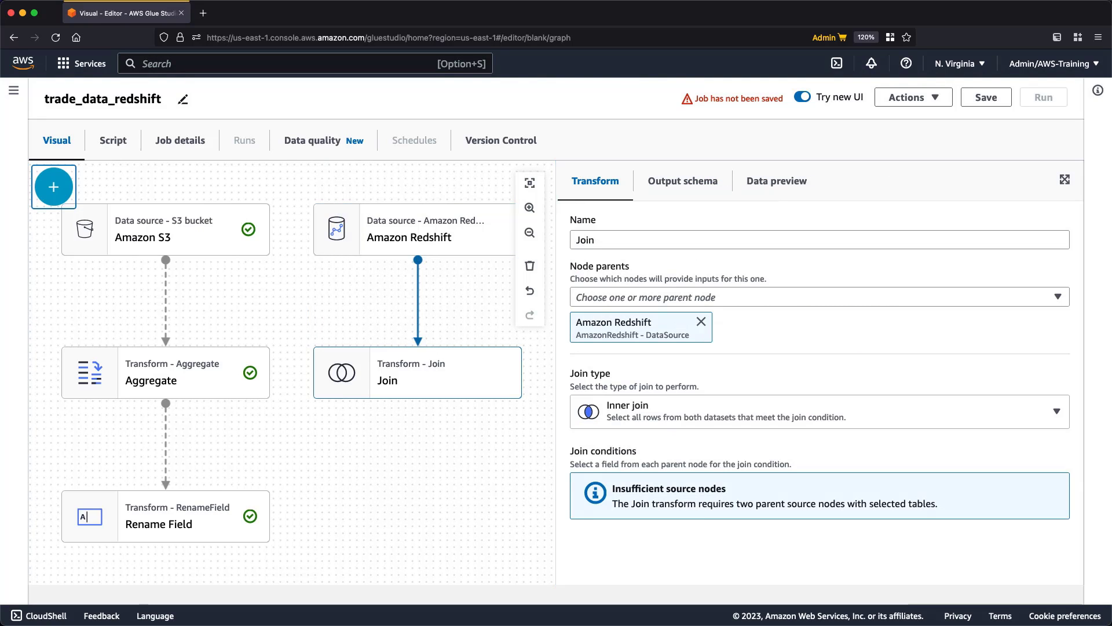
{"action": "mouse_move", "coordinate": [941, 285]}
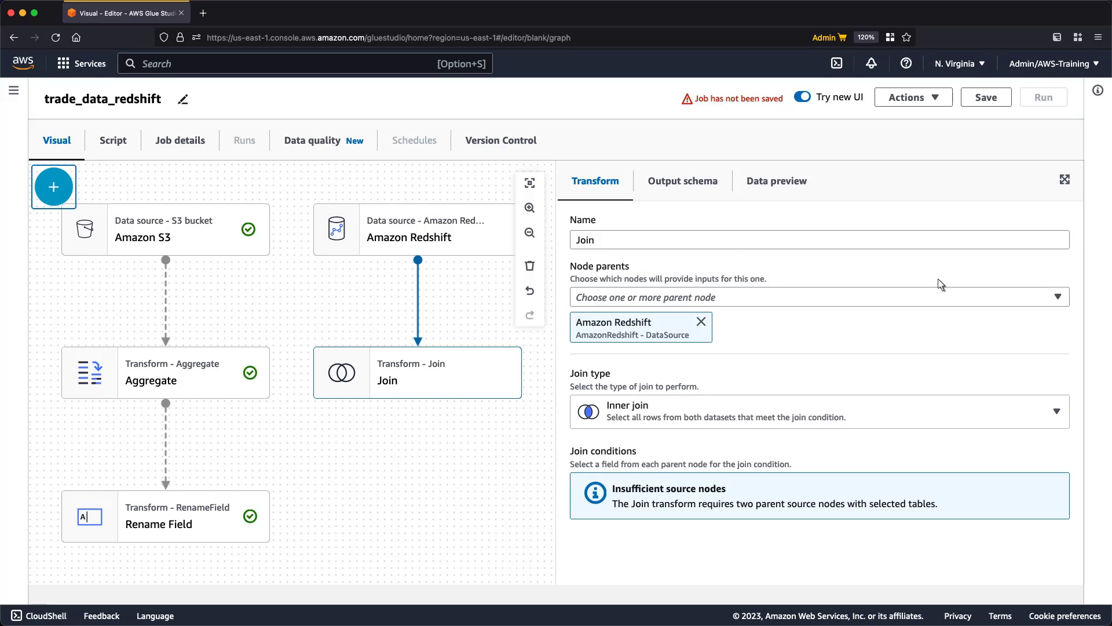
{"action": "left_click", "coordinate": [816, 297]}
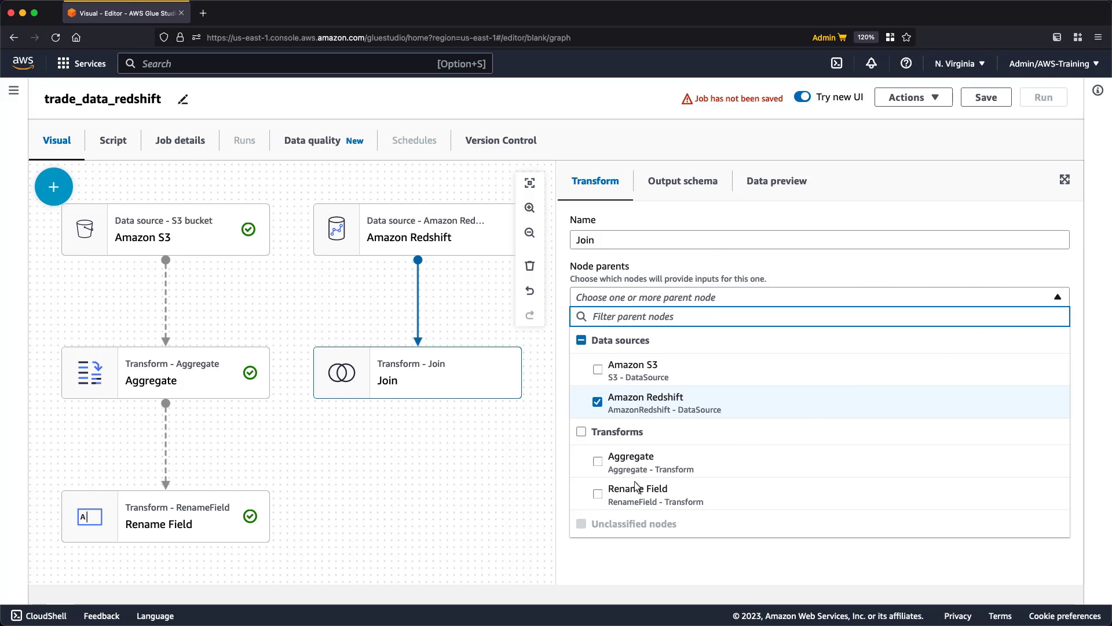
{"action": "left_click", "coordinate": [598, 493]}
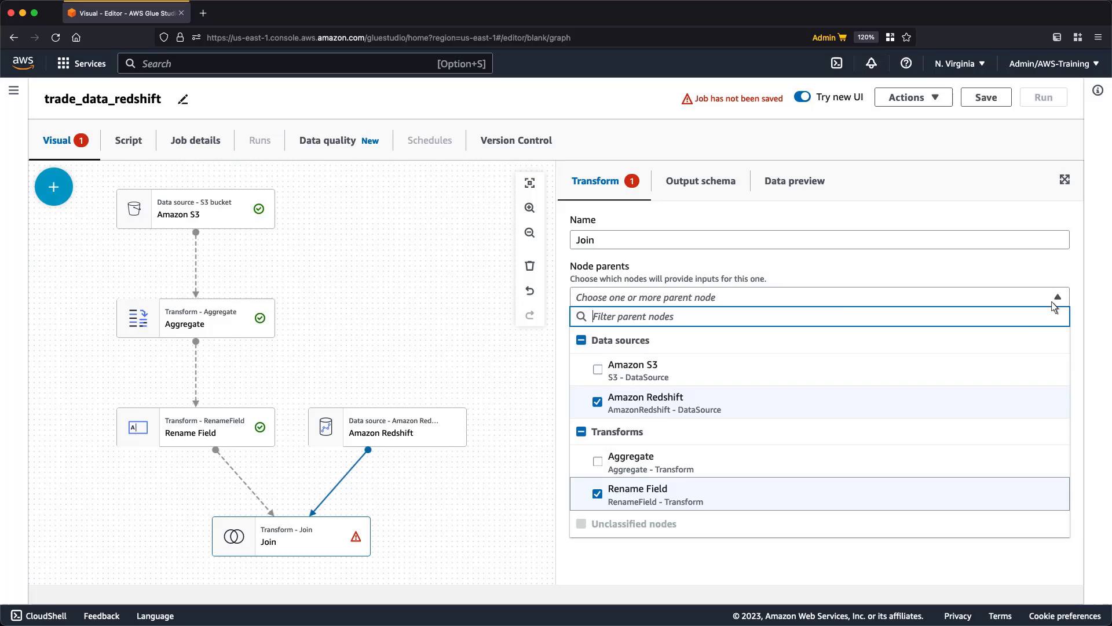
{"action": "left_click", "coordinate": [1056, 297]}
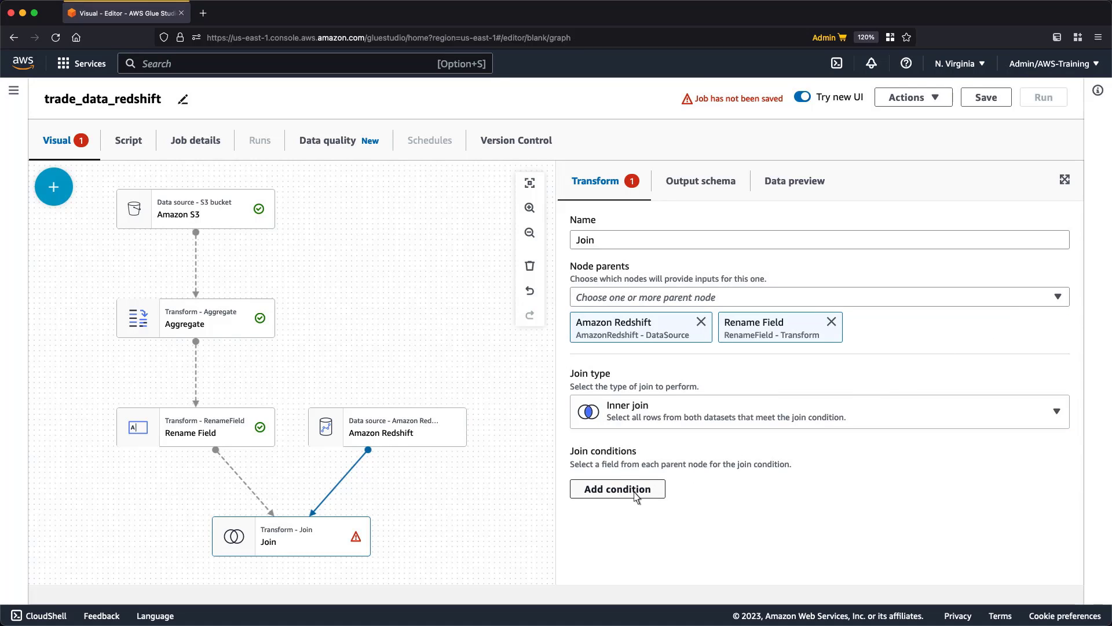
Add the join condition company_symbol = symbol
{"action": "left_click", "coordinate": [616, 488]}
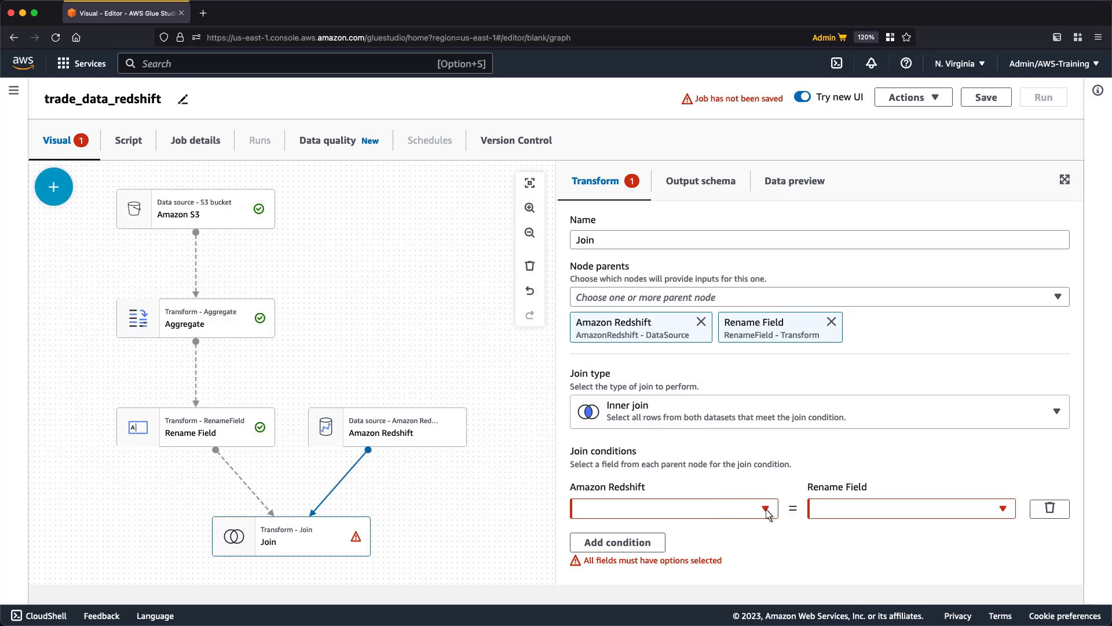
{"action": "left_click", "coordinate": [668, 508]}
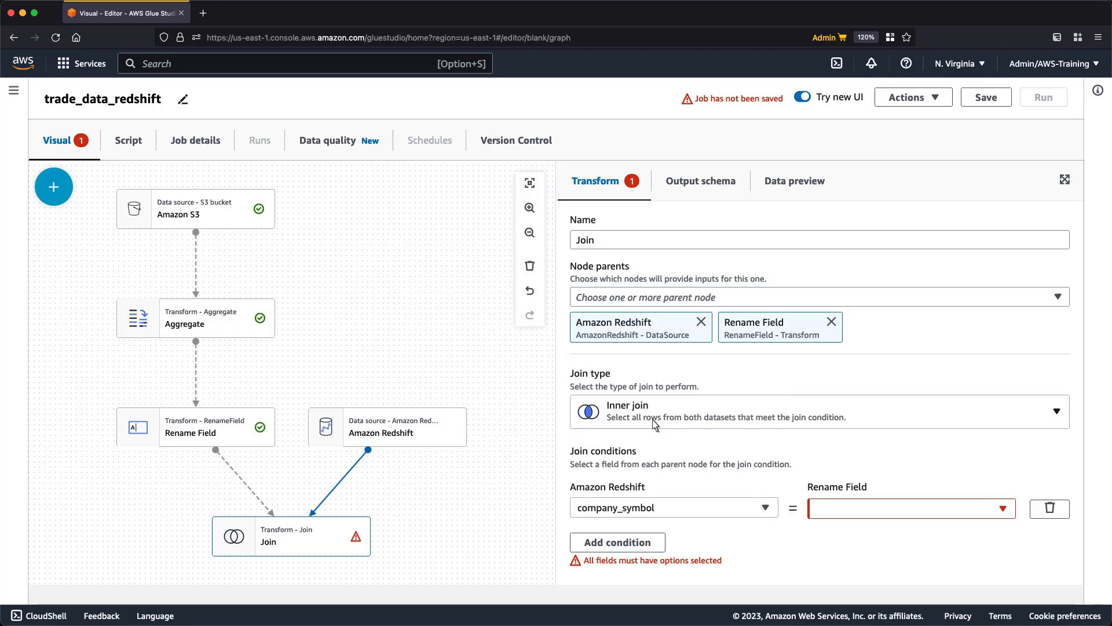
{"action": "left_click", "coordinate": [911, 508]}
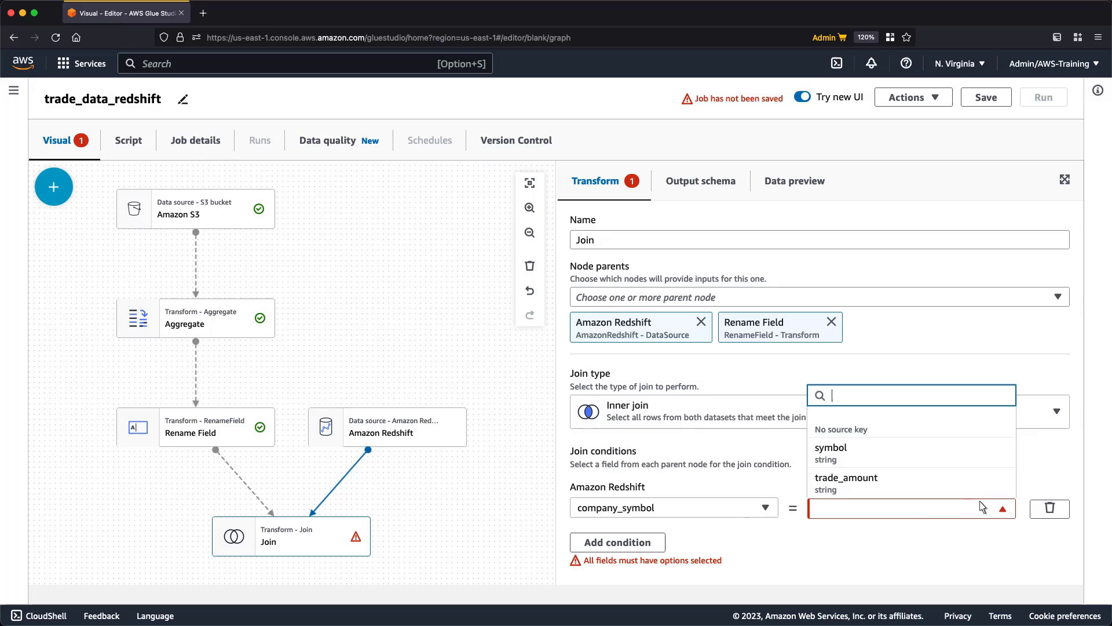
{"action": "left_click", "coordinate": [829, 448]}
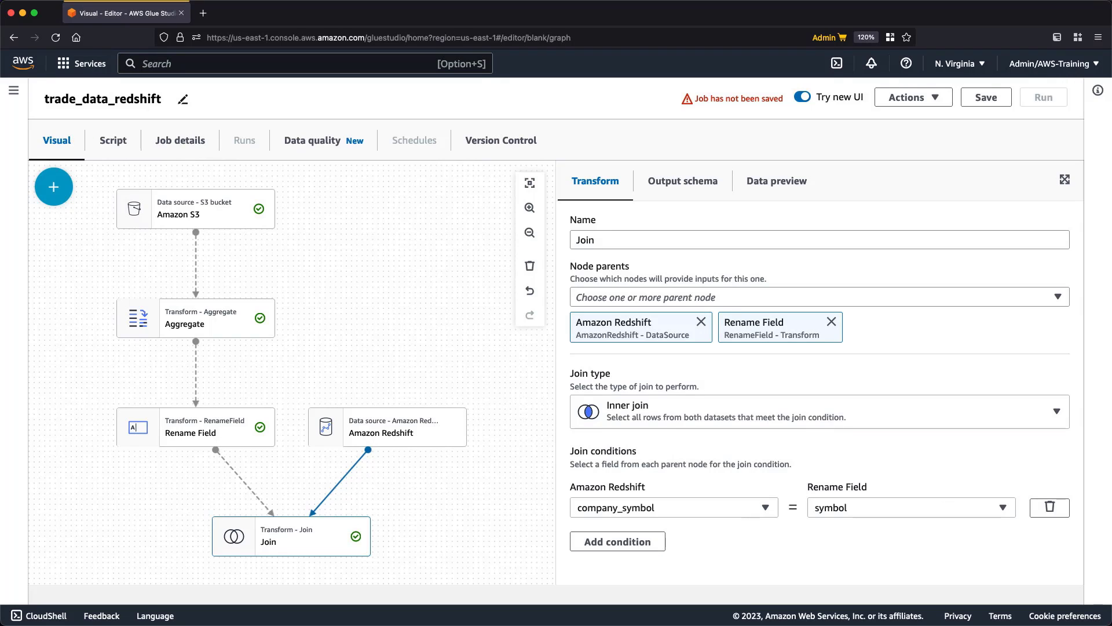
Add a Derived Column last_day_flow defined as cast(trade_amount as int)
{"action": "left_click", "coordinate": [53, 186]}
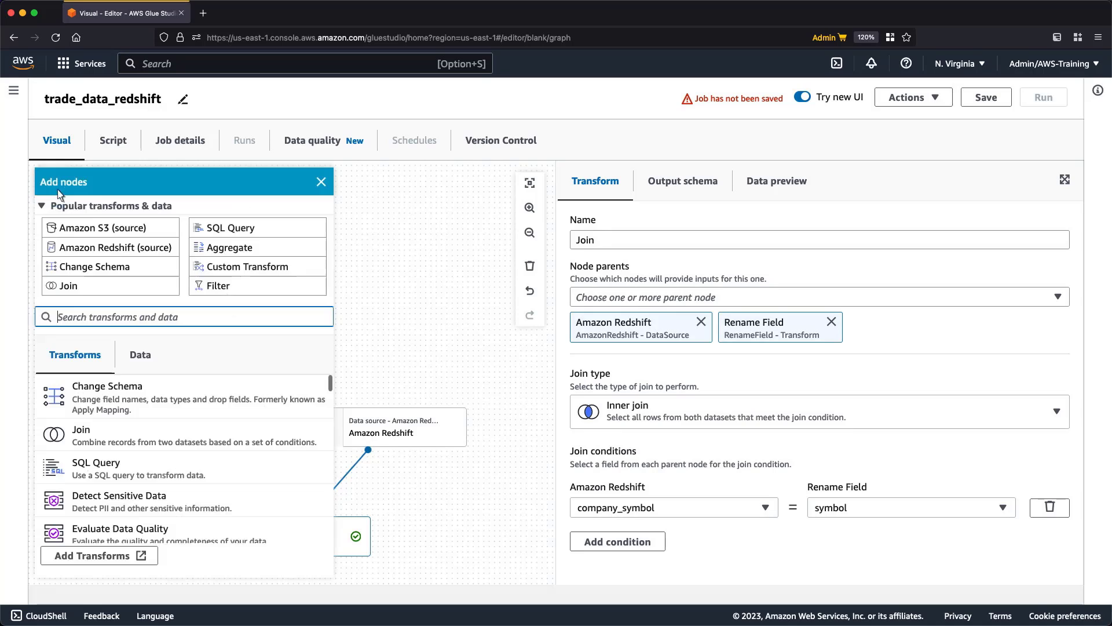
{"action": "type", "text": "der"}
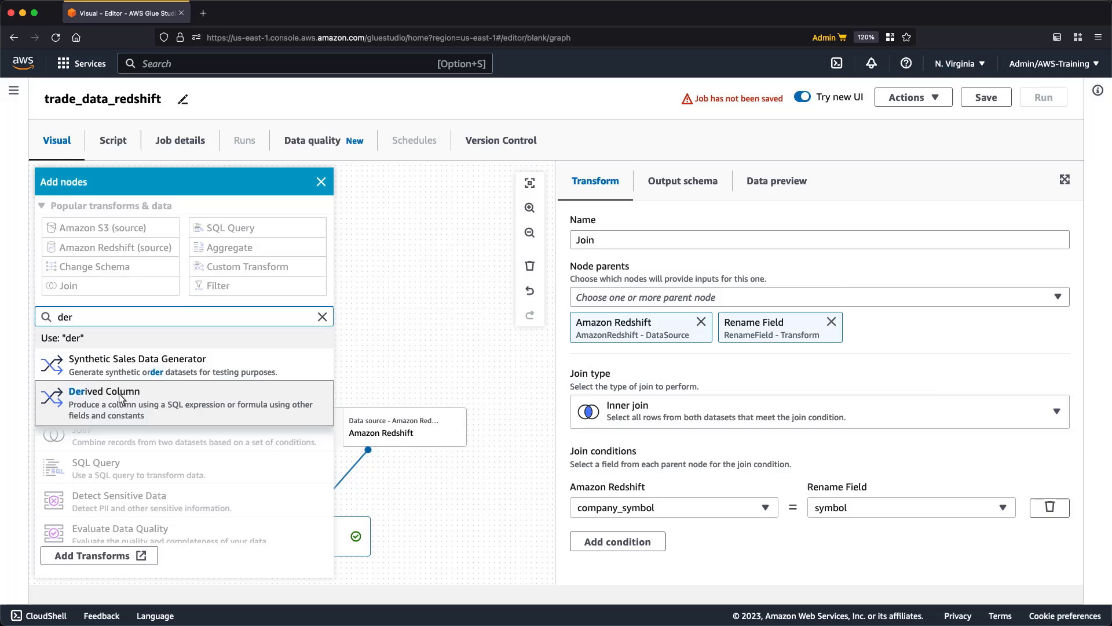
{"action": "left_click", "coordinate": [104, 390]}
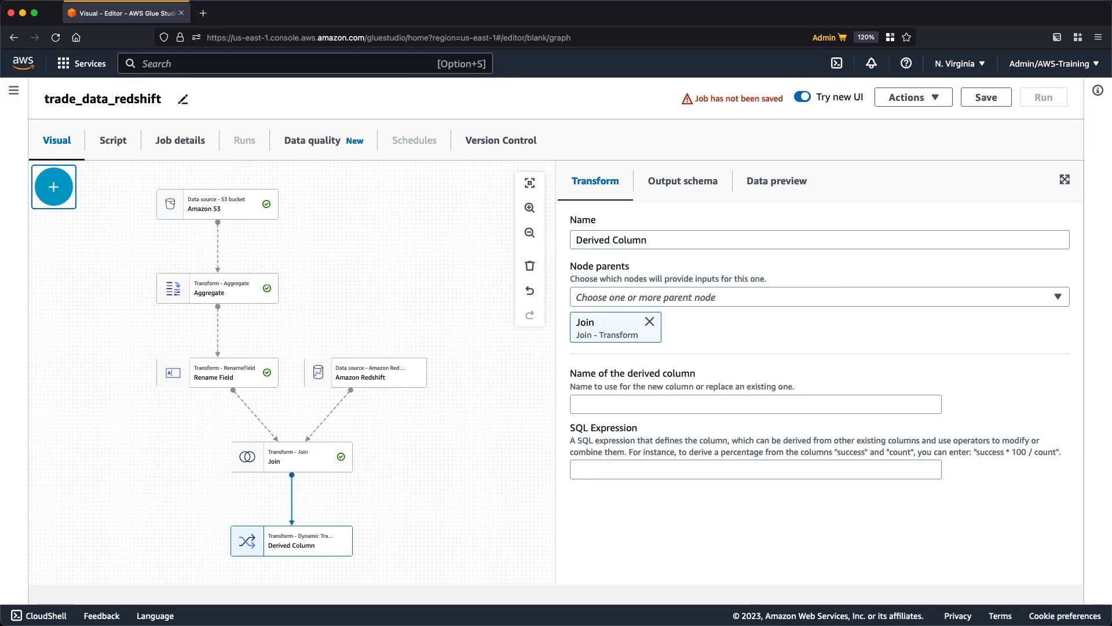
{"action": "mouse_move", "coordinate": [418, 272]}
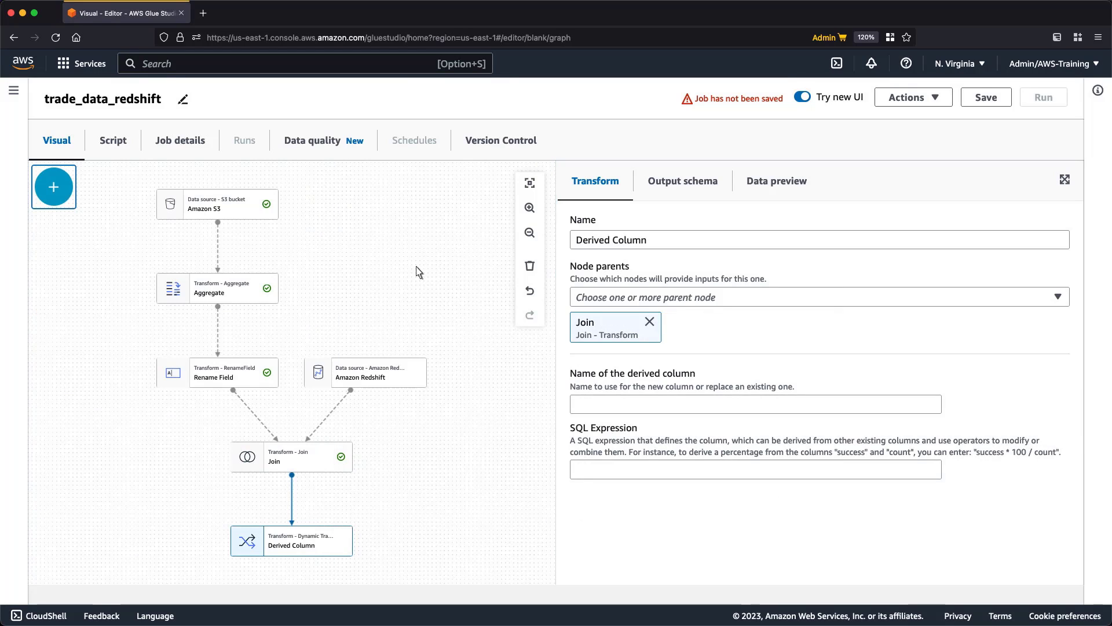
{"action": "type", "text": "last_day_flow"}
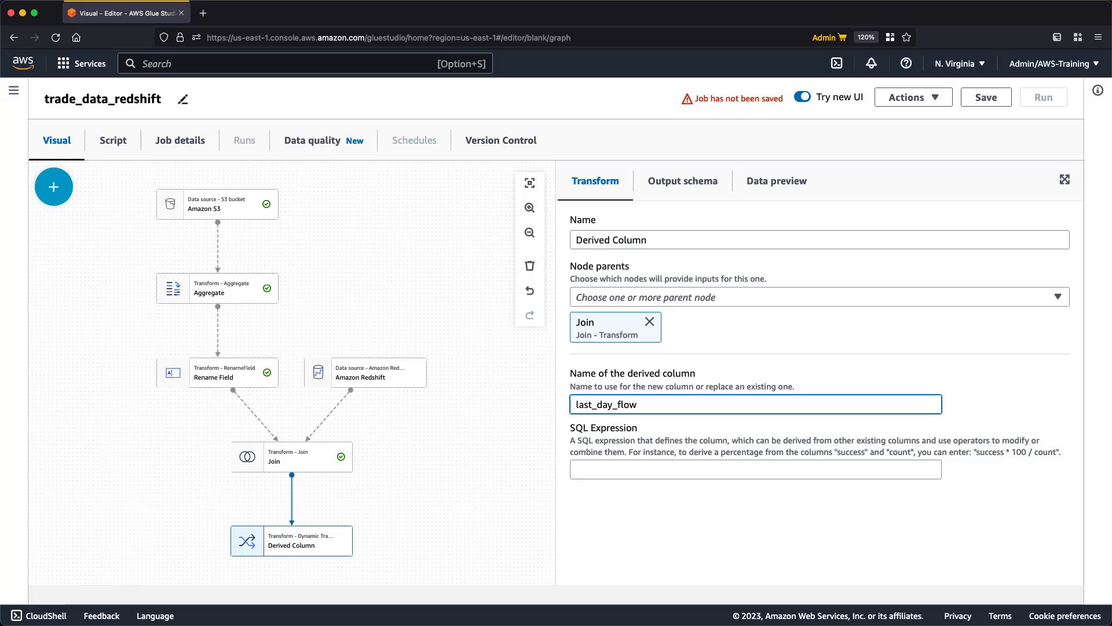
{"action": "type", "text": "cast(trade_amount as int)"}
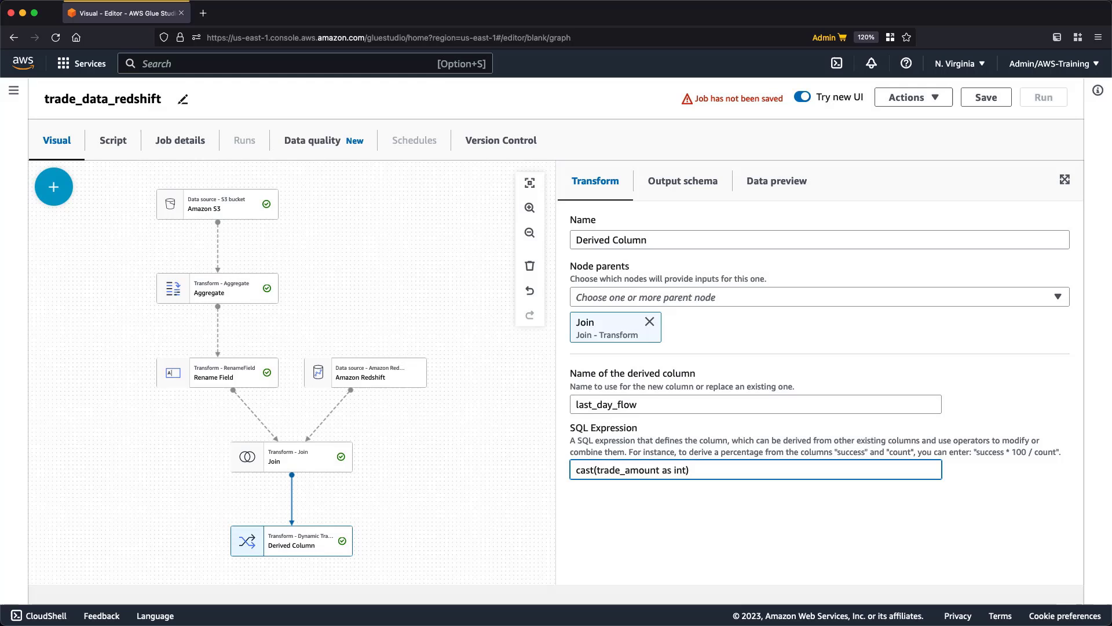
{"action": "mouse_move", "coordinate": [340, 312]}
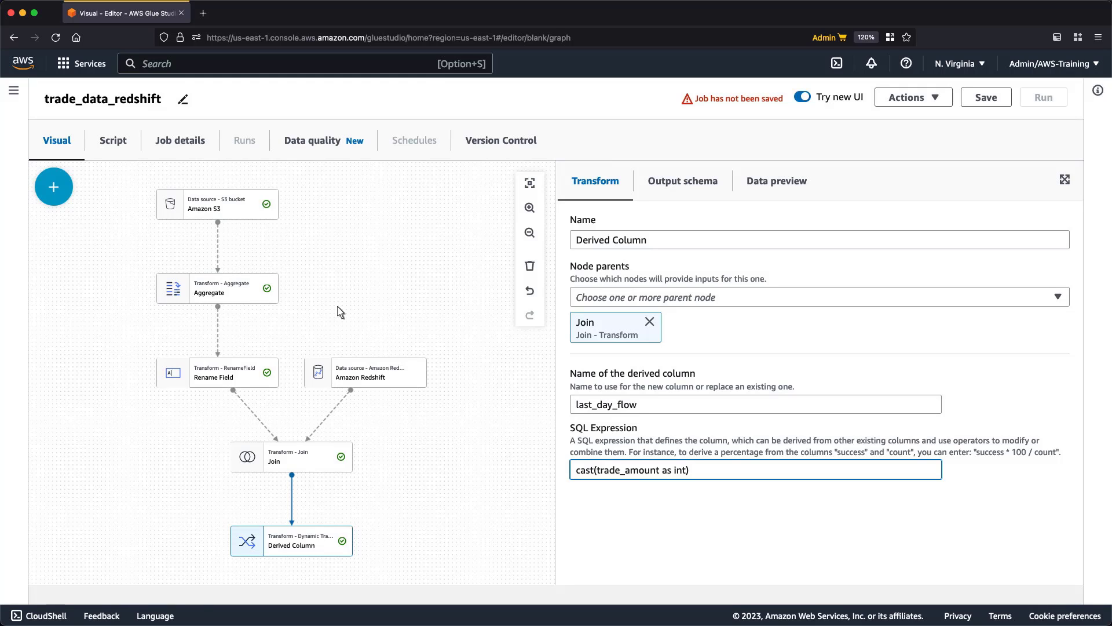
Add a second Derived Column total_valuation defined as last_day_flow+total_valuation
{"action": "left_click", "coordinate": [54, 186]}
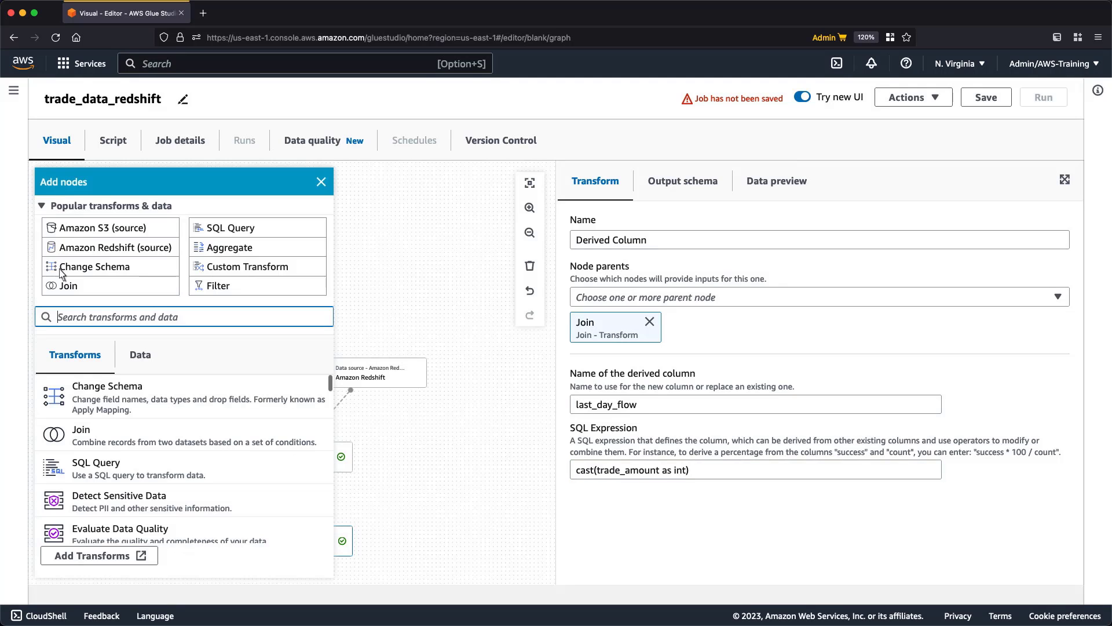
{"action": "type", "text": "der"}
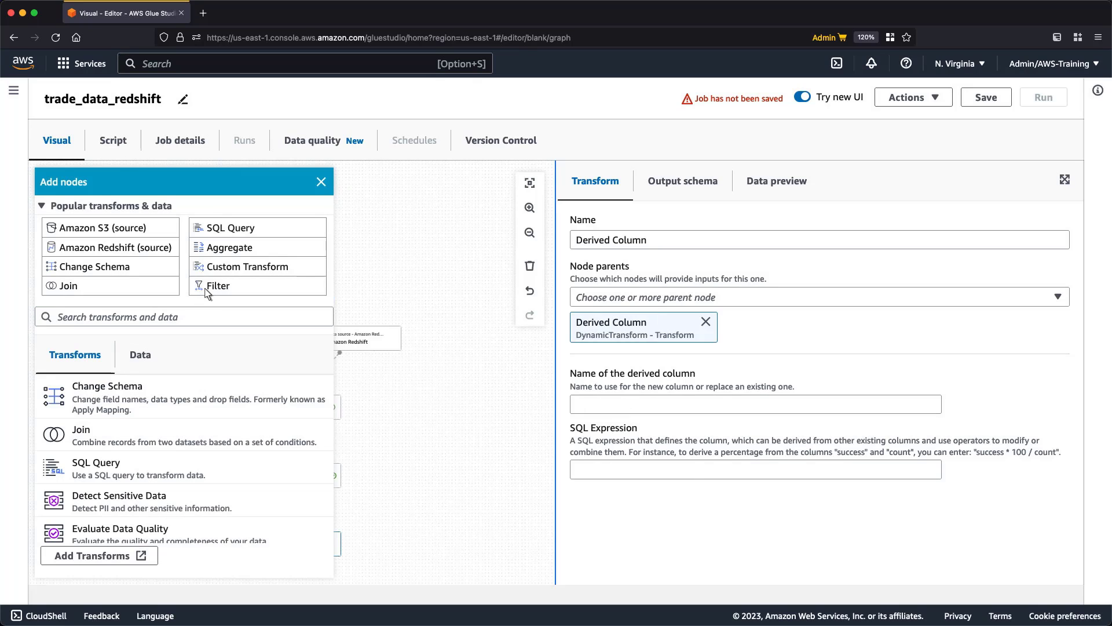
{"action": "left_click", "coordinate": [321, 182]}
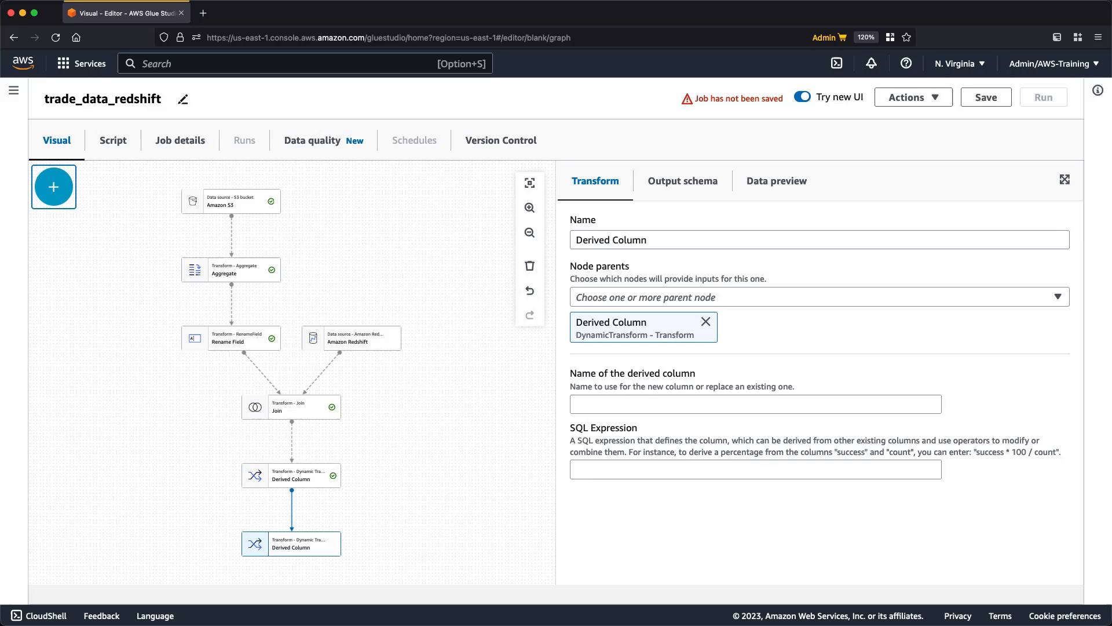
{"action": "mouse_move", "coordinate": [552, 390]}
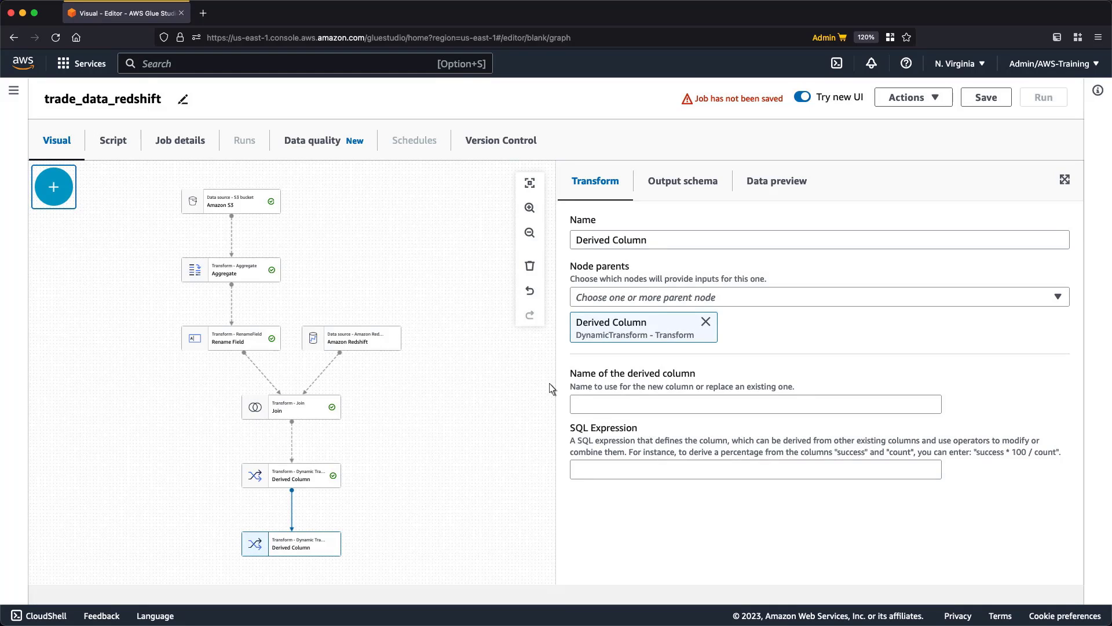
{"action": "type", "text": "total_valuation"}
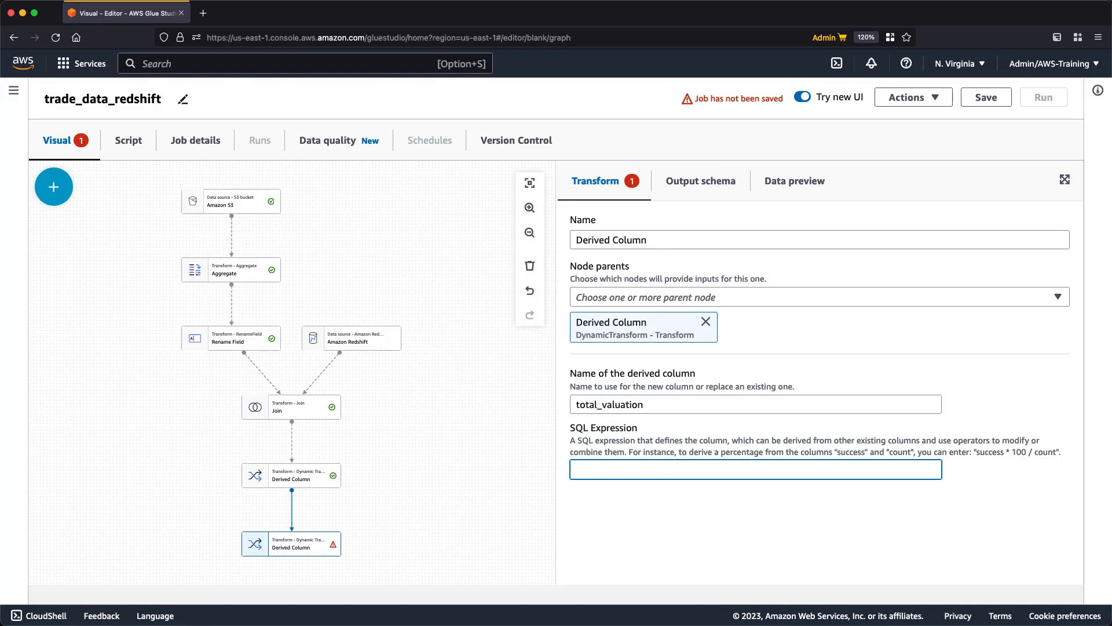
{"action": "type", "text": "last_day_flow+total_valuation"}
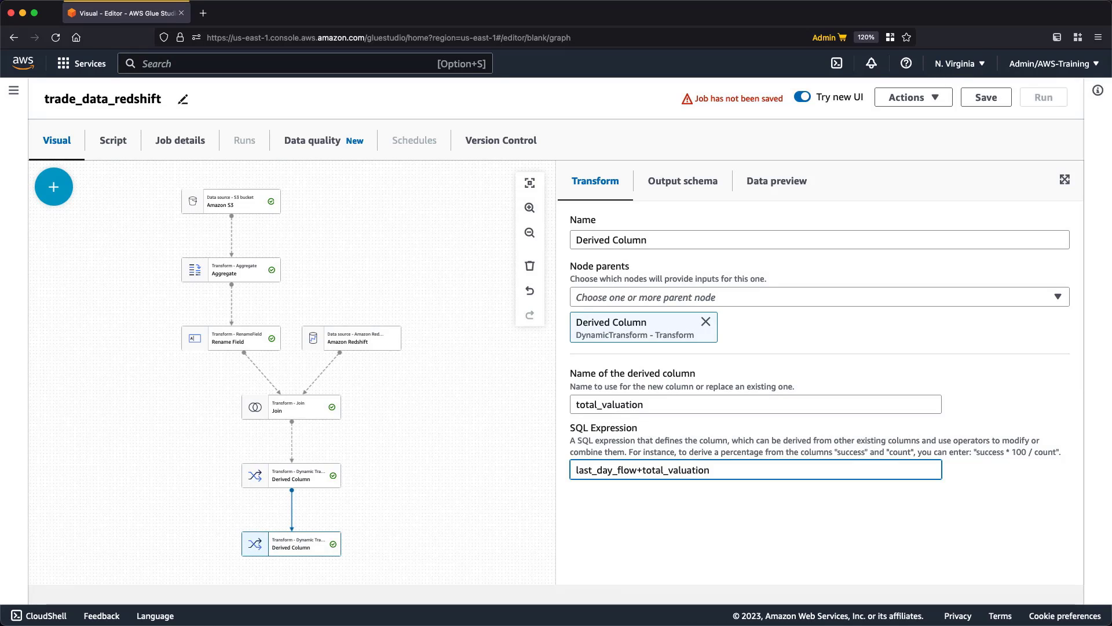
{"action": "mouse_move", "coordinate": [522, 391]}
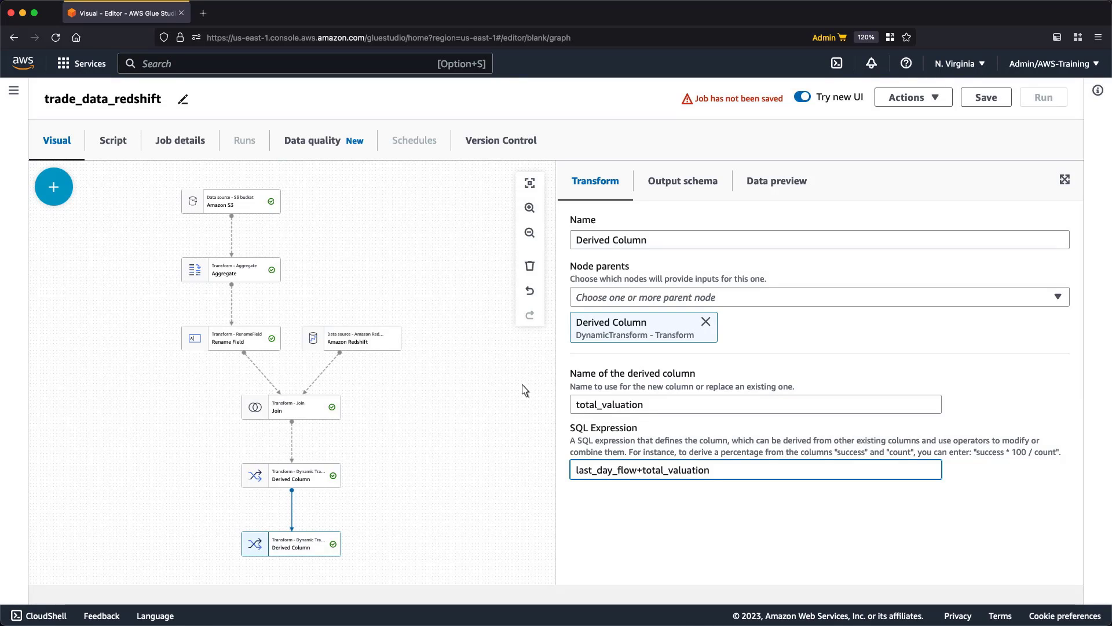
Add a Select Fields transform keeping company_symbol, last_day_flow and total_valuation
{"action": "left_click", "coordinate": [54, 186]}
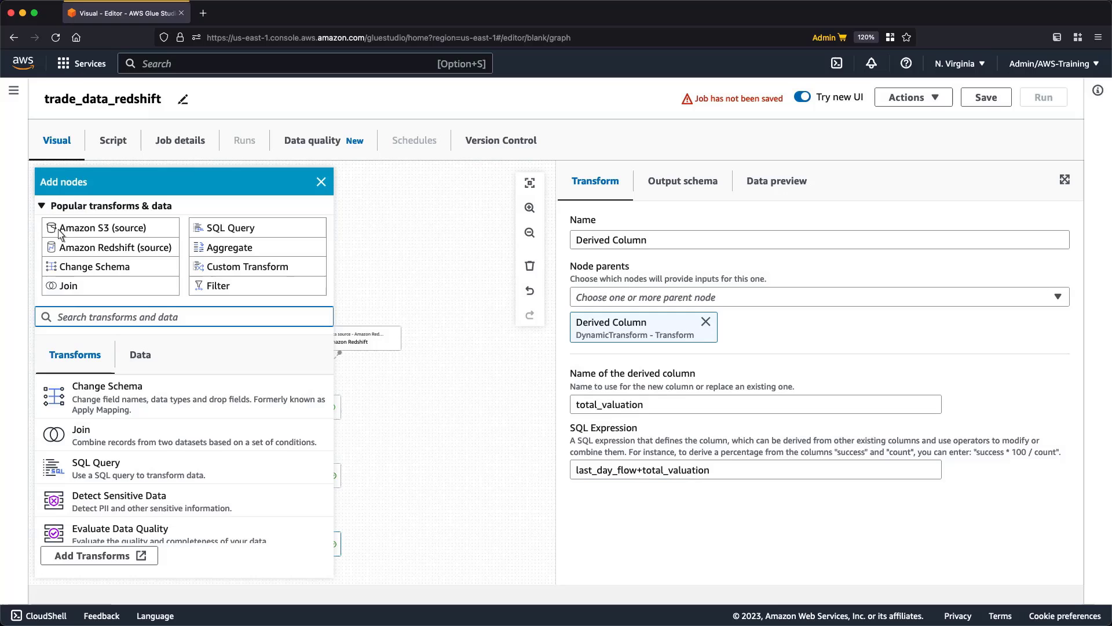
{"action": "type", "text": "sele"}
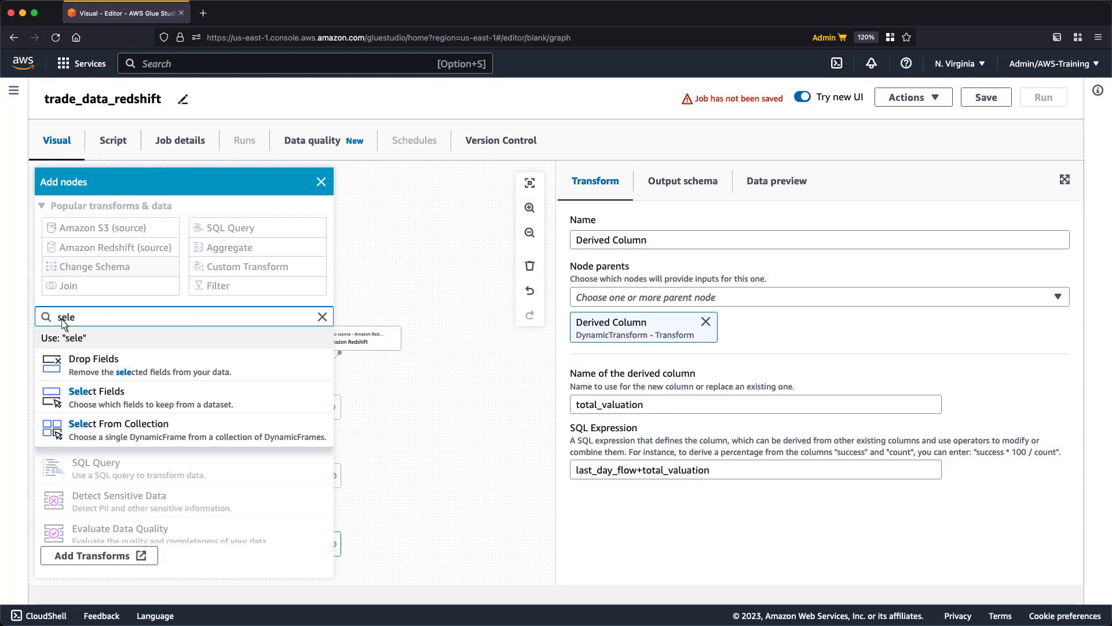
{"action": "left_click", "coordinate": [96, 390]}
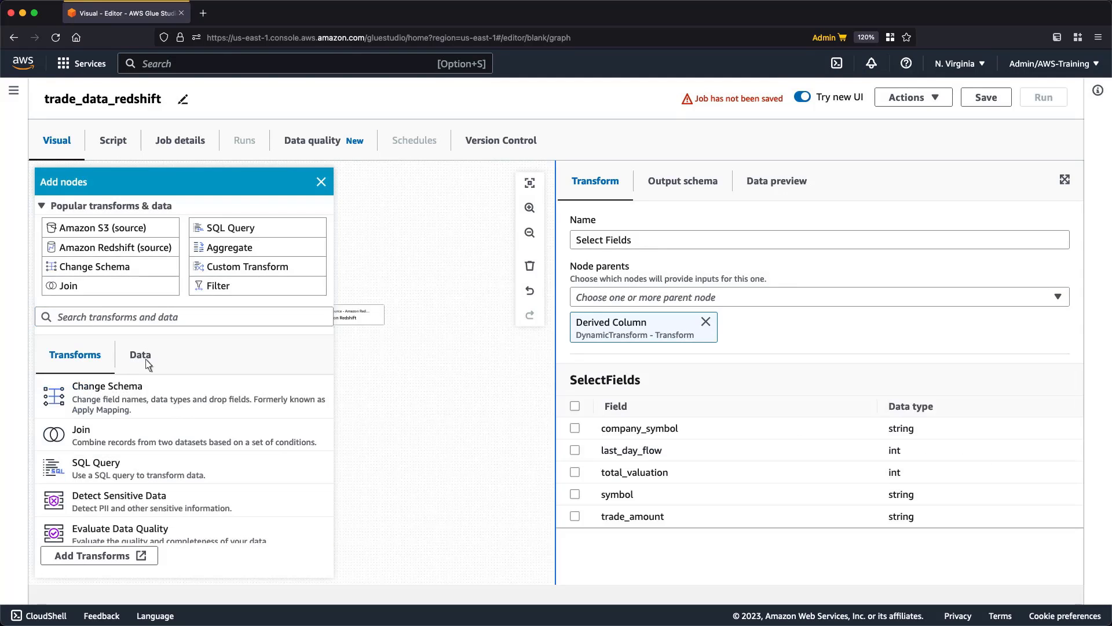
{"action": "left_click", "coordinate": [321, 182]}
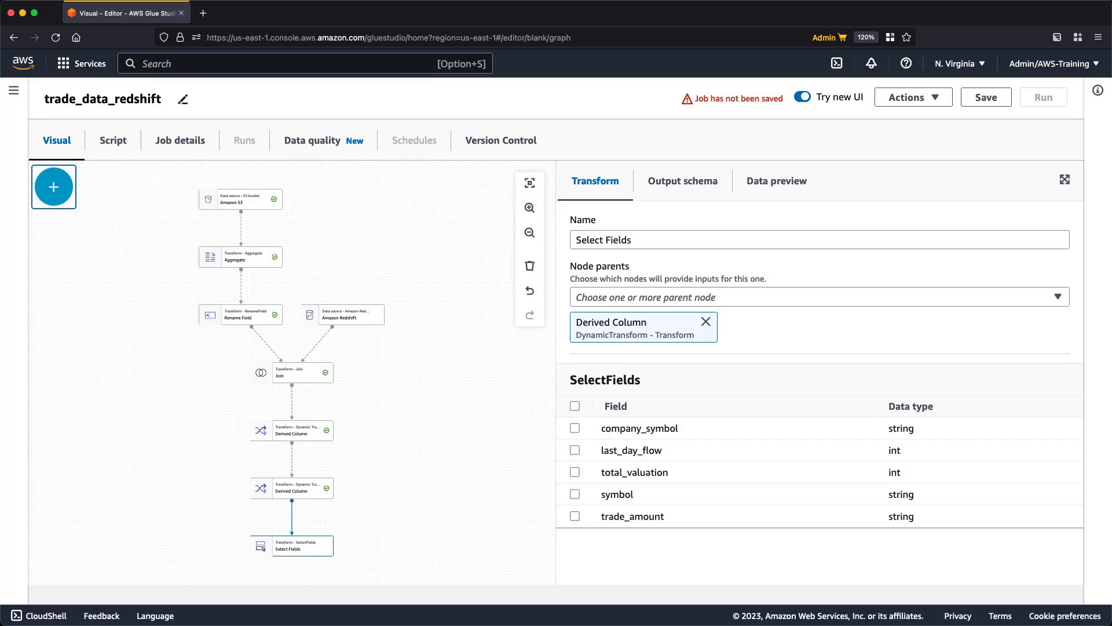
{"action": "mouse_move", "coordinate": [494, 353]}
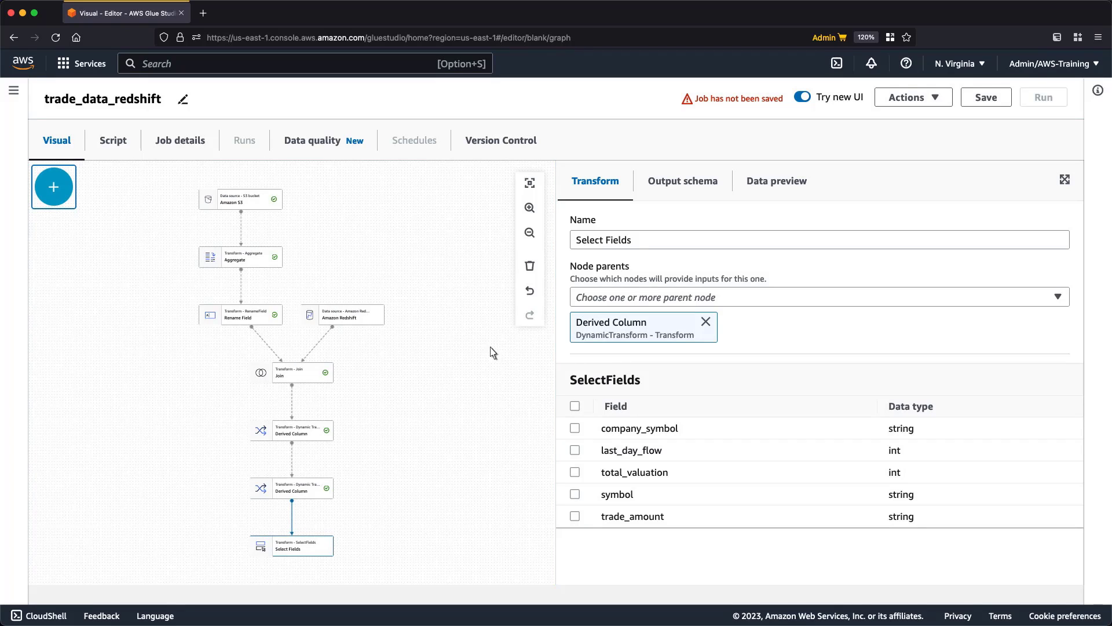
{"action": "left_click", "coordinate": [574, 427]}
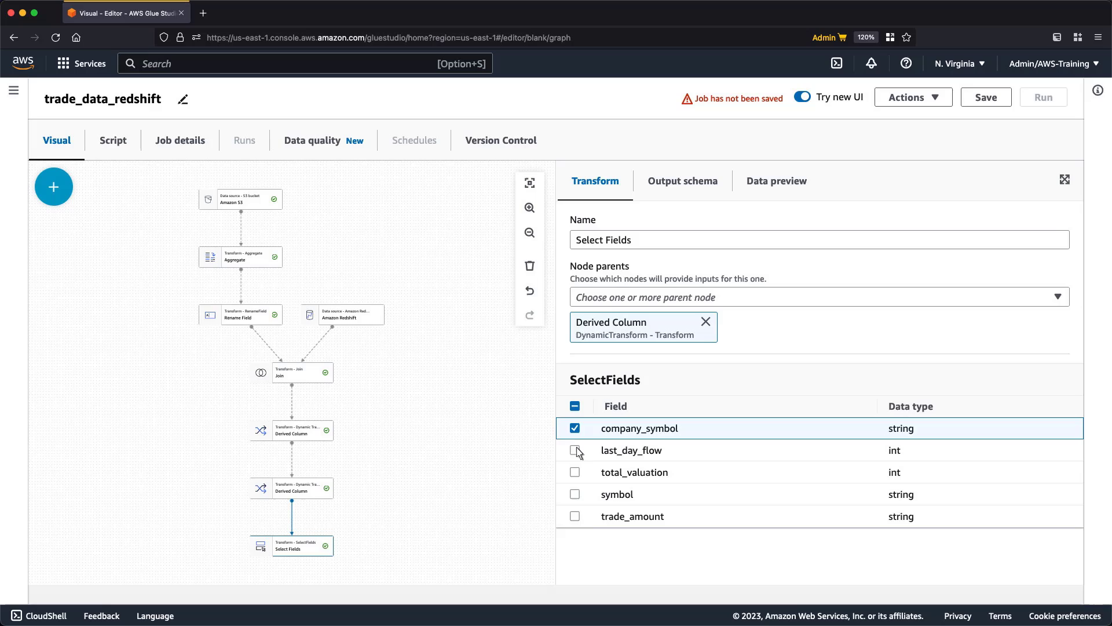
{"action": "left_click", "coordinate": [575, 450]}
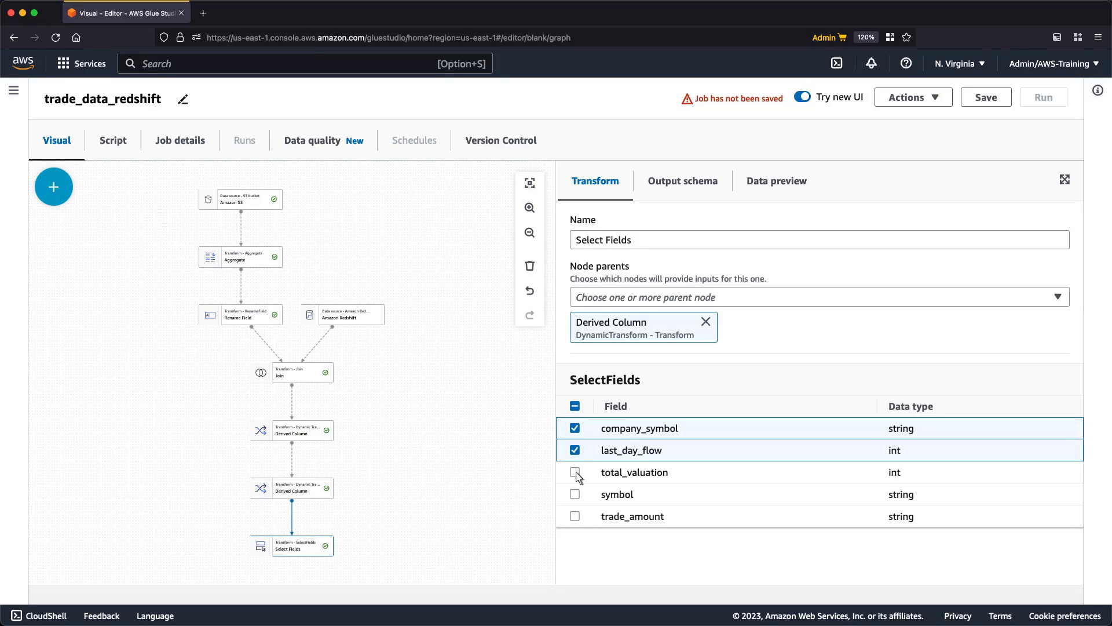
{"action": "left_click", "coordinate": [576, 471]}
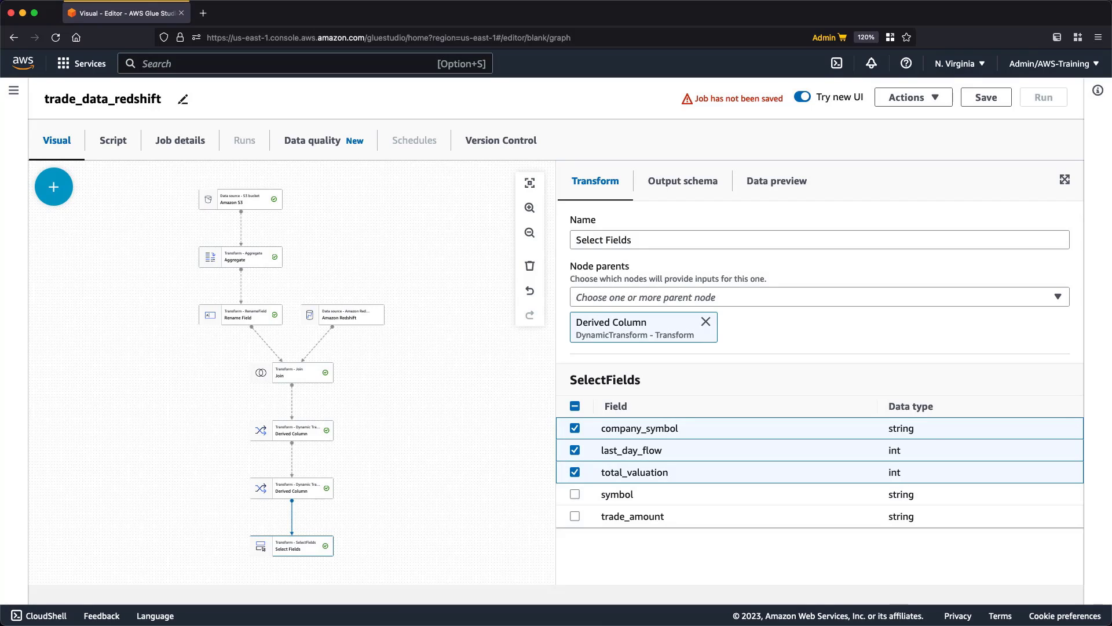
Add an Amazon Redshift target using the redshift-warehouse connection
{"action": "left_click", "coordinate": [53, 186]}
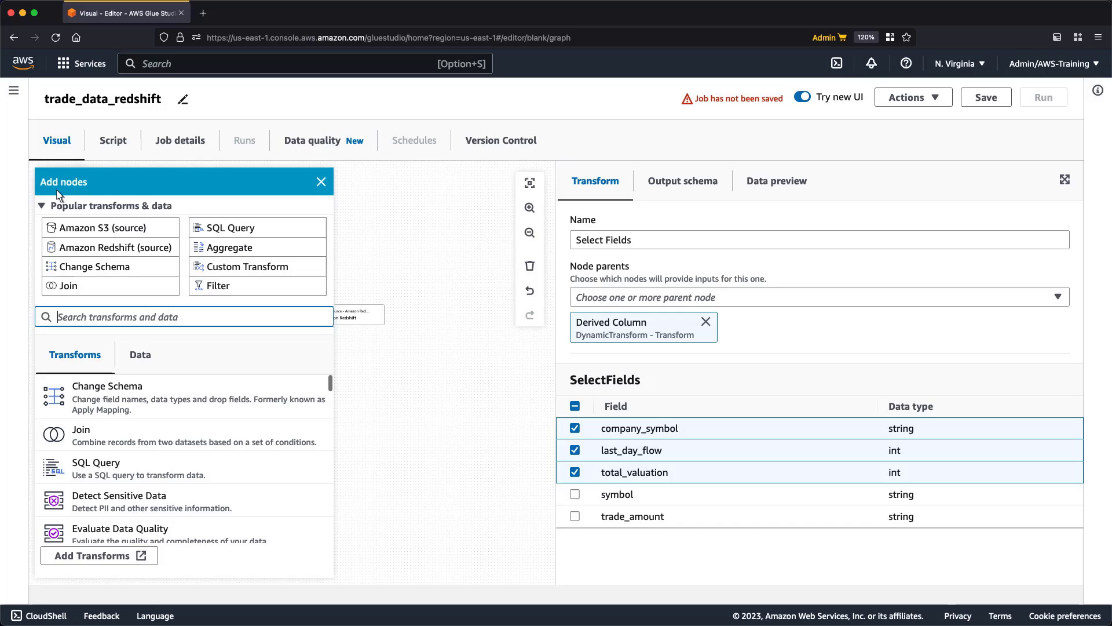
{"action": "type", "text": "red"}
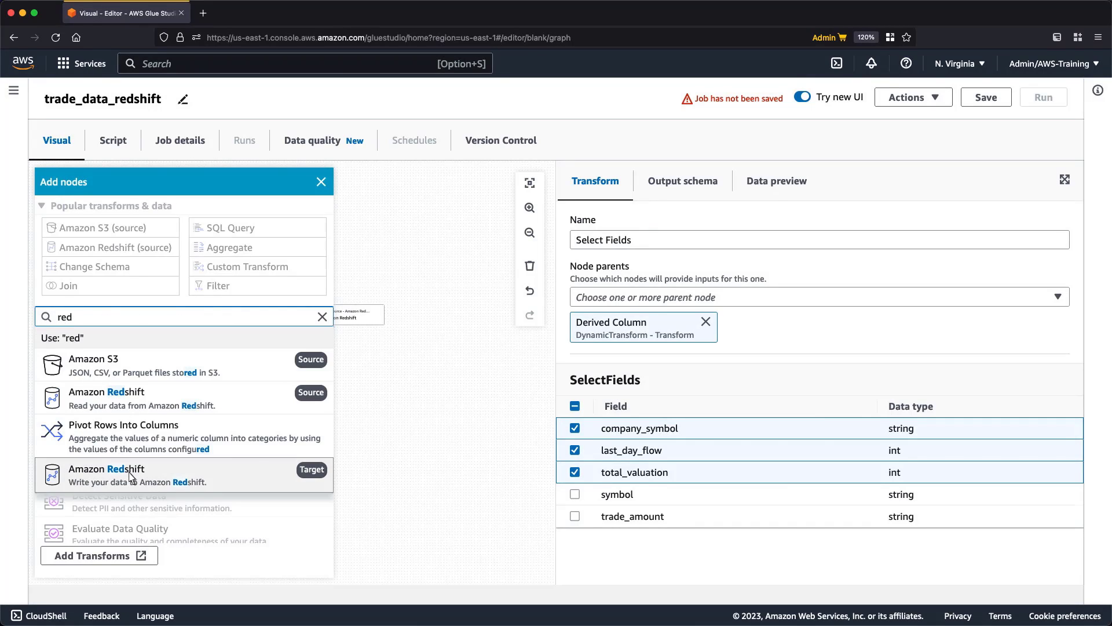
{"action": "left_click", "coordinate": [106, 475]}
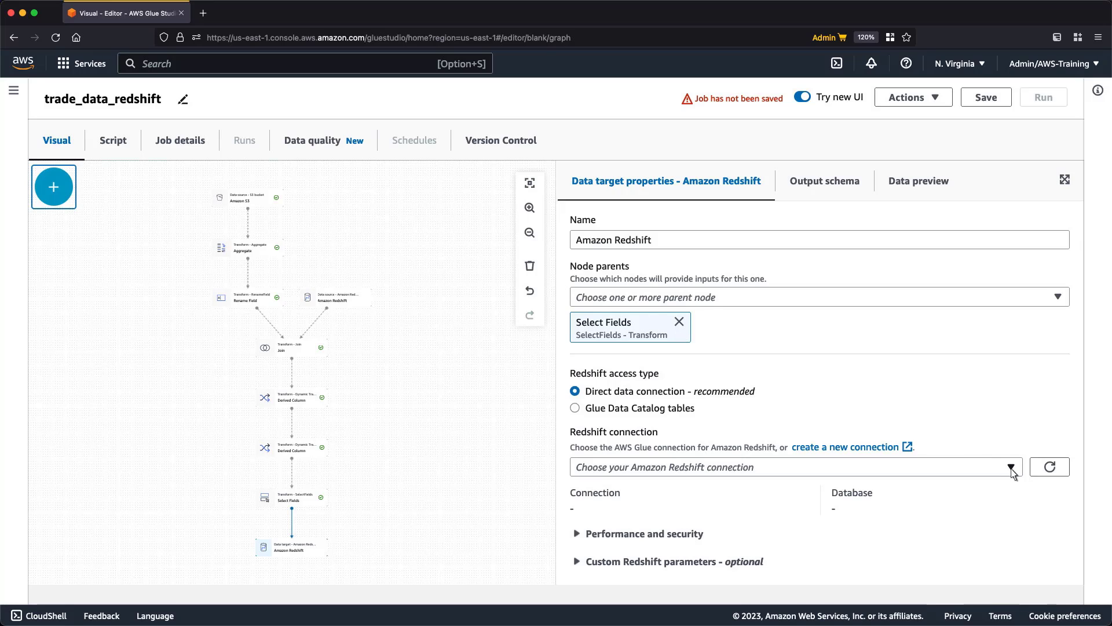
{"action": "left_click", "coordinate": [795, 467]}
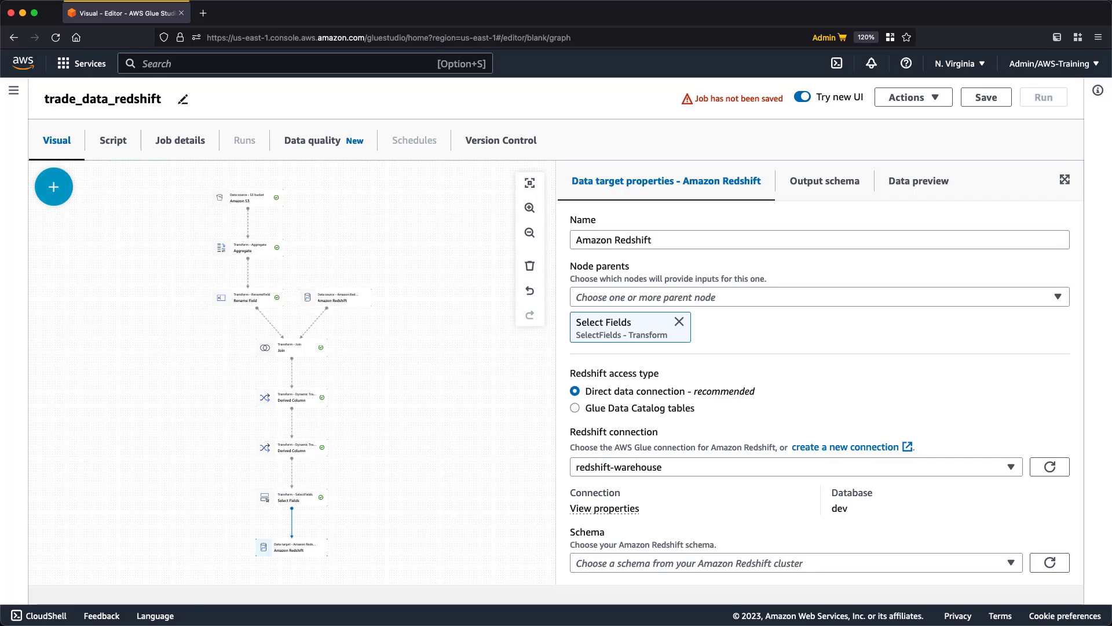
{"action": "mouse_move", "coordinate": [896, 552]}
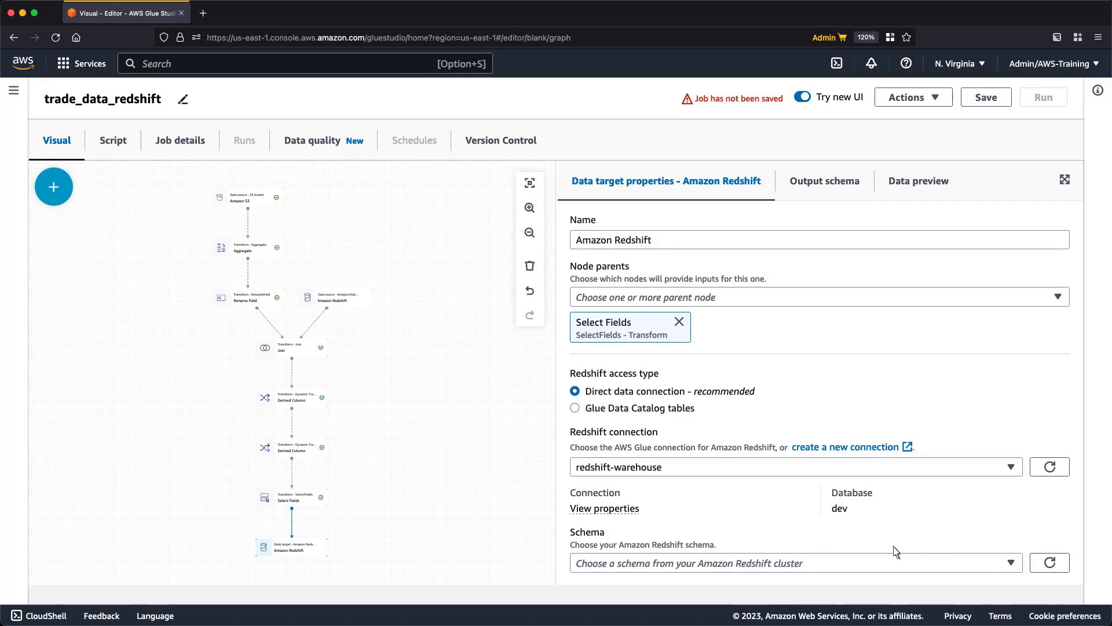
Set the target to write to schema public, table company_global
{"action": "scroll", "scroll_direction": "down", "scroll_amount": 3}
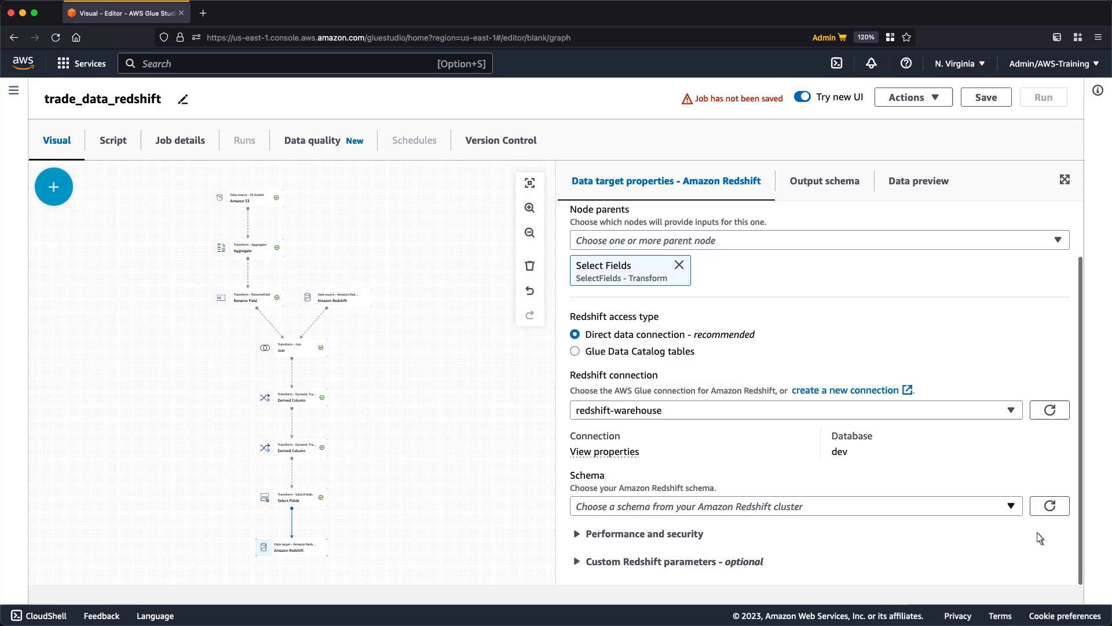
{"action": "left_click", "coordinate": [795, 506]}
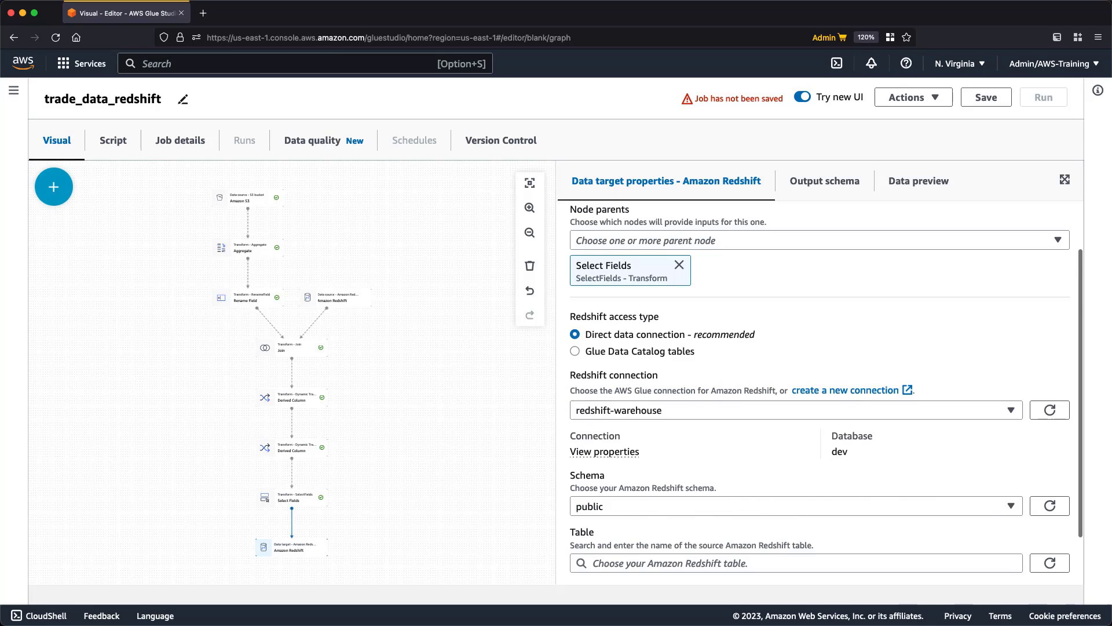
{"action": "mouse_move", "coordinate": [1083, 584]}
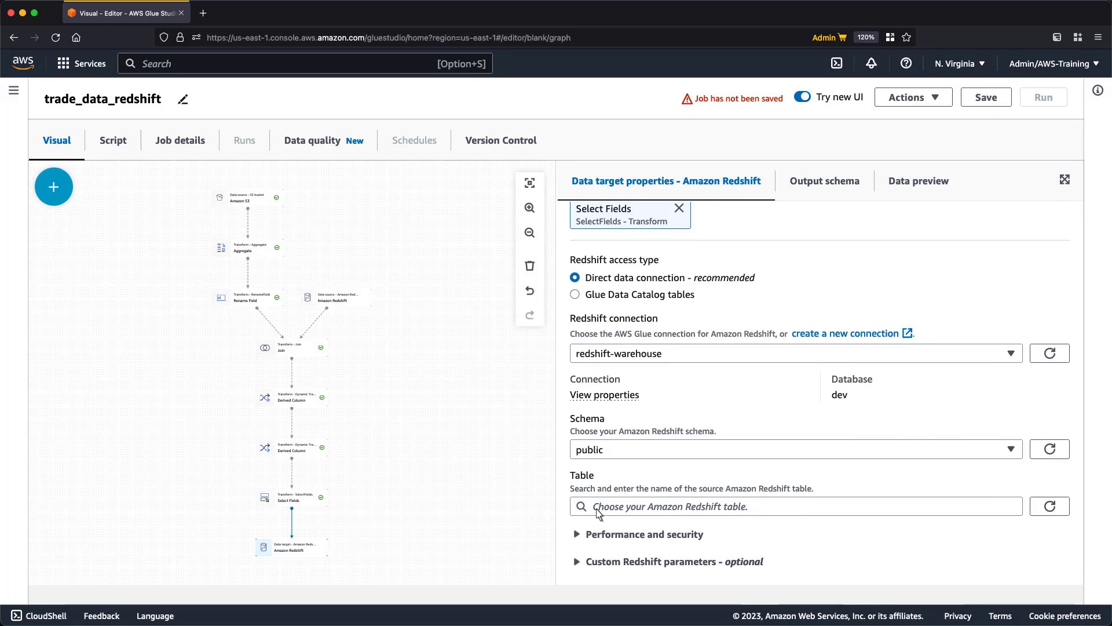
{"action": "type", "text": "company_global"}
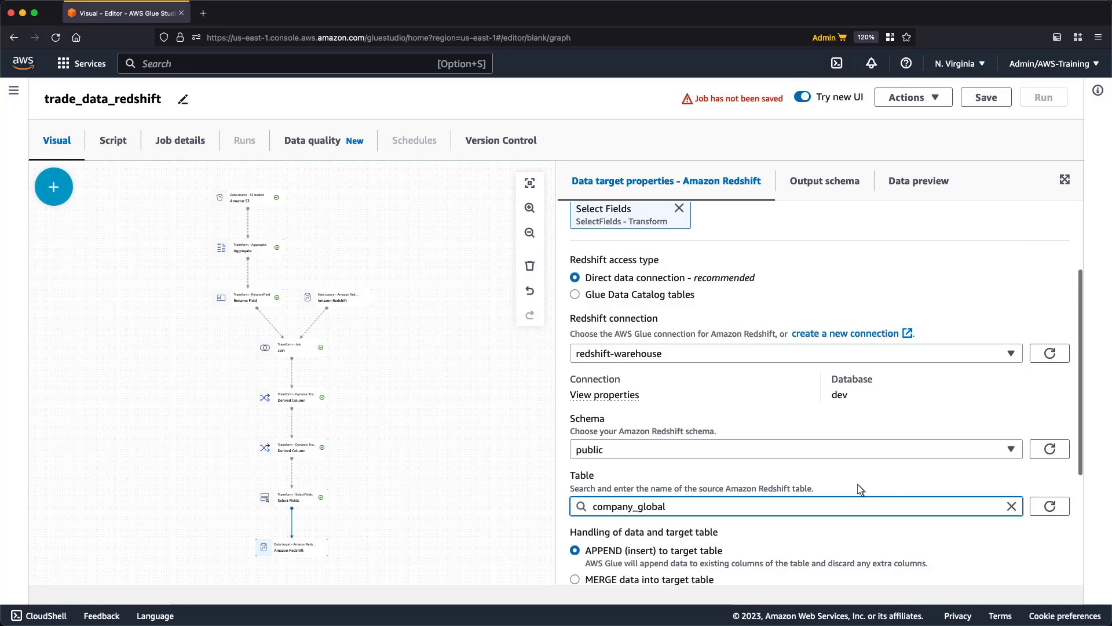
{"action": "scroll", "scroll_direction": "down", "scroll_amount": 3}
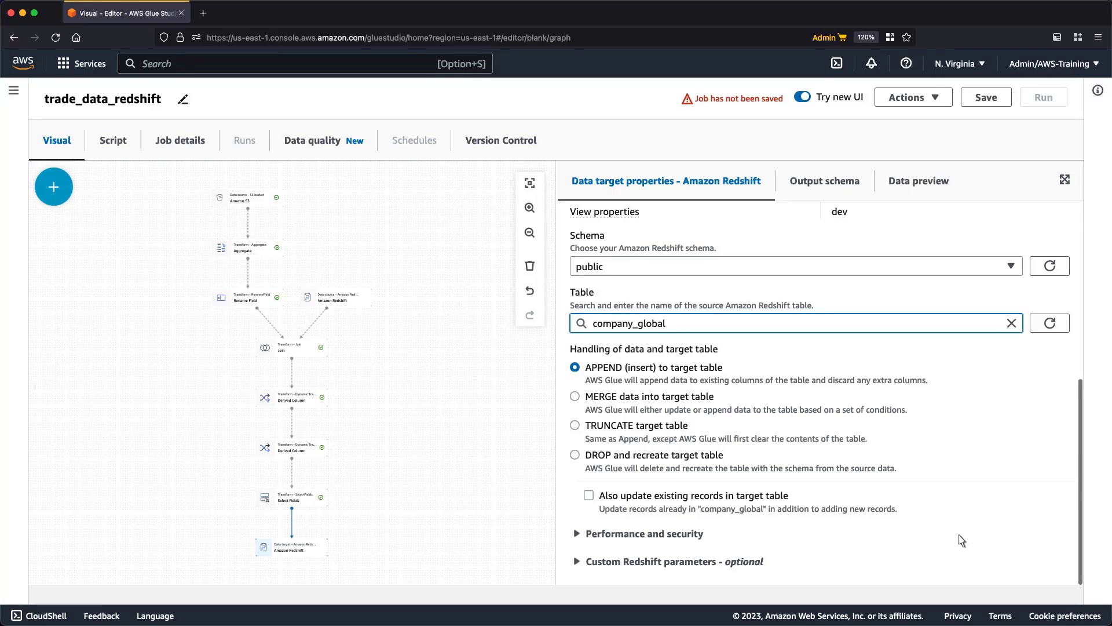
Switch target handling to MERGE into company_global using keys and simple actions, after previewing the custom MERGE option
{"action": "left_click", "coordinate": [575, 396]}
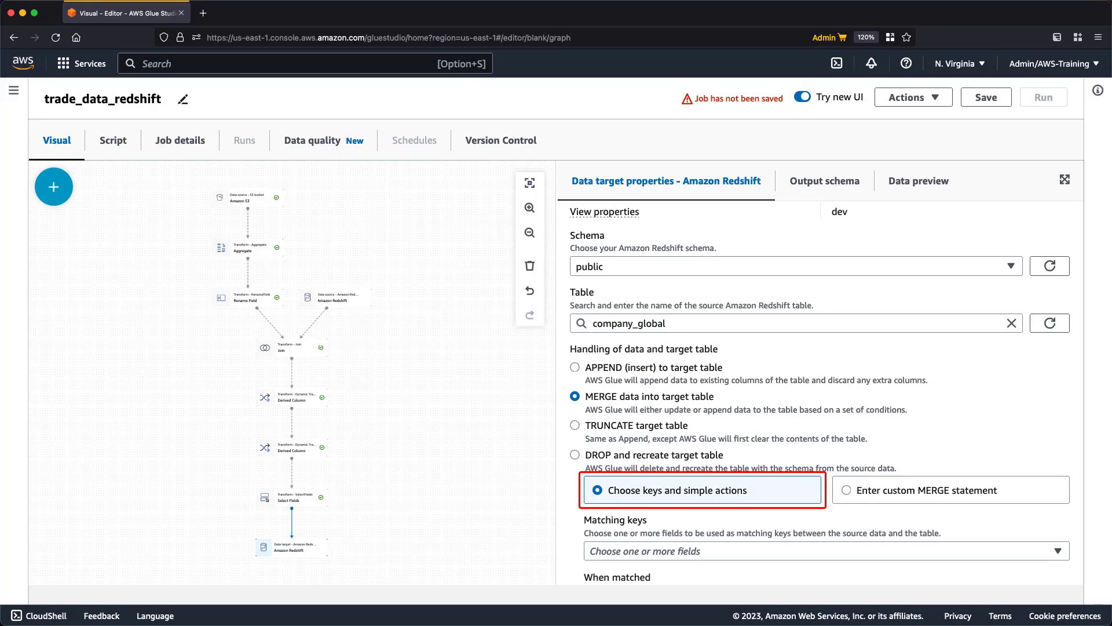
{"action": "mouse_move", "coordinate": [949, 489]}
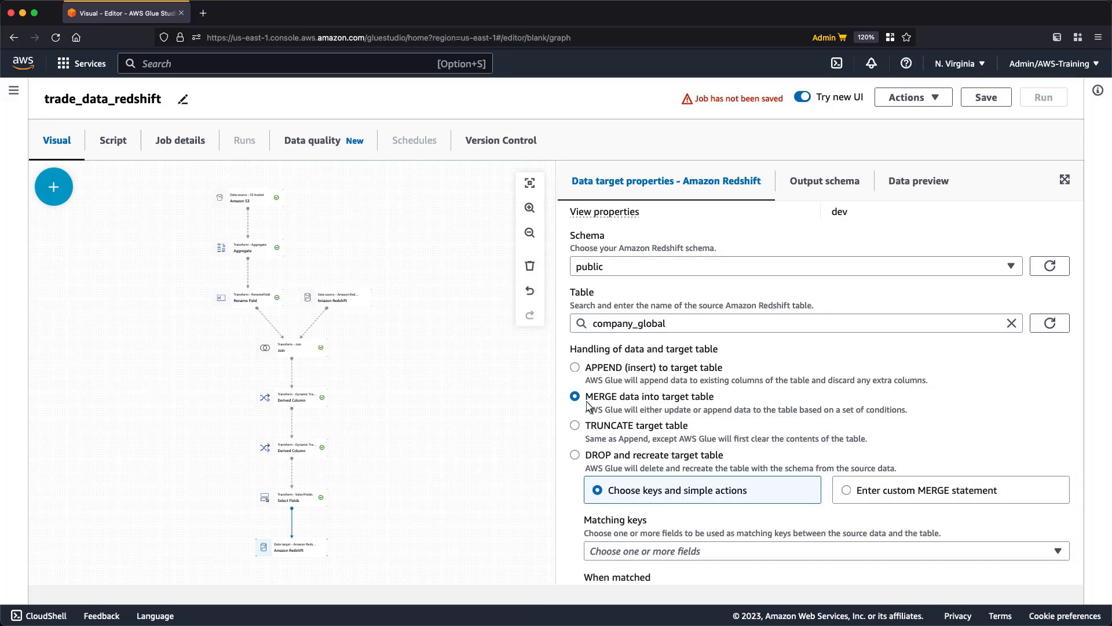
{"action": "left_click", "coordinate": [846, 489]}
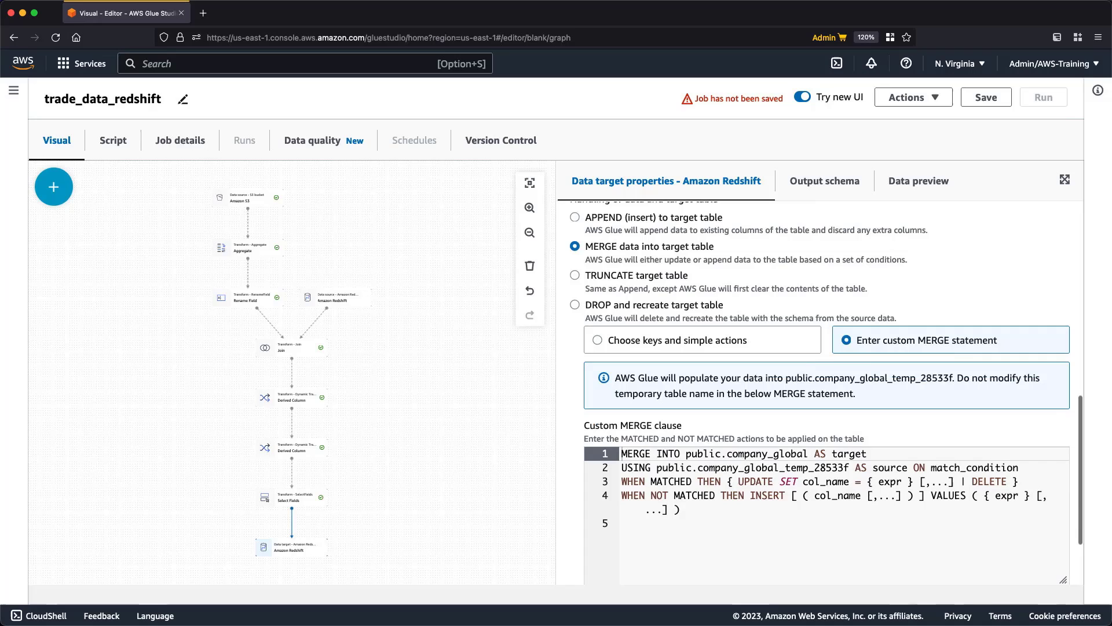
{"action": "mouse_move", "coordinate": [763, 413]}
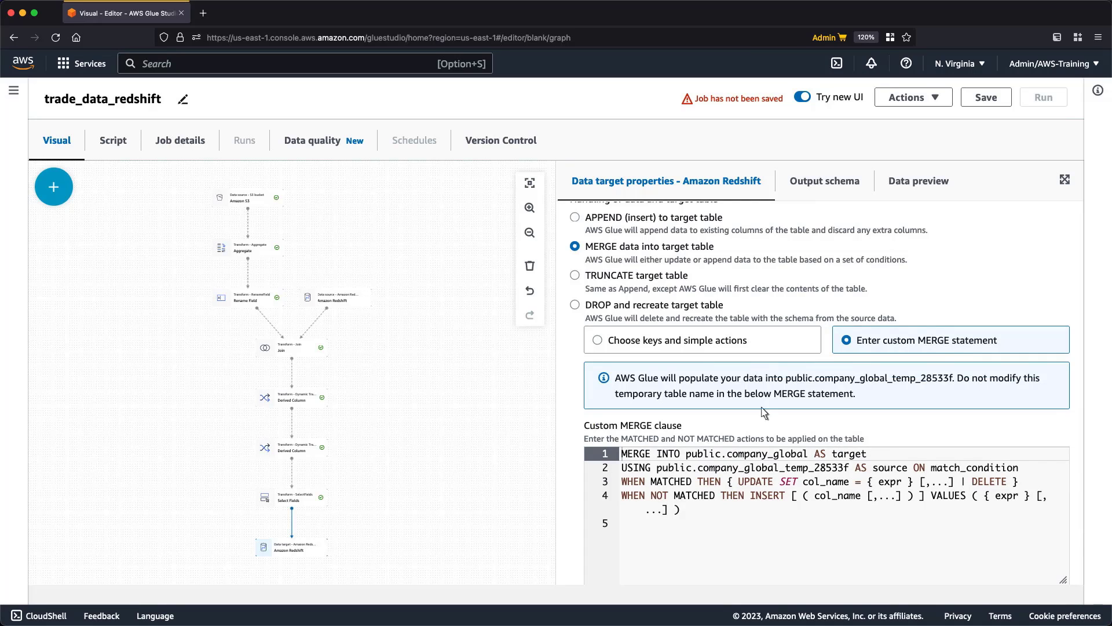
{"action": "left_click", "coordinate": [590, 339]}
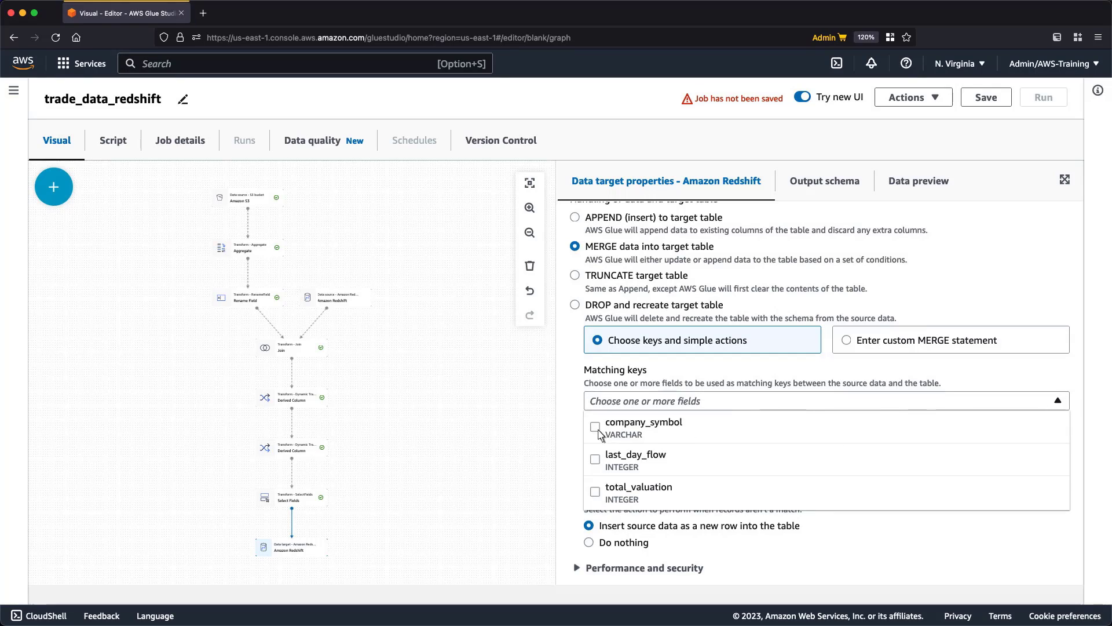
Merge on company_symbol, update matched rows, insert unmatched, and start choosing GlueServiceRole for the staging setup
{"action": "left_click", "coordinate": [595, 426]}
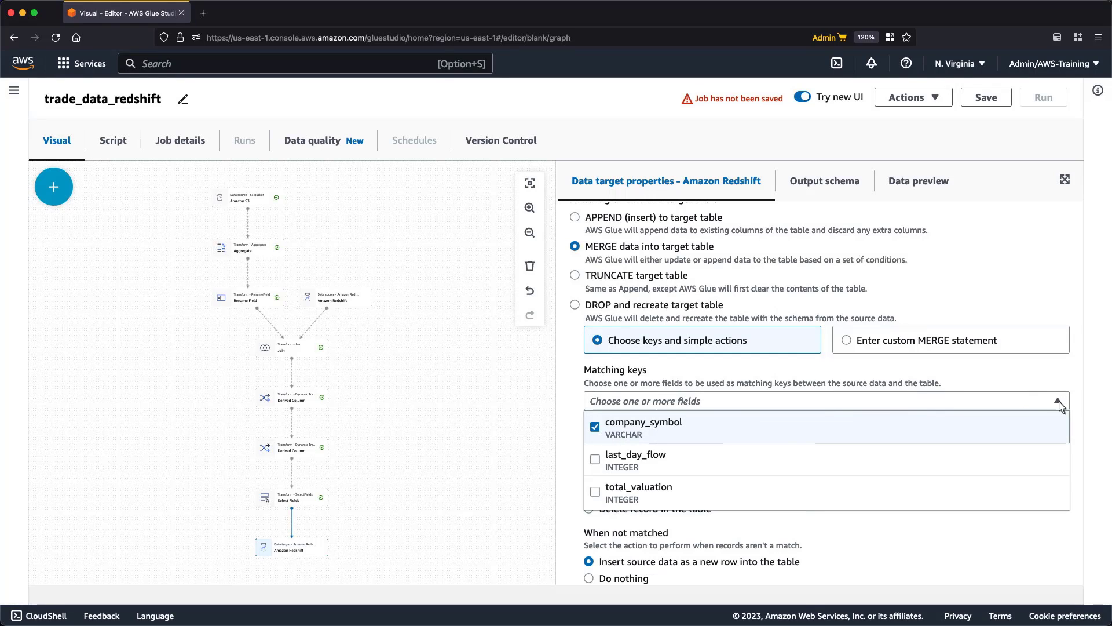
{"action": "left_click", "coordinate": [1058, 401]}
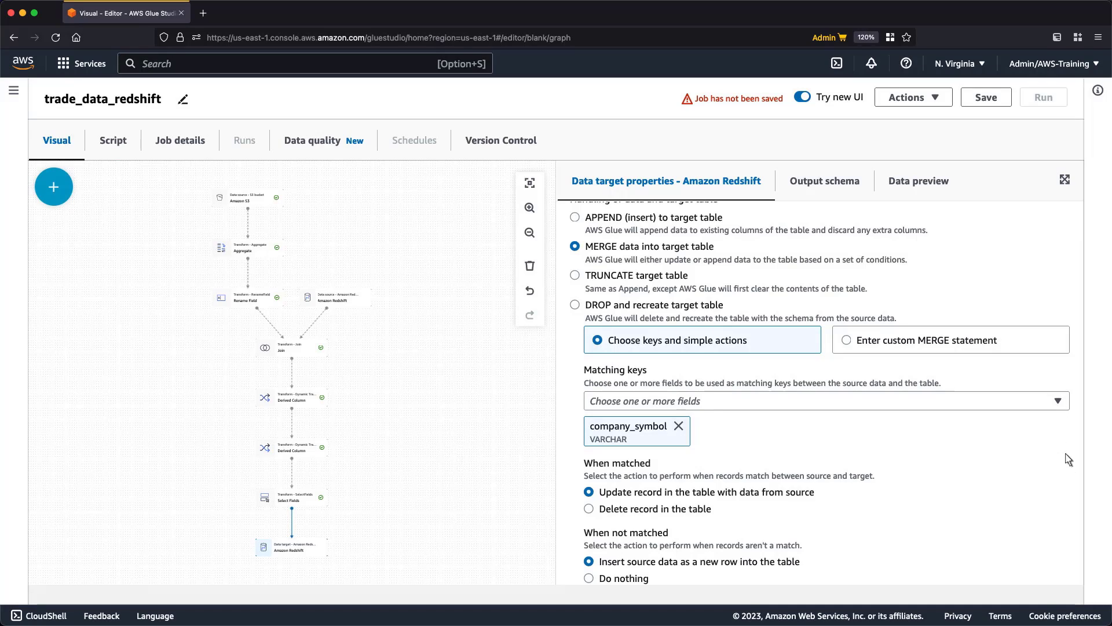
{"action": "scroll", "scroll_direction": "down", "scroll_amount": 3}
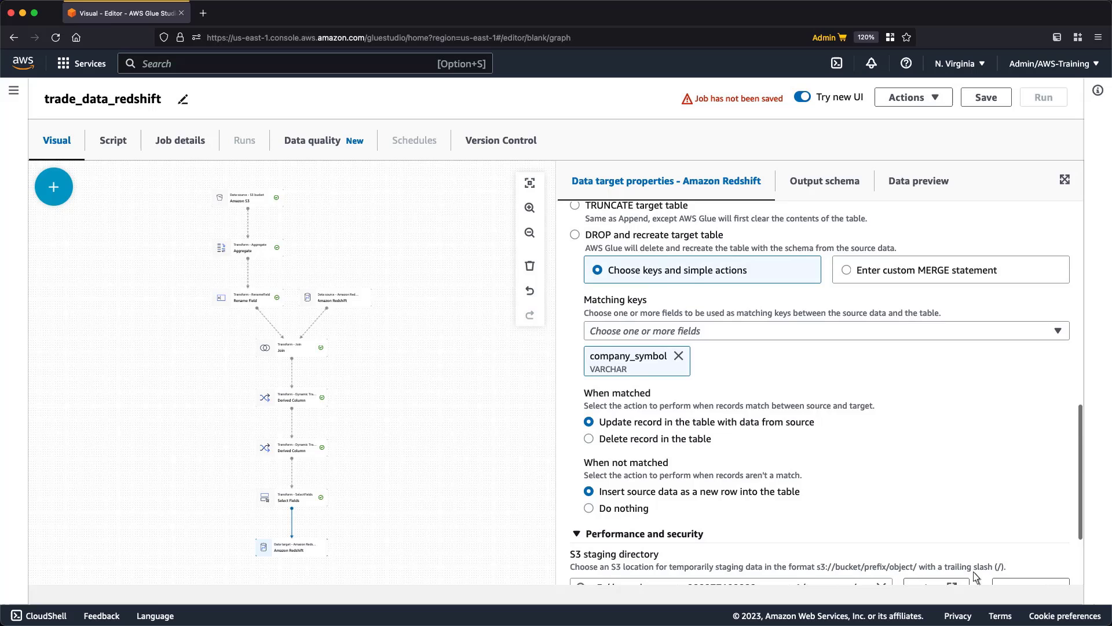
{"action": "scroll", "scroll_direction": "down", "scroll_amount": 3}
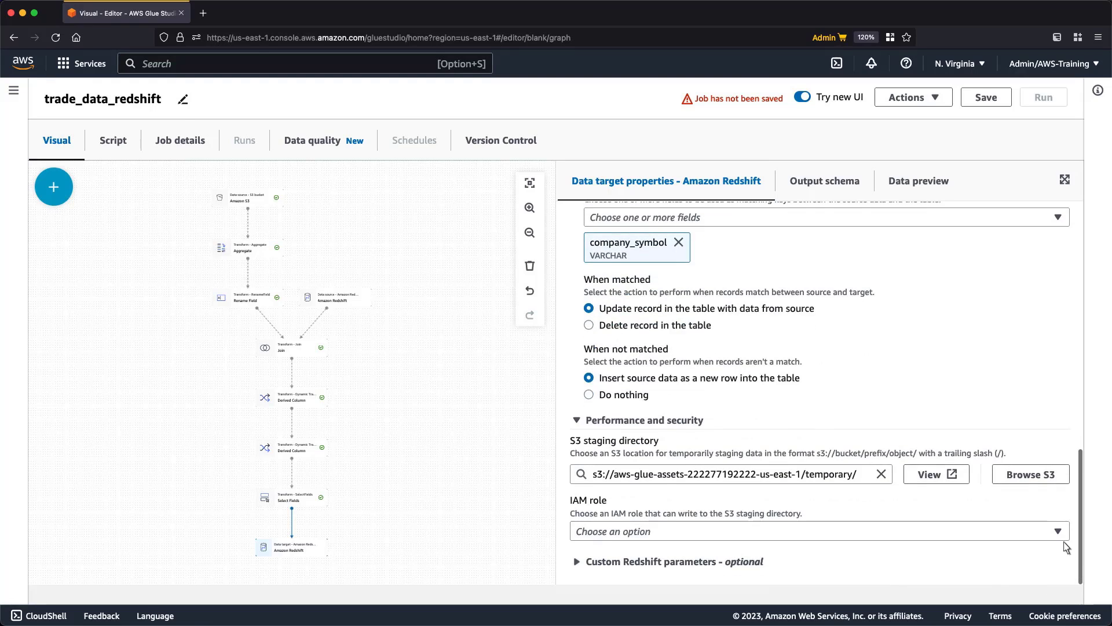
{"action": "type", "text": "glueser"}
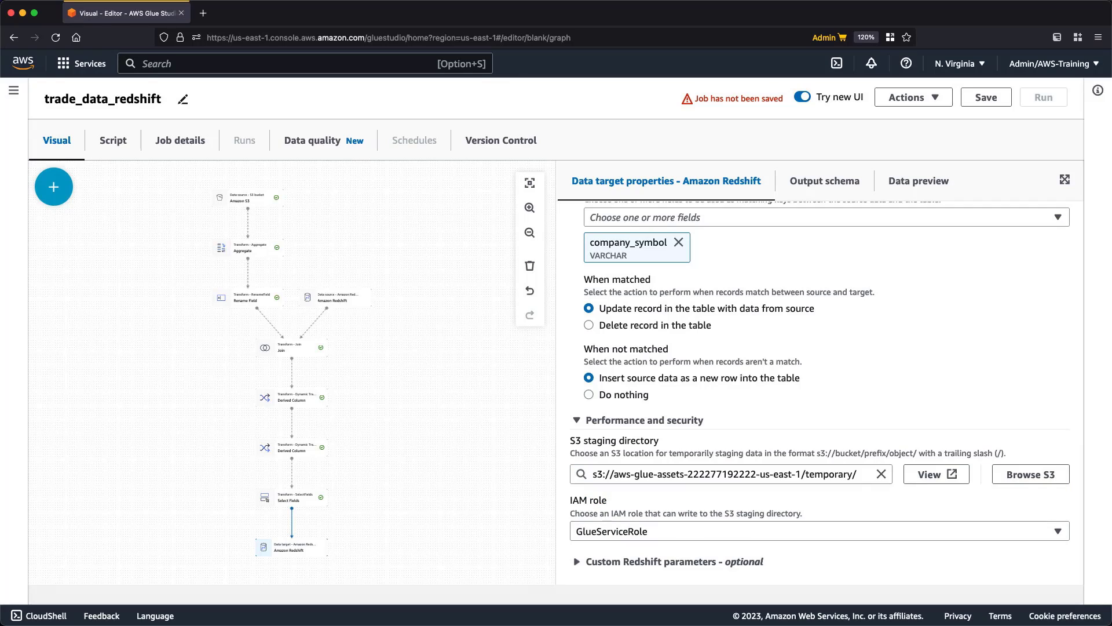
{"action": "mouse_move", "coordinate": [370, 292]}
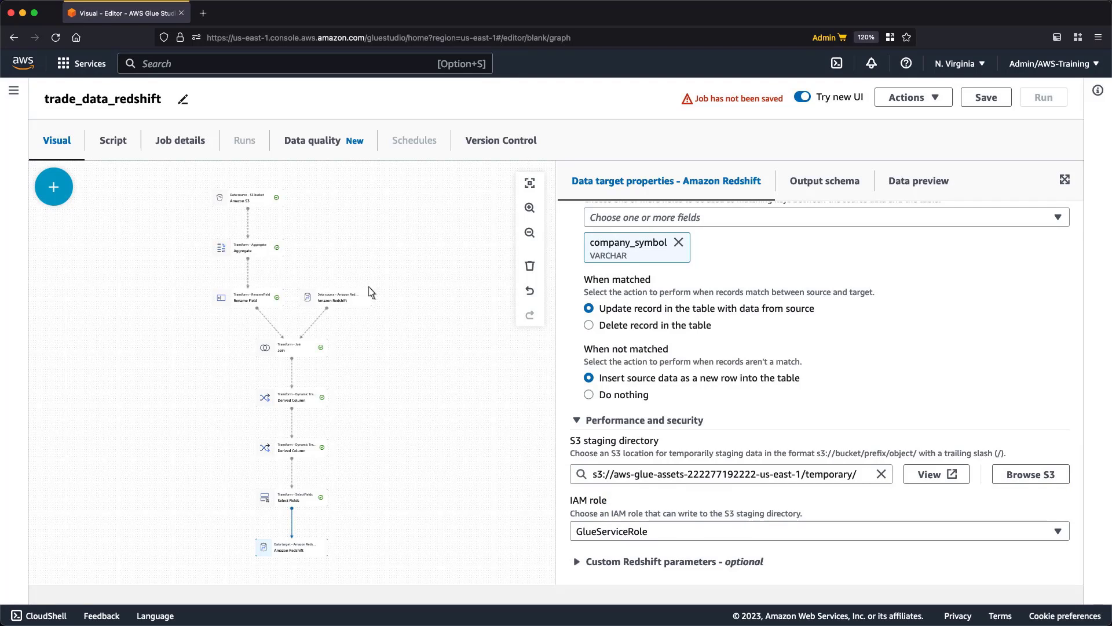
In Job details assign GlueServiceRole and set the Glue version to 4.0
{"action": "left_click", "coordinate": [180, 140]}
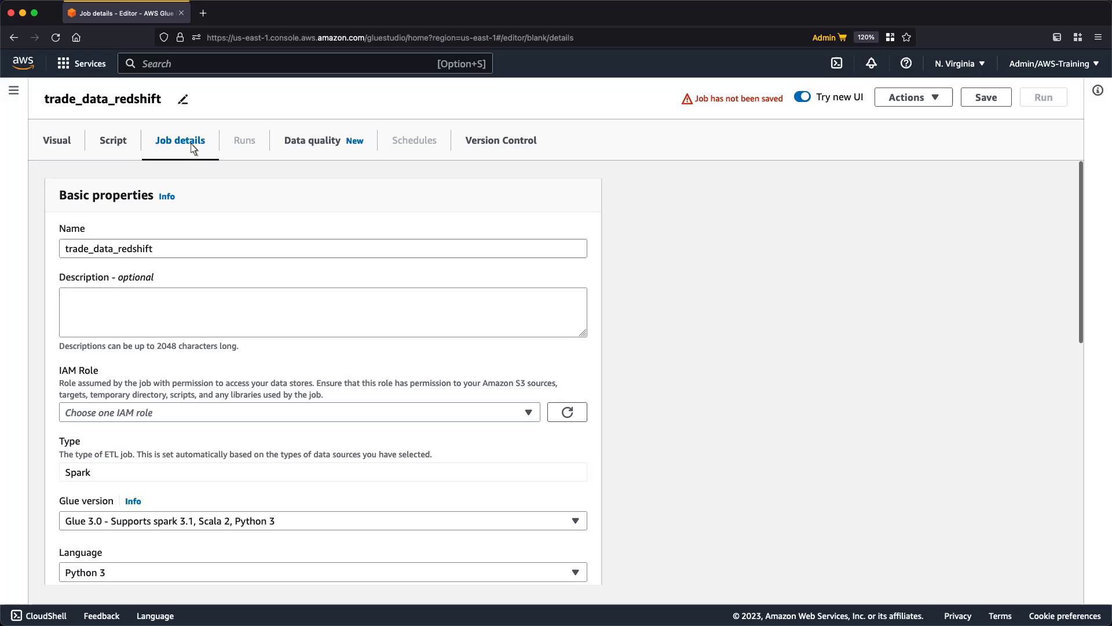
{"action": "left_click", "coordinate": [298, 413]}
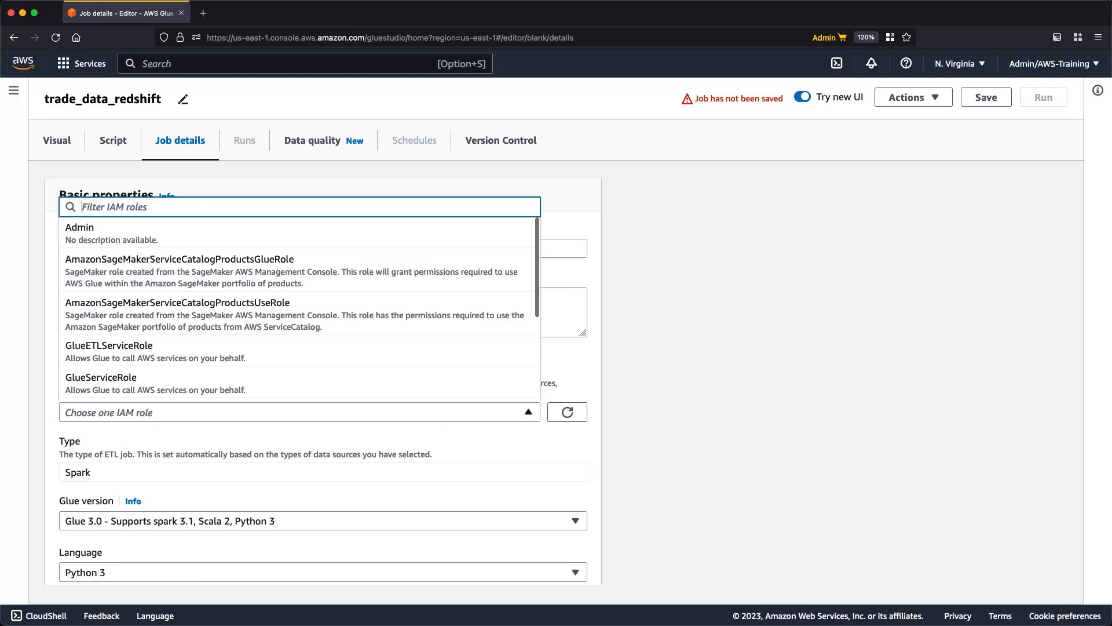
{"action": "type", "text": "glueser"}
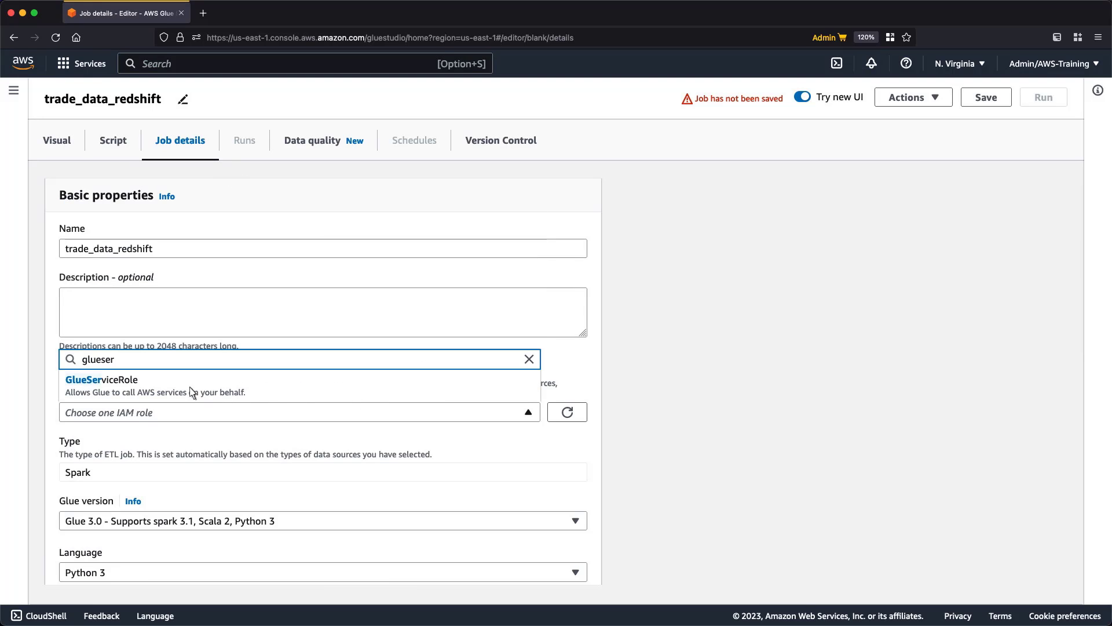
{"action": "left_click", "coordinate": [101, 380]}
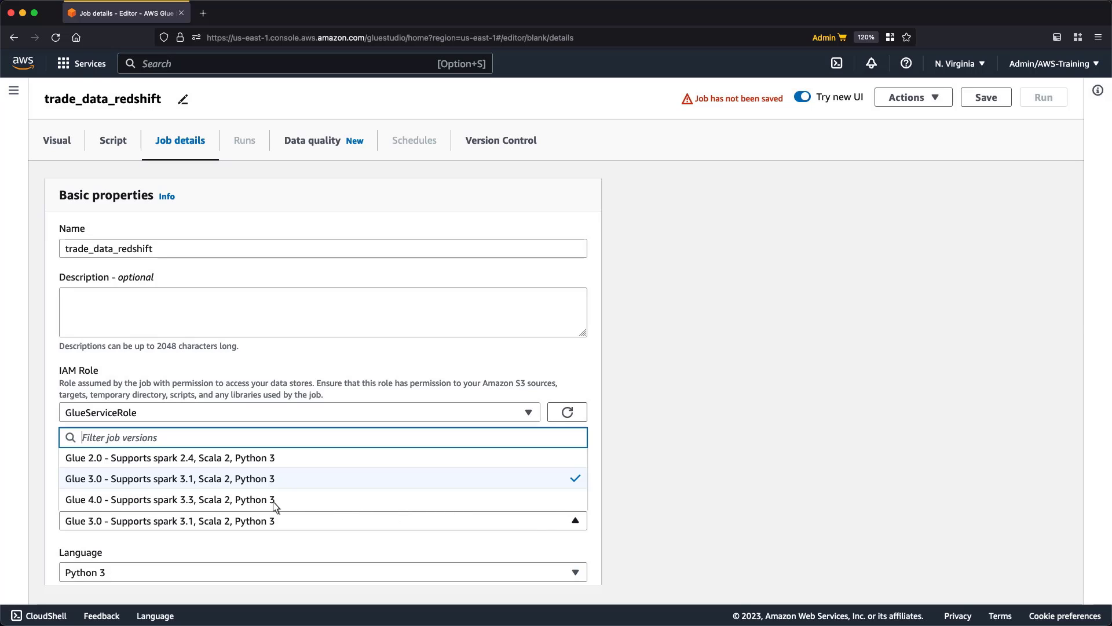
{"action": "left_click", "coordinate": [169, 499]}
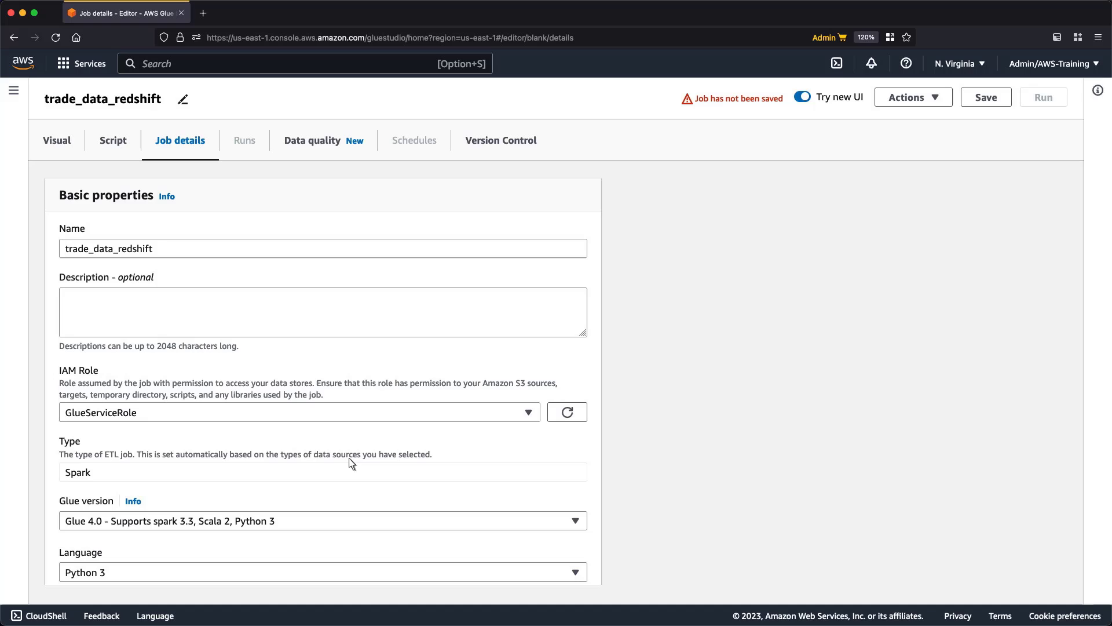
Save trade_data_redshift, start a run and check its Running status under Runs
{"action": "left_click", "coordinate": [985, 97]}
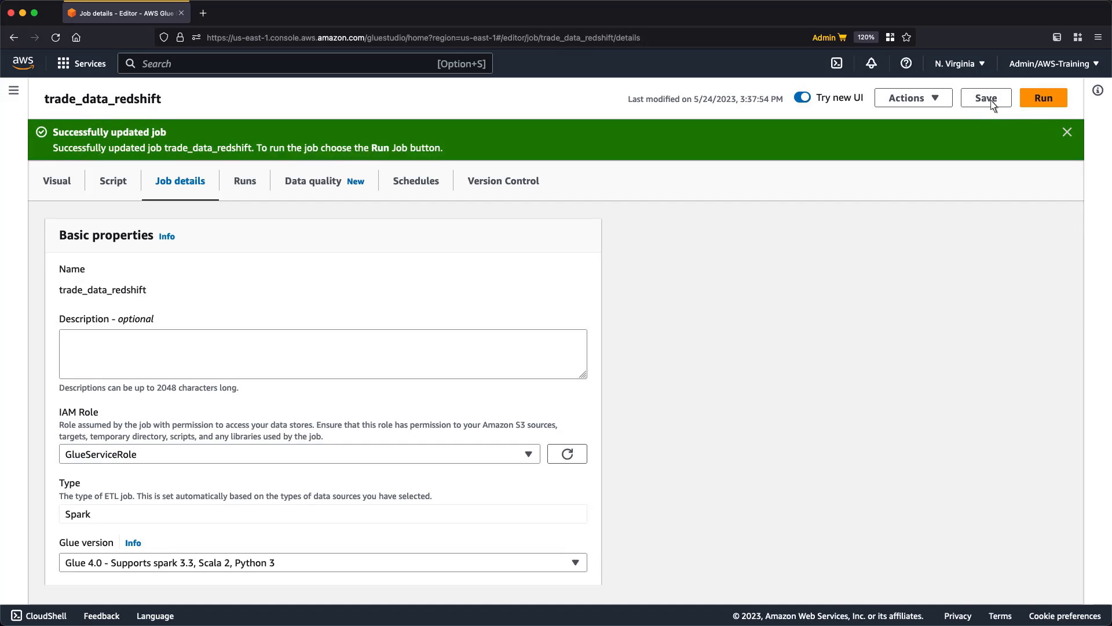
{"action": "left_click", "coordinate": [1043, 97]}
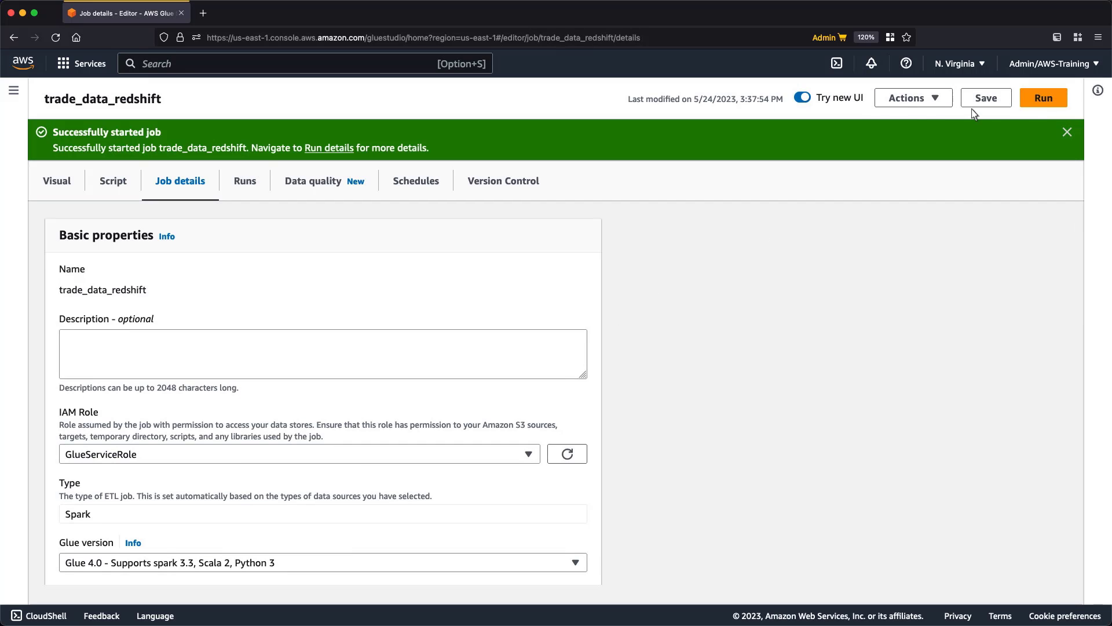
{"action": "left_click", "coordinate": [244, 181]}
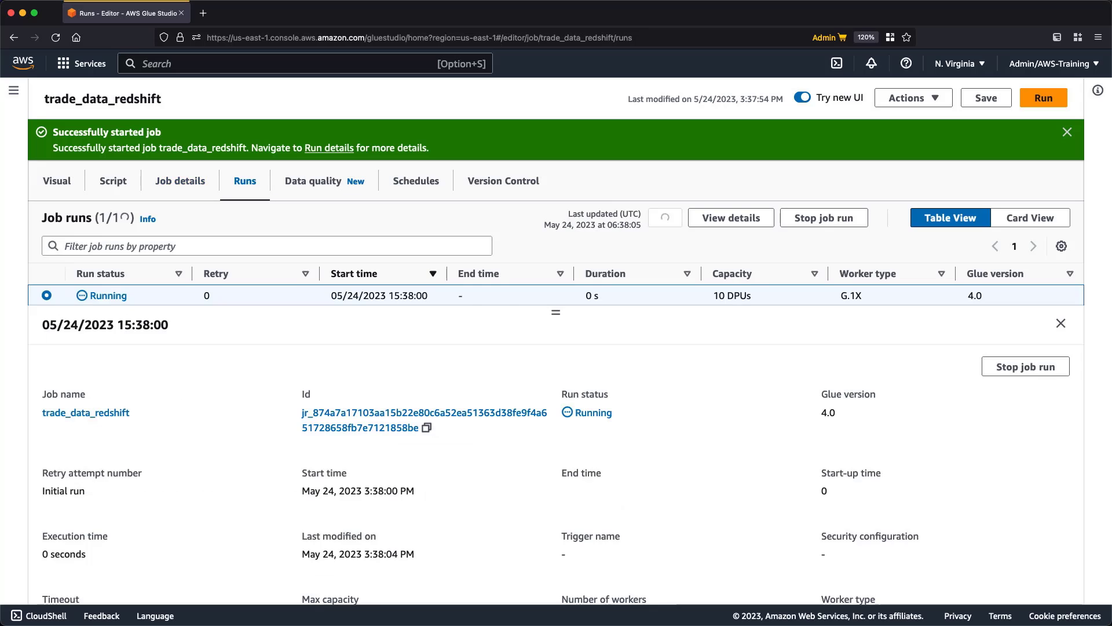
{"action": "left_click", "coordinate": [665, 217]}
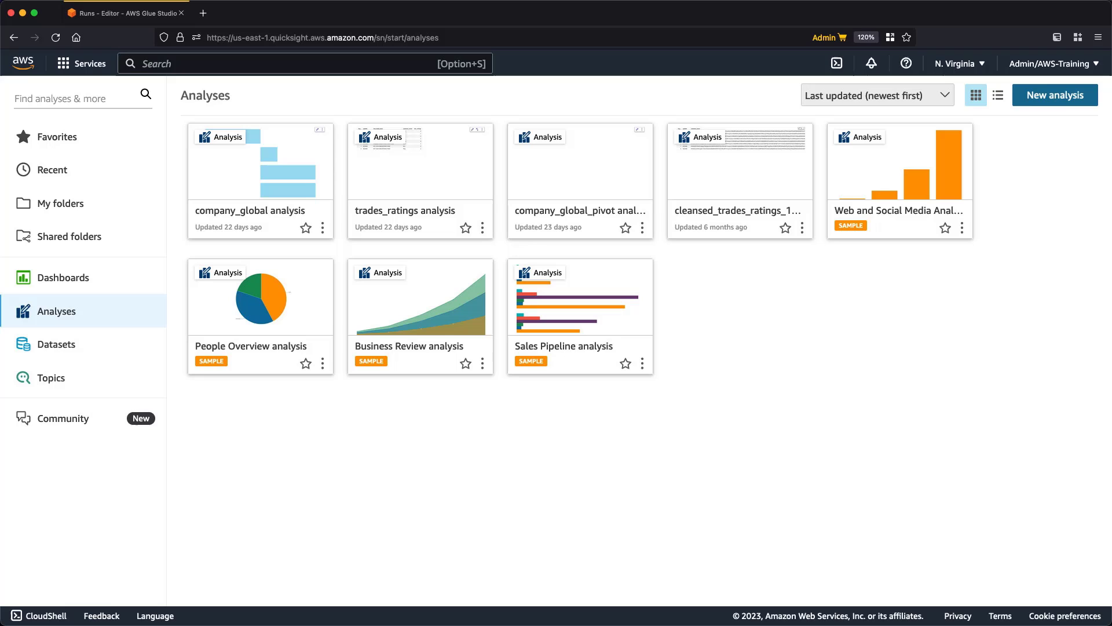
{"action": "mouse_move", "coordinate": [255, 185]}
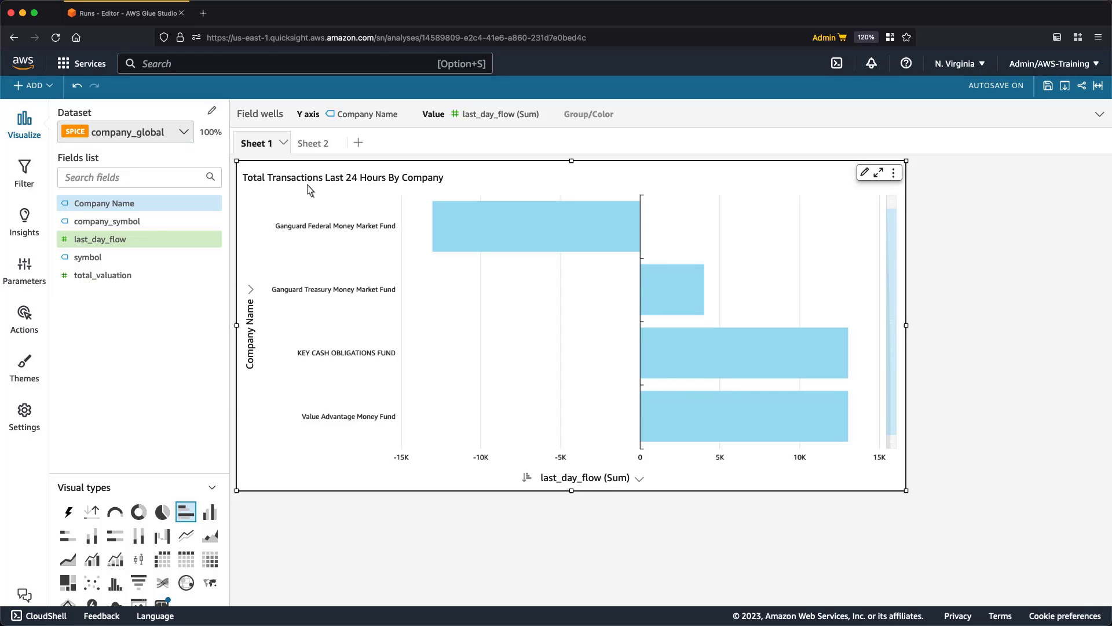
{"action": "mouse_move", "coordinate": [545, 257]}
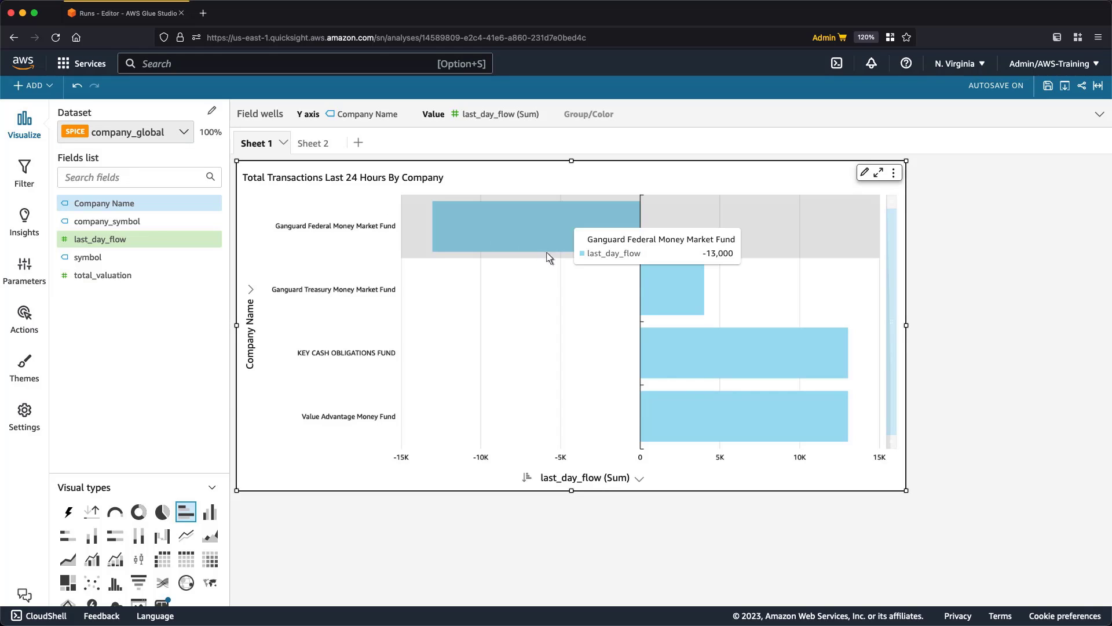
{"action": "mouse_move", "coordinate": [699, 334]}
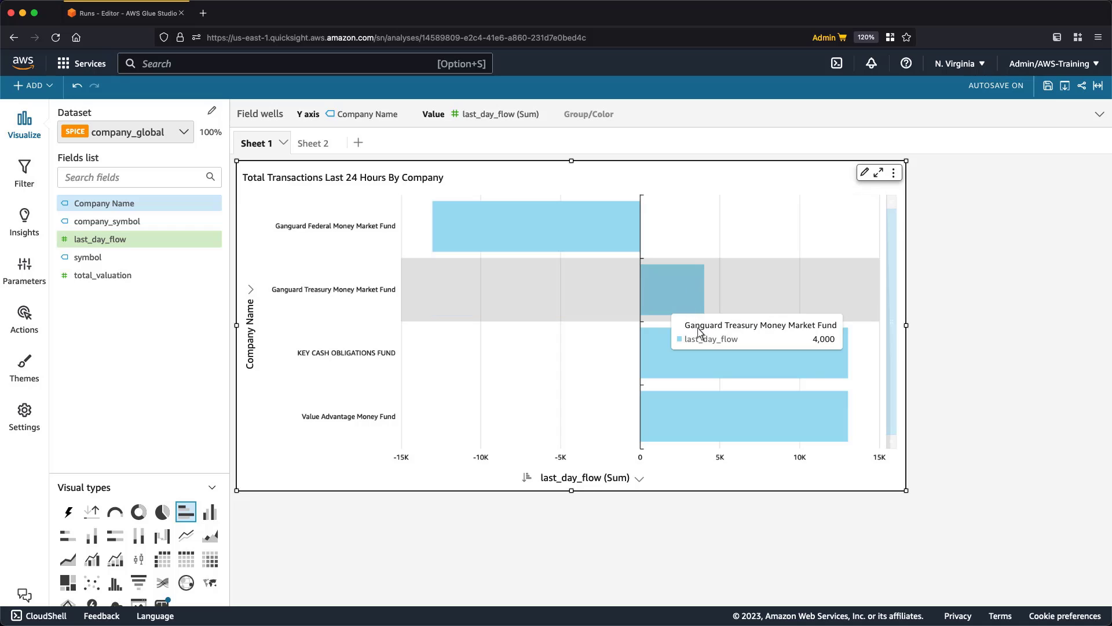
{"action": "mouse_move", "coordinate": [718, 406]}
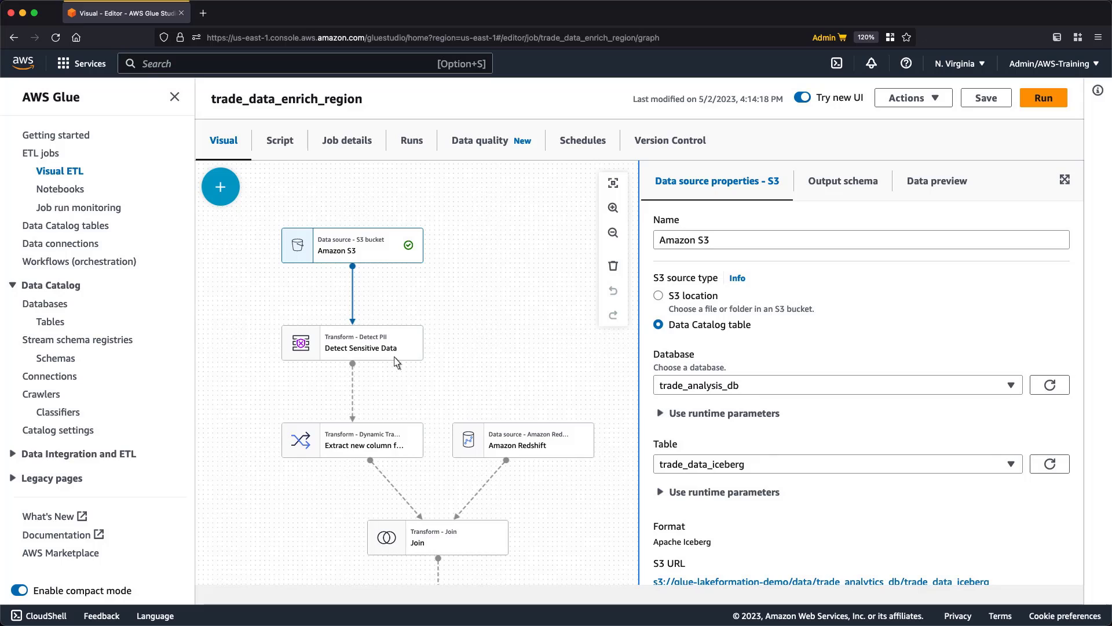
Review the Detect Sensitive Data node's bank account patterns and actions, then the account_type extract node
{"action": "left_click", "coordinate": [351, 342]}
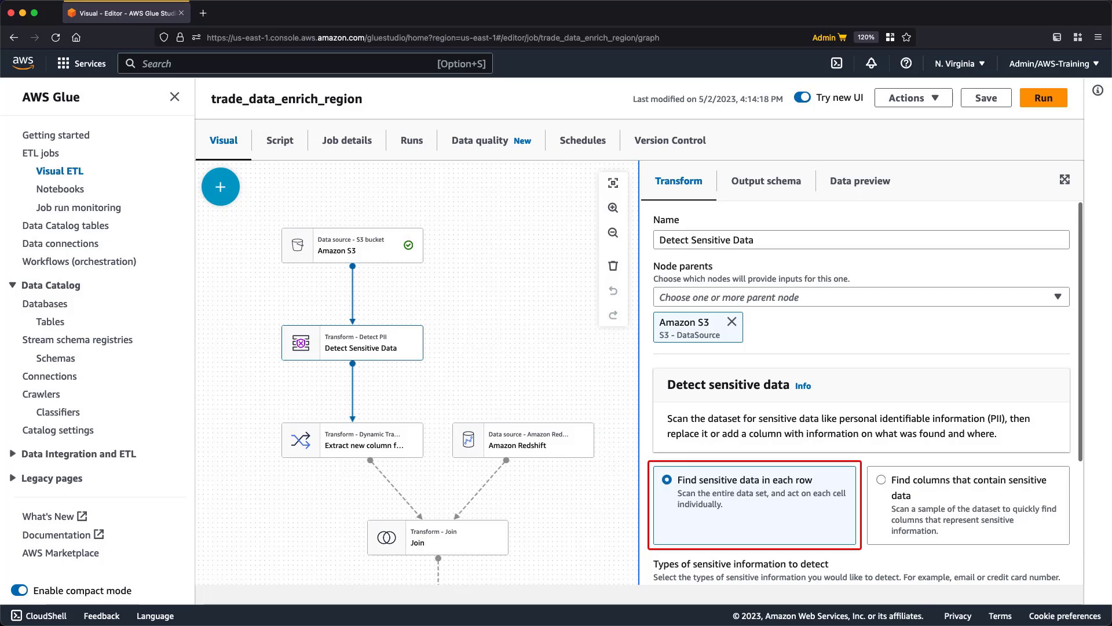
{"action": "mouse_move", "coordinate": [966, 504]}
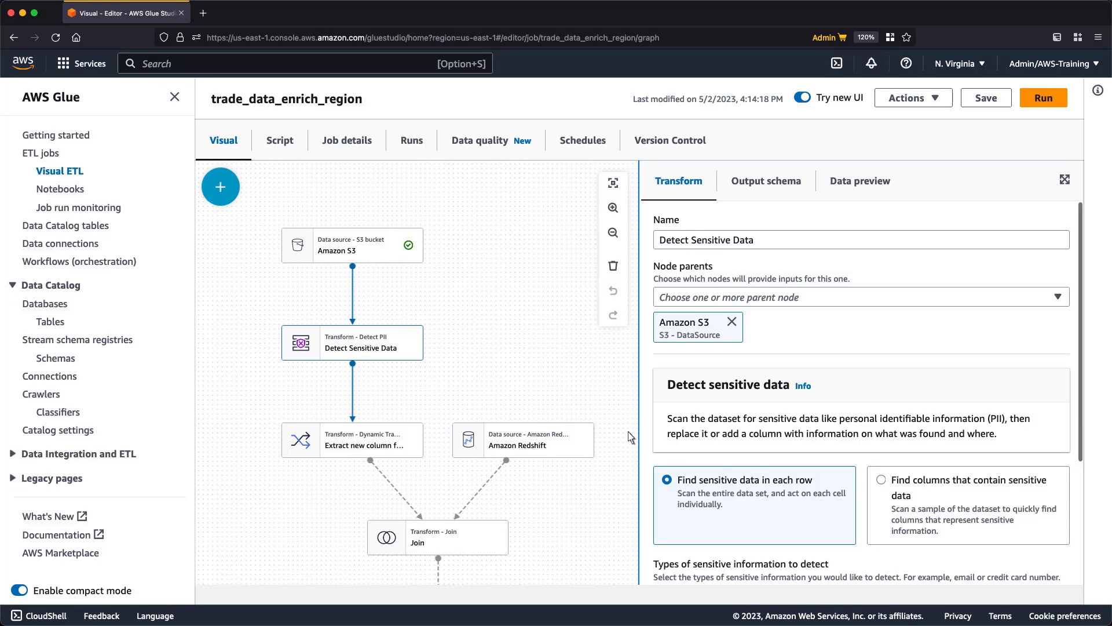
{"action": "scroll", "scroll_direction": "down", "scroll_amount": 3}
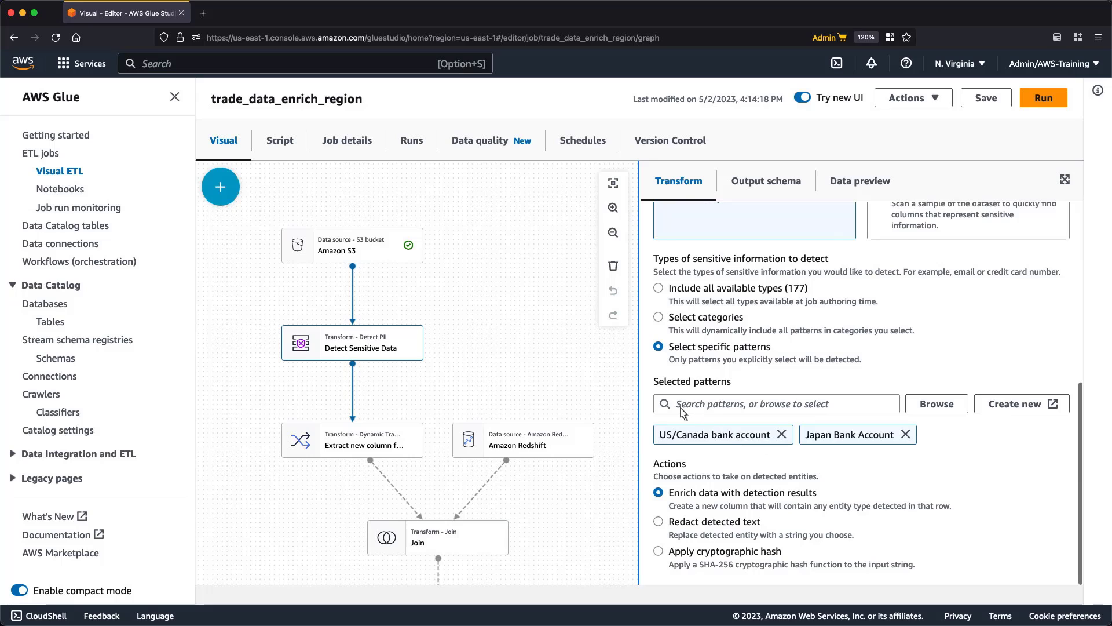
{"action": "left_click", "coordinate": [773, 404]}
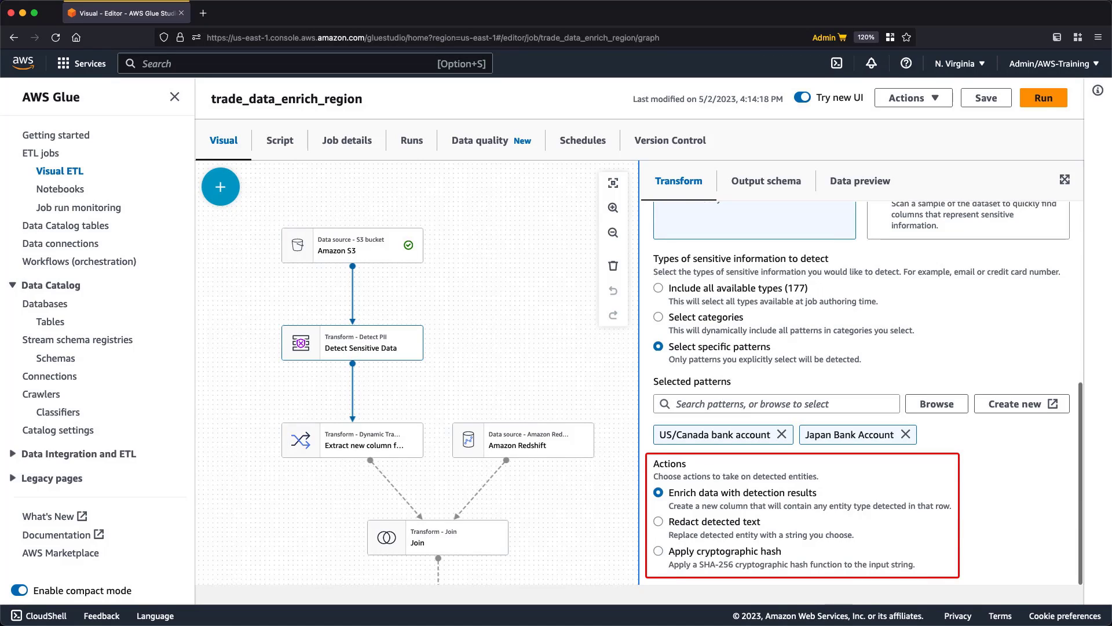
{"action": "left_click", "coordinate": [352, 439]}
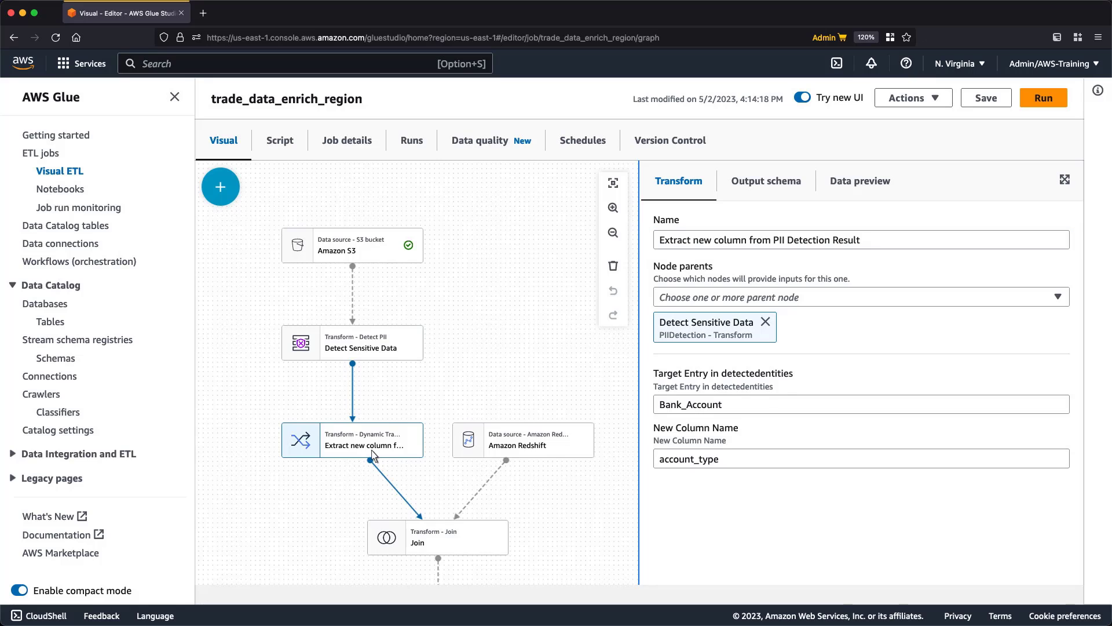
Review the Join conditions and the Aggregate and Pivot settings summing trade_amount by account_type
{"action": "left_click", "coordinate": [523, 441]}
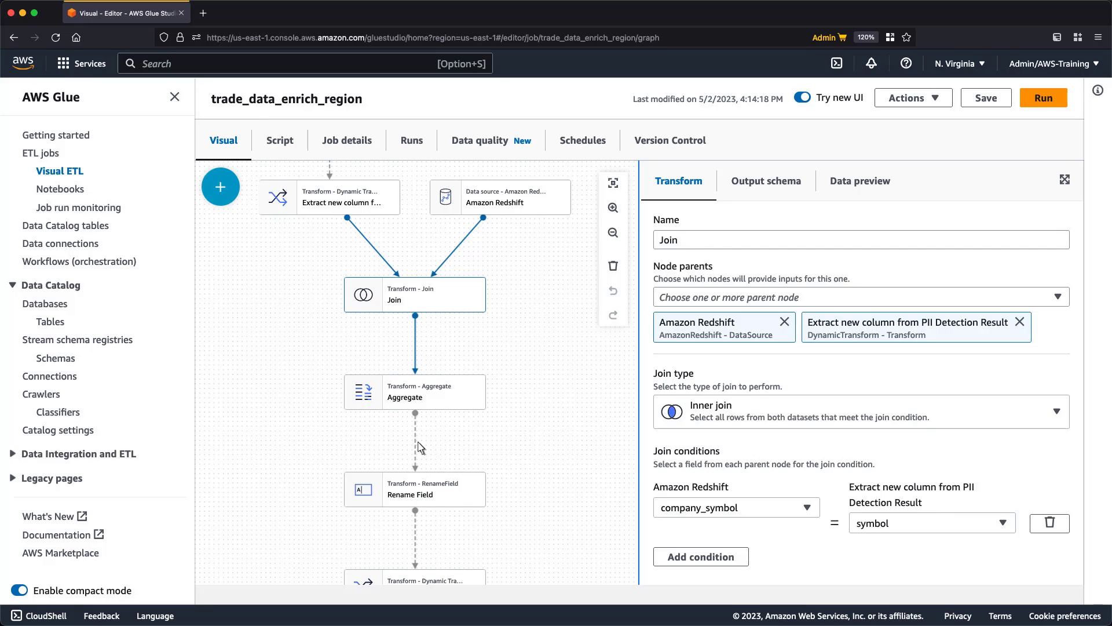
{"action": "left_click", "coordinate": [415, 390]}
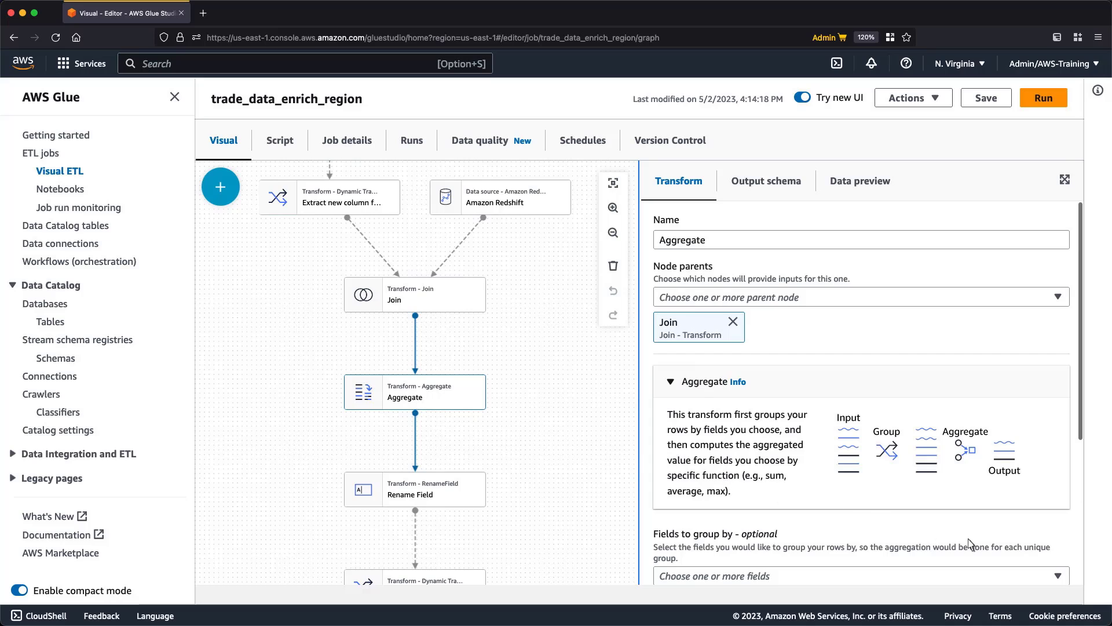
{"action": "scroll", "scroll_direction": "down", "scroll_amount": 3}
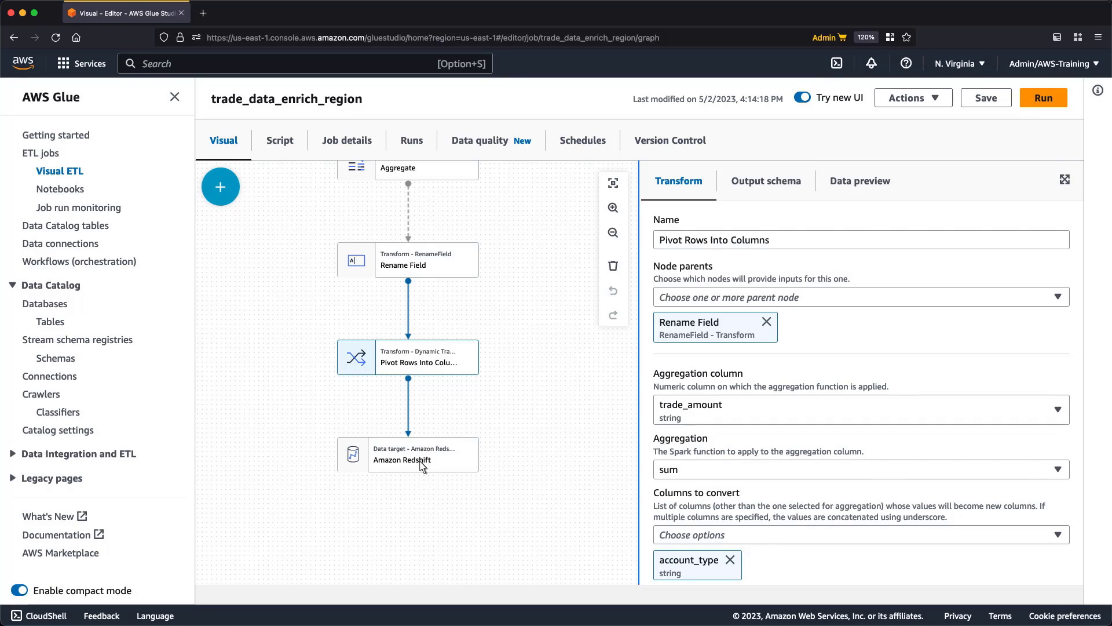
Confirm the Redshift target merges on company_symbol, save trade_data_enrich_region and start its run
{"action": "left_click", "coordinate": [422, 454]}
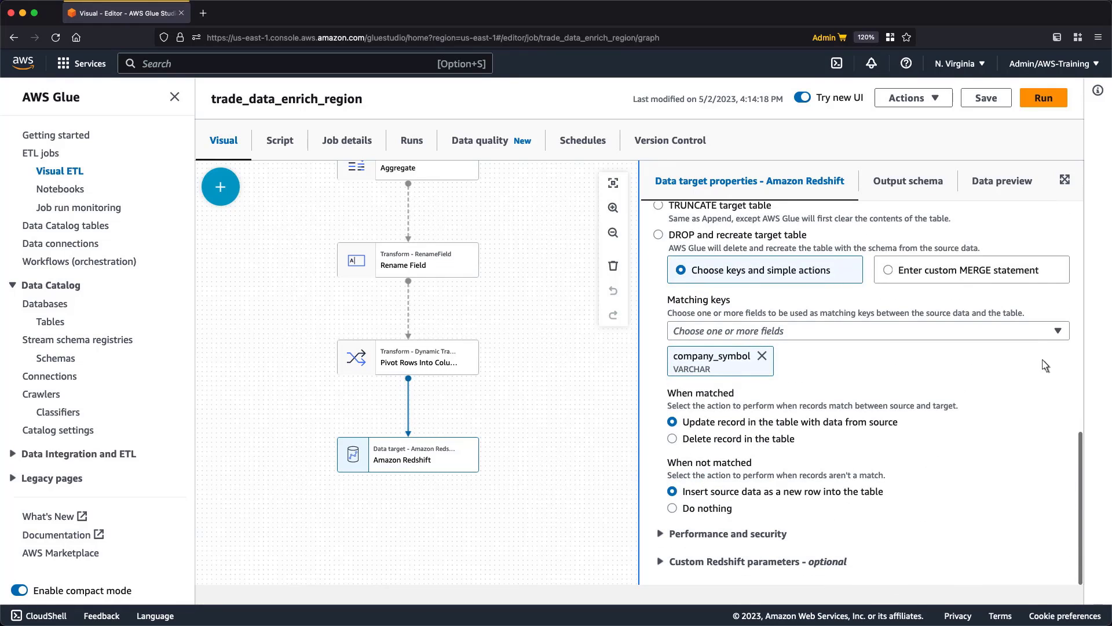
{"action": "left_click", "coordinate": [985, 98]}
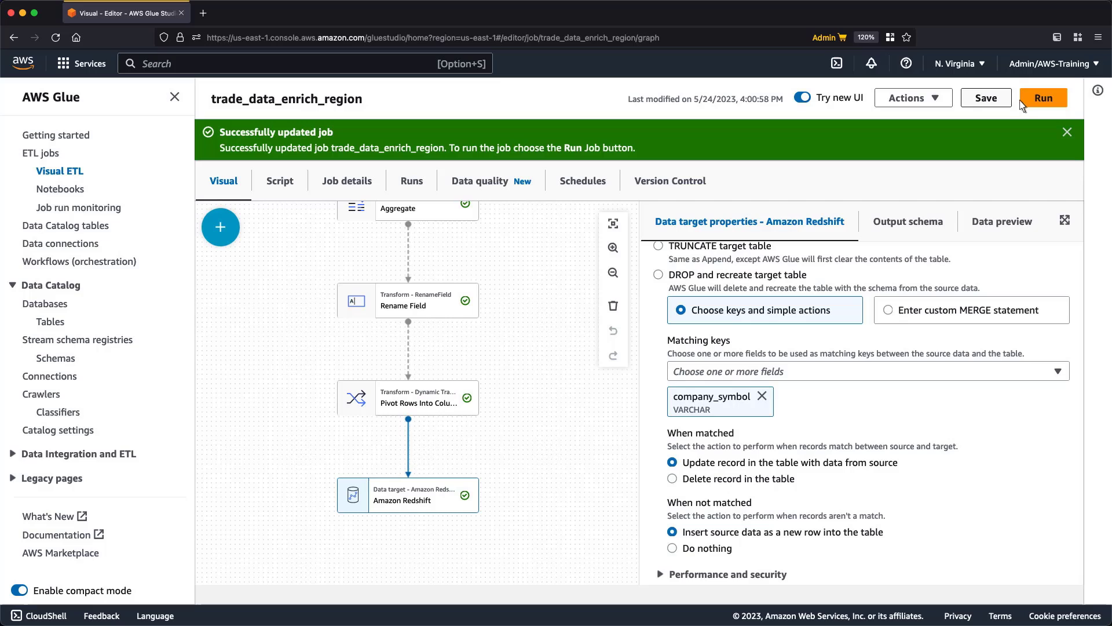
{"action": "left_click", "coordinate": [1043, 98]}
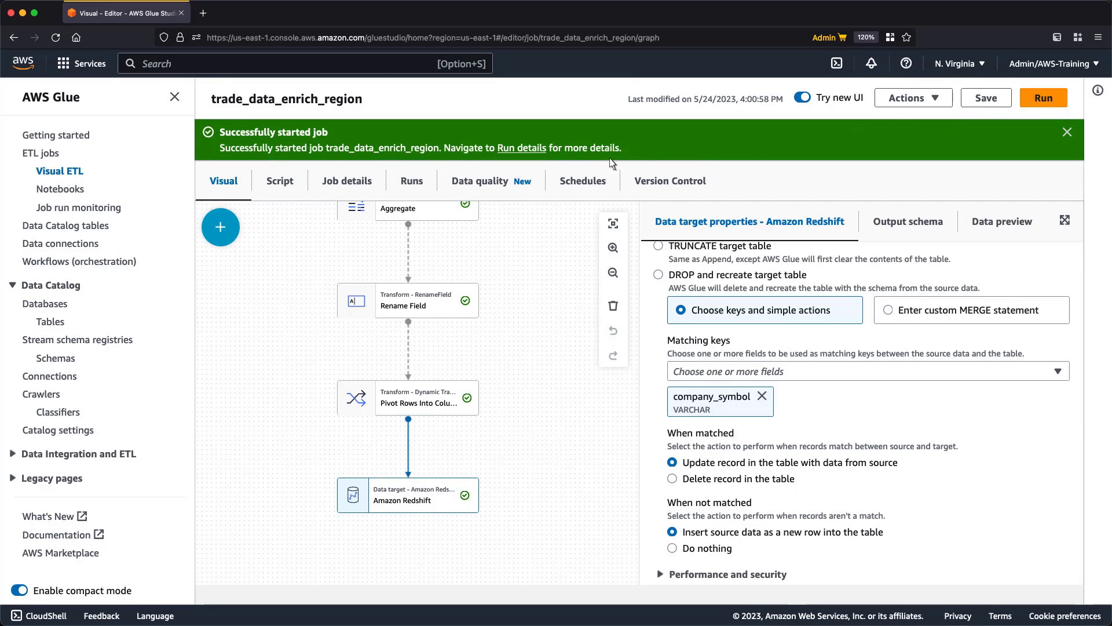
{"action": "left_click", "coordinate": [411, 181]}
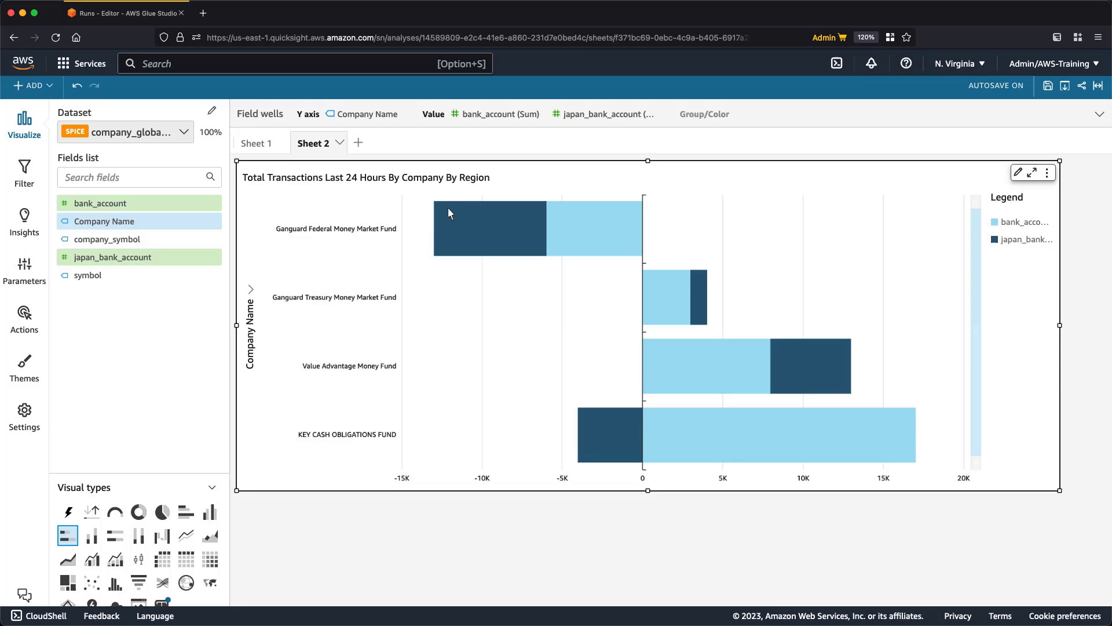
{"action": "mouse_move", "coordinate": [568, 235]}
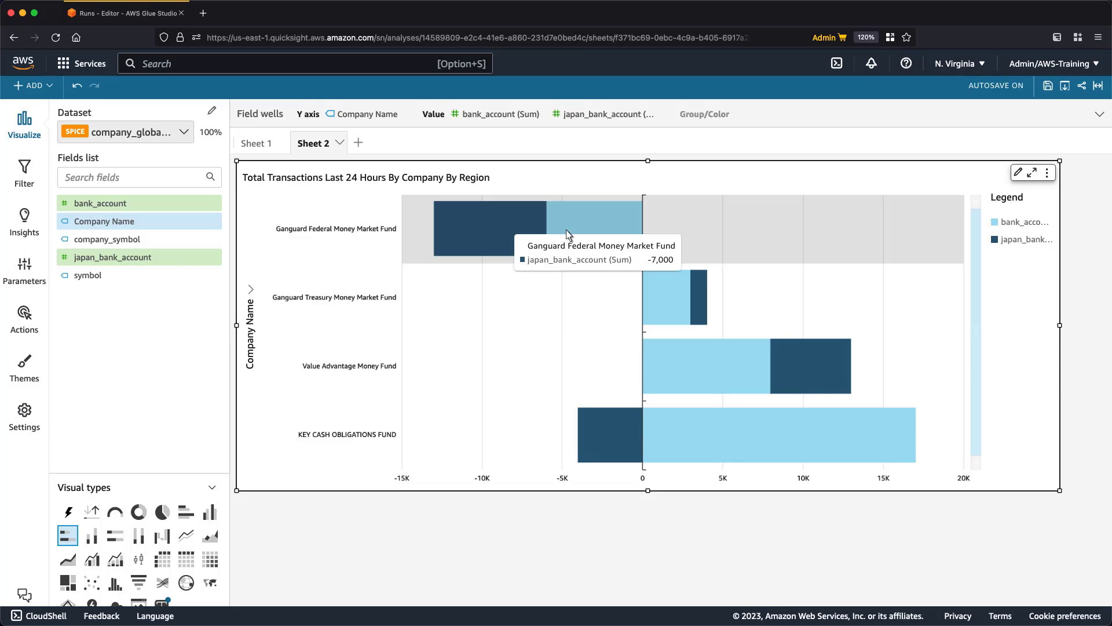
{"action": "mouse_move", "coordinate": [652, 296]}
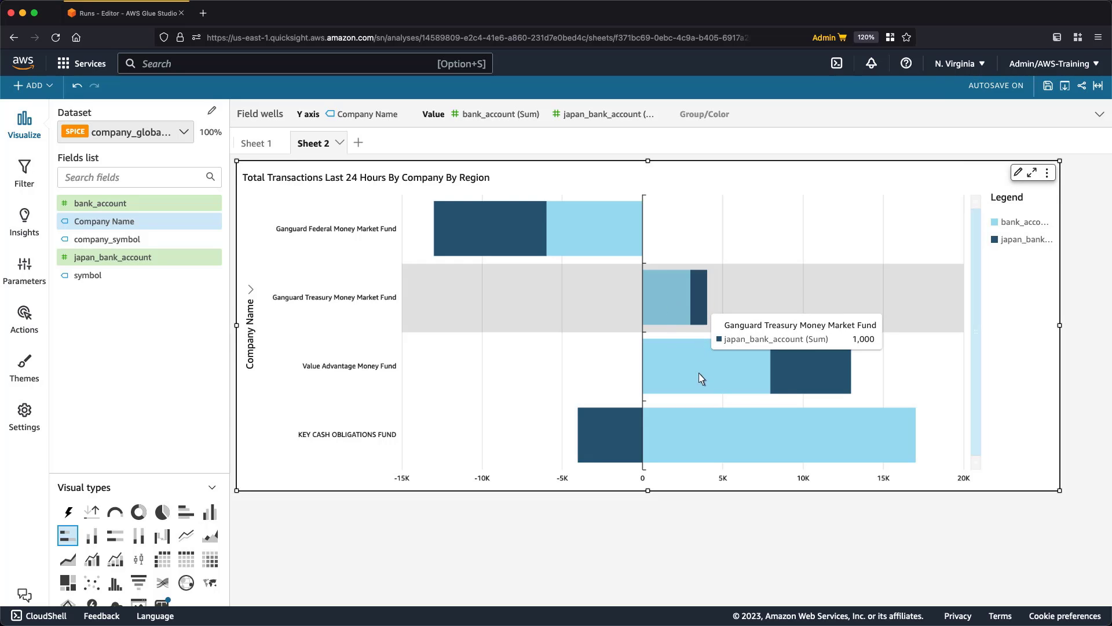
{"action": "mouse_move", "coordinate": [816, 375]}
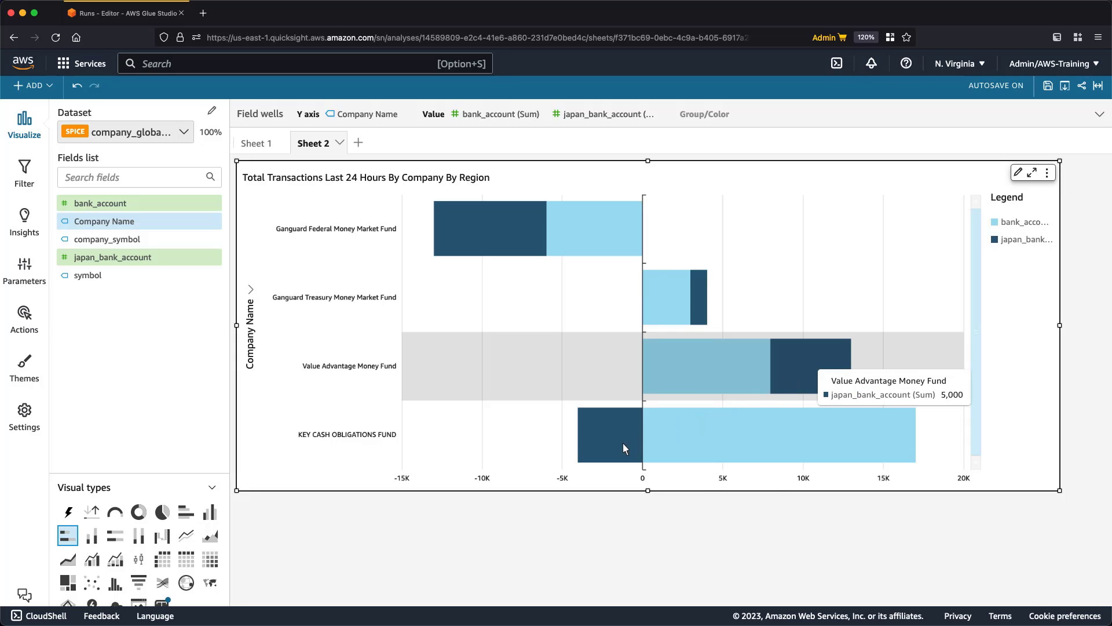
{"action": "mouse_move", "coordinate": [625, 435]}
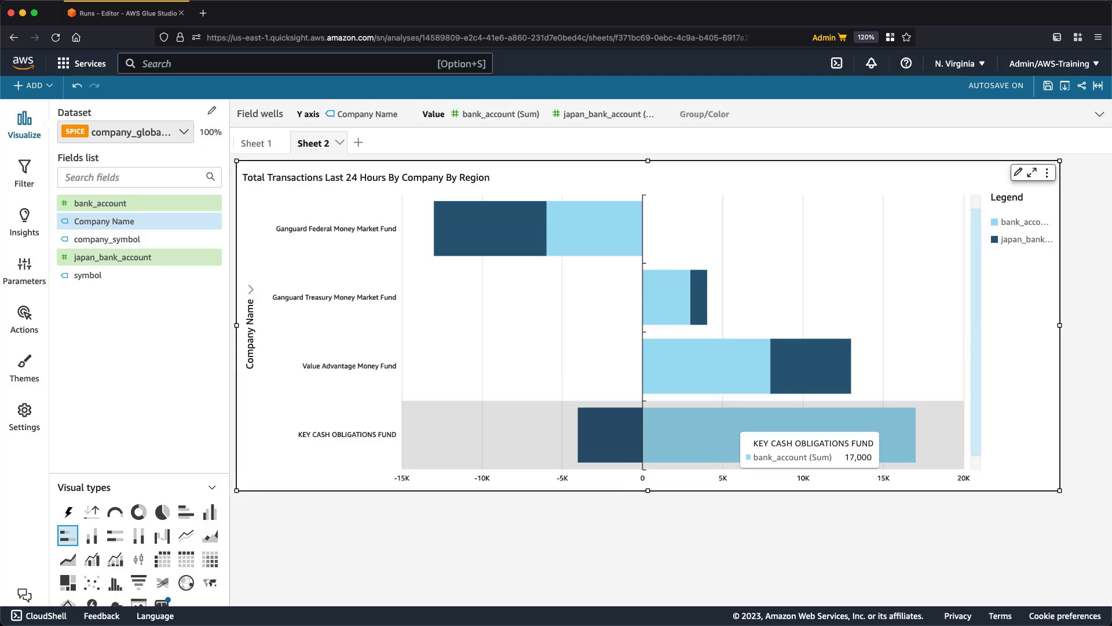